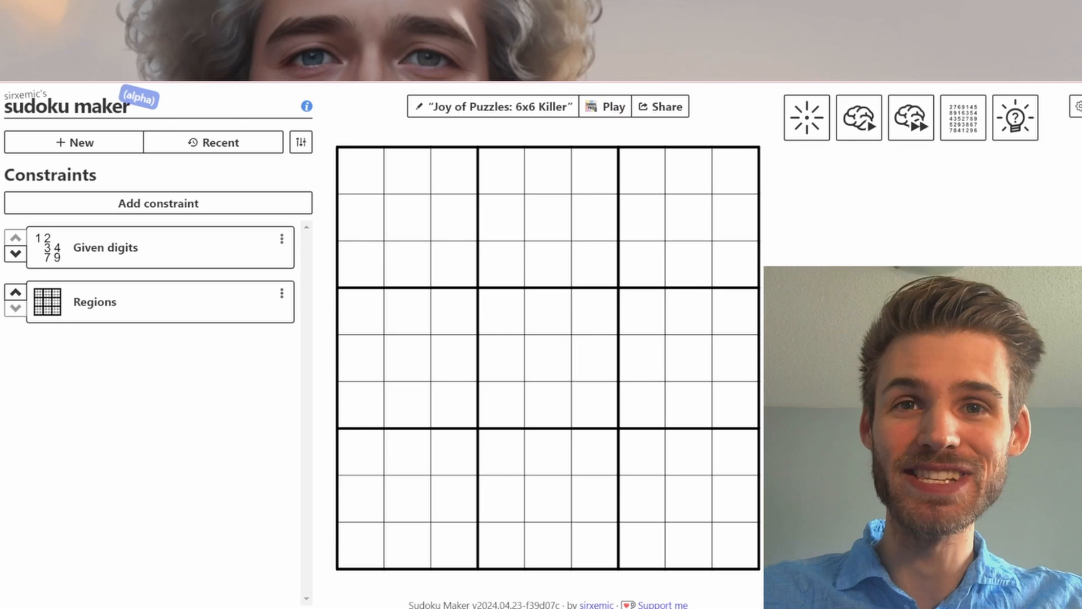
Start a new puzzle with the New button in the top-left panel
click(491, 106)
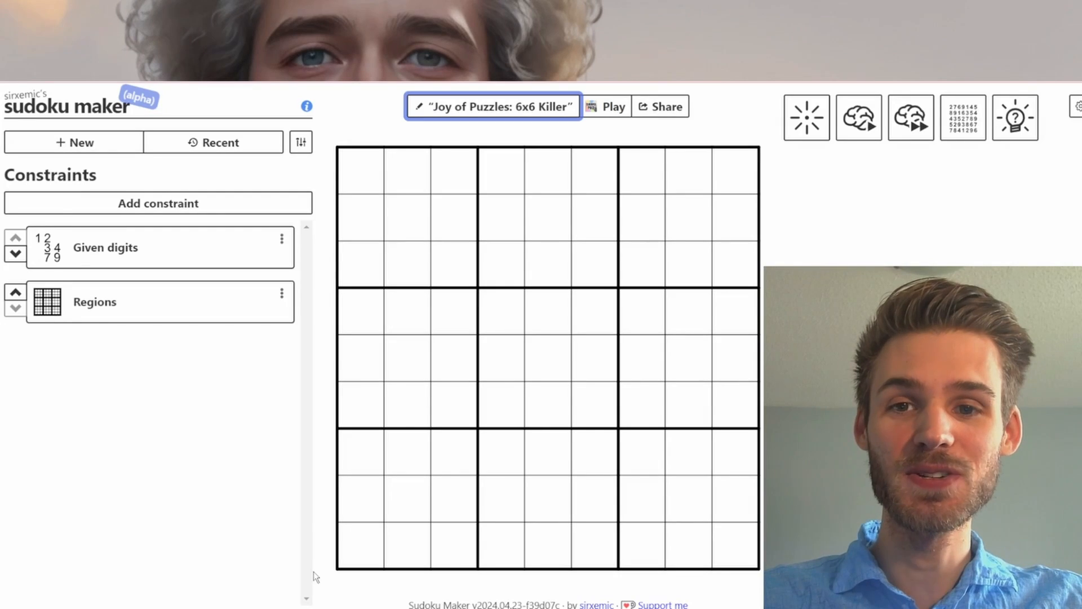
click(73, 142)
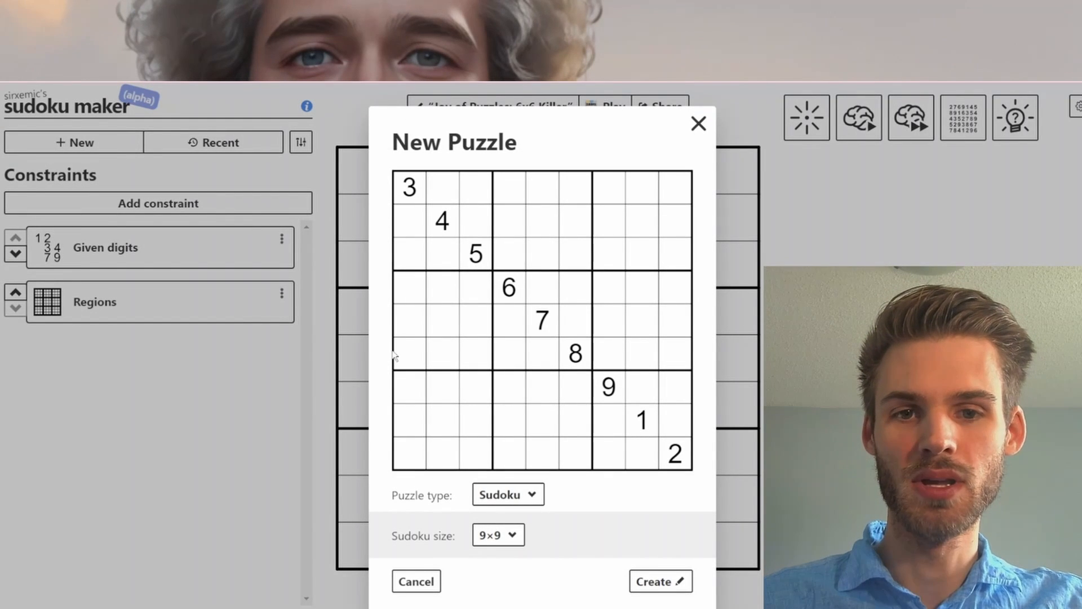
mouse_move(452, 123)
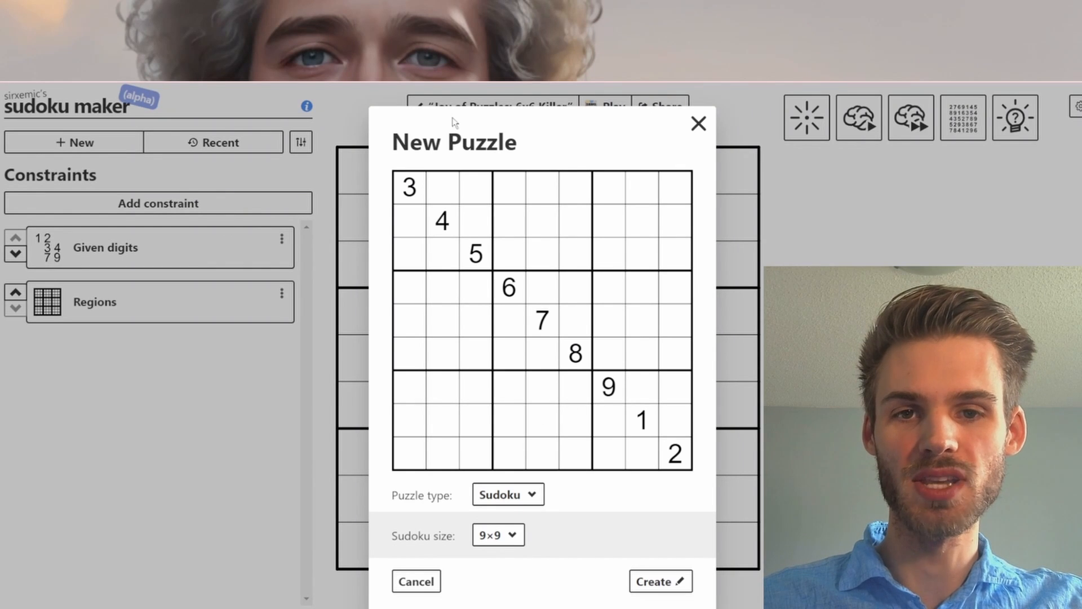
Choose the 6×6 grid size and create the puzzle
click(498, 534)
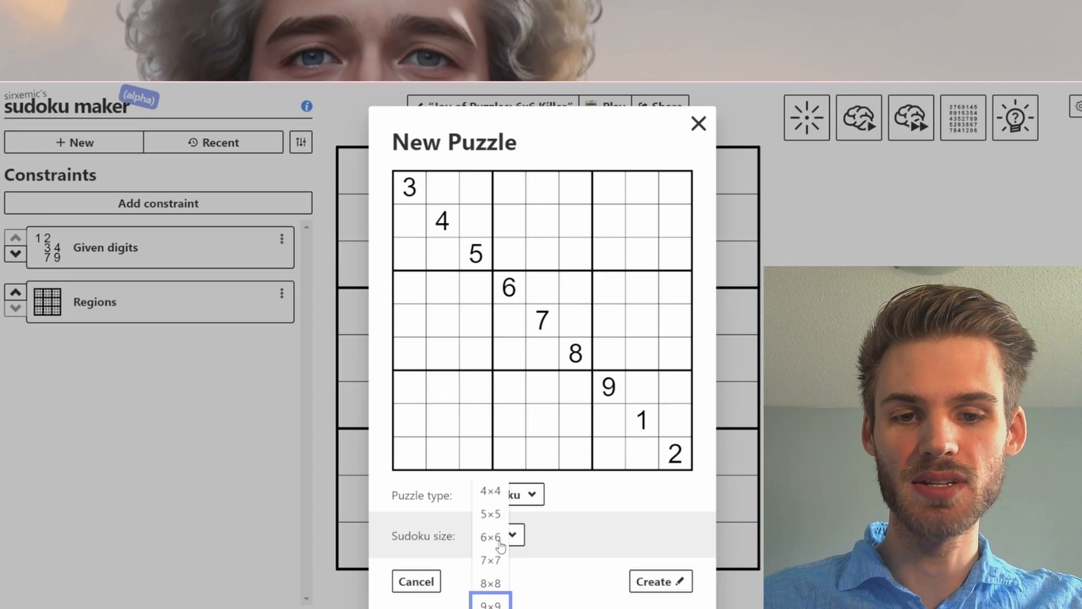
click(490, 537)
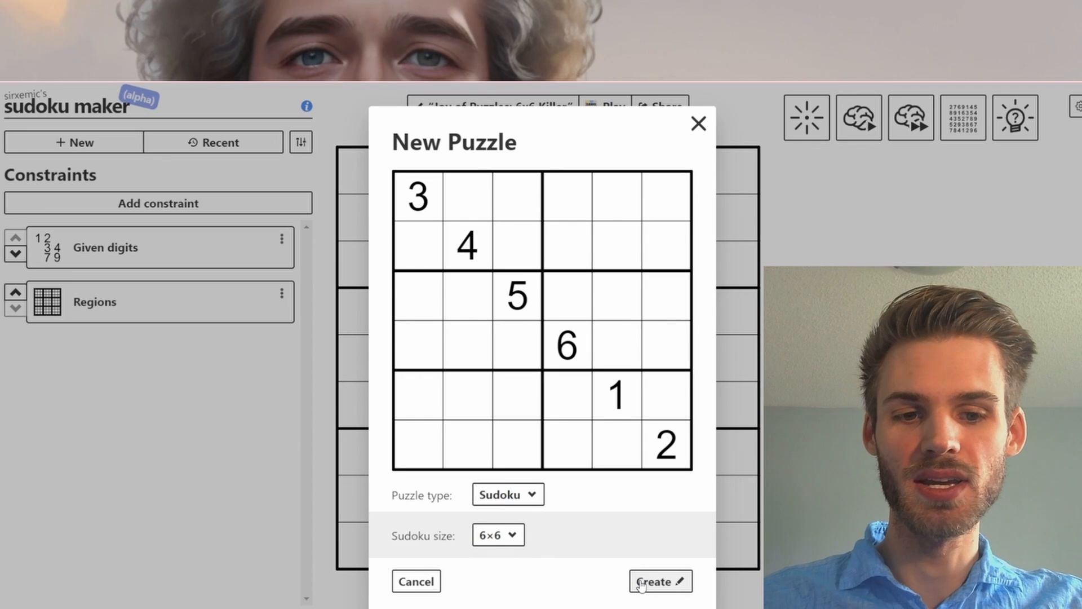
click(654, 581)
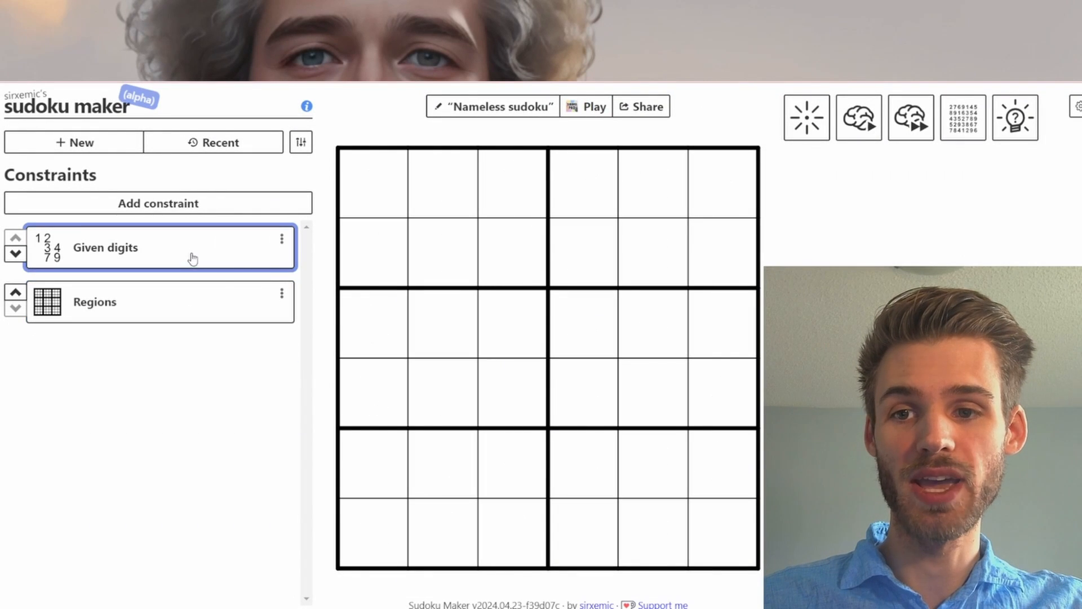
Try placing a given digit, then open the Add constraint catalogue
click(373, 254)
text(1)
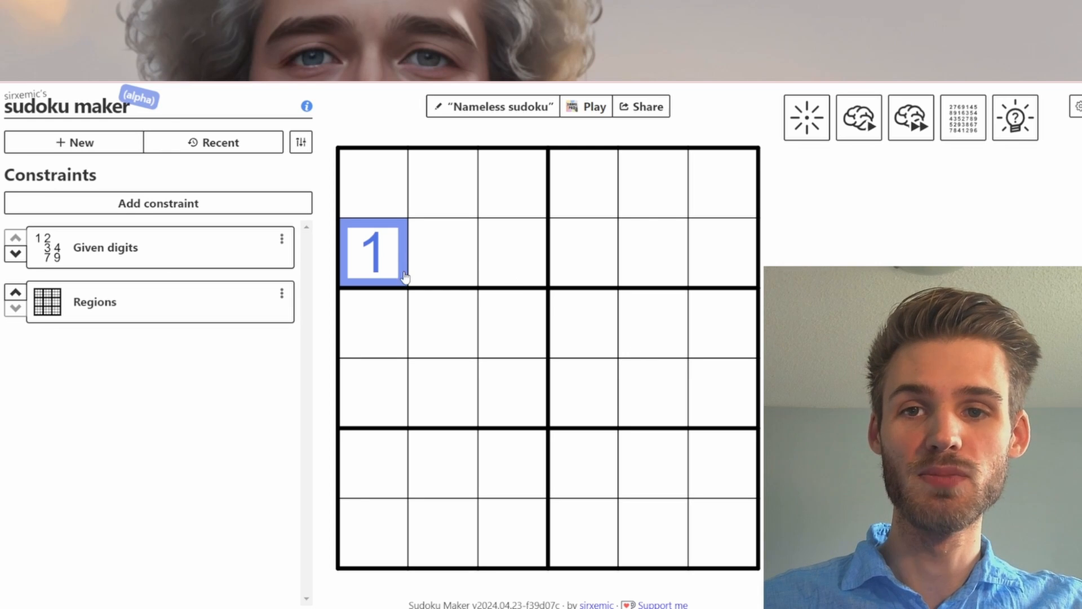
click(158, 202)
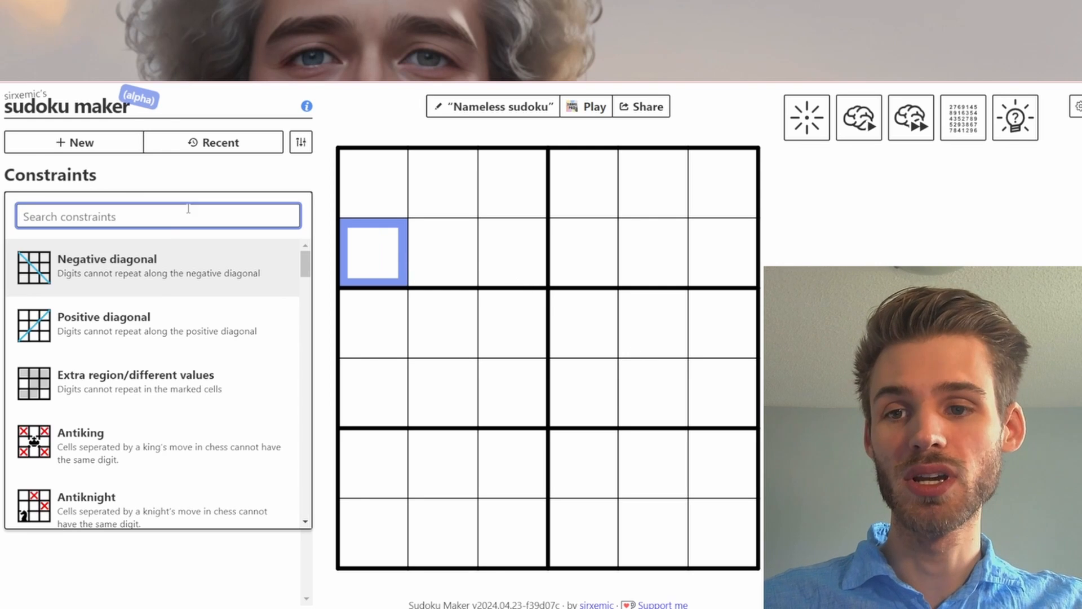
Search the constraints for 'ki' and add Killer cages
text(ki)
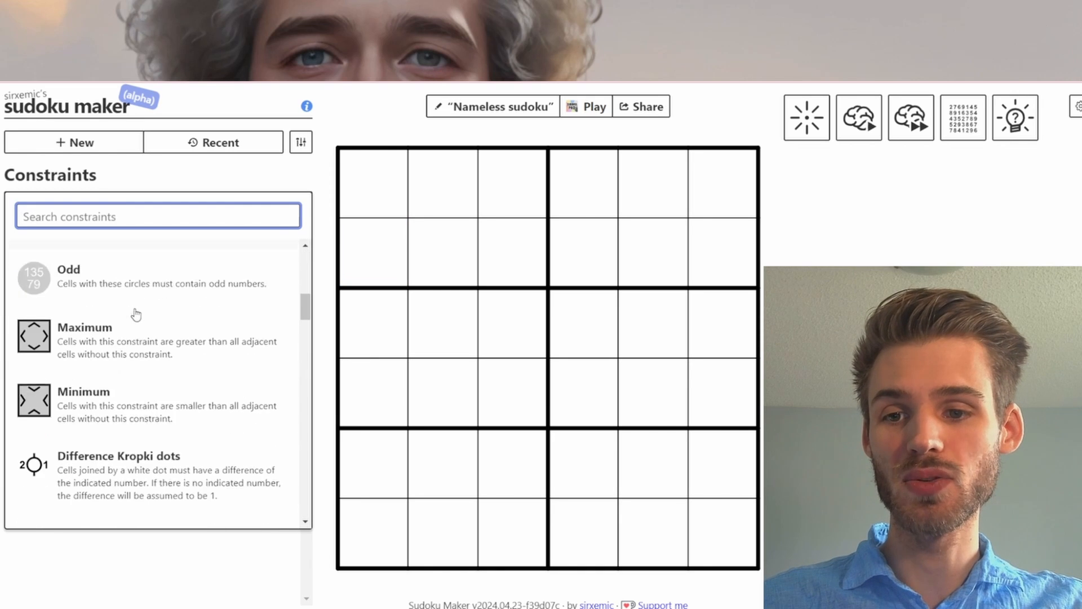
scroll(down, 3)
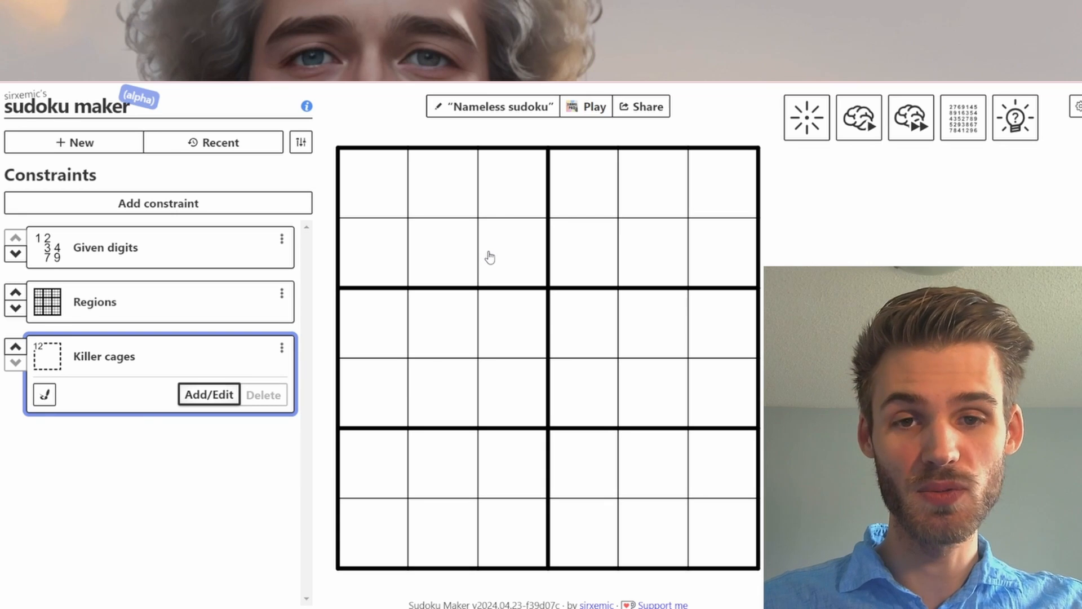
mouse_move(474, 249)
text(10)
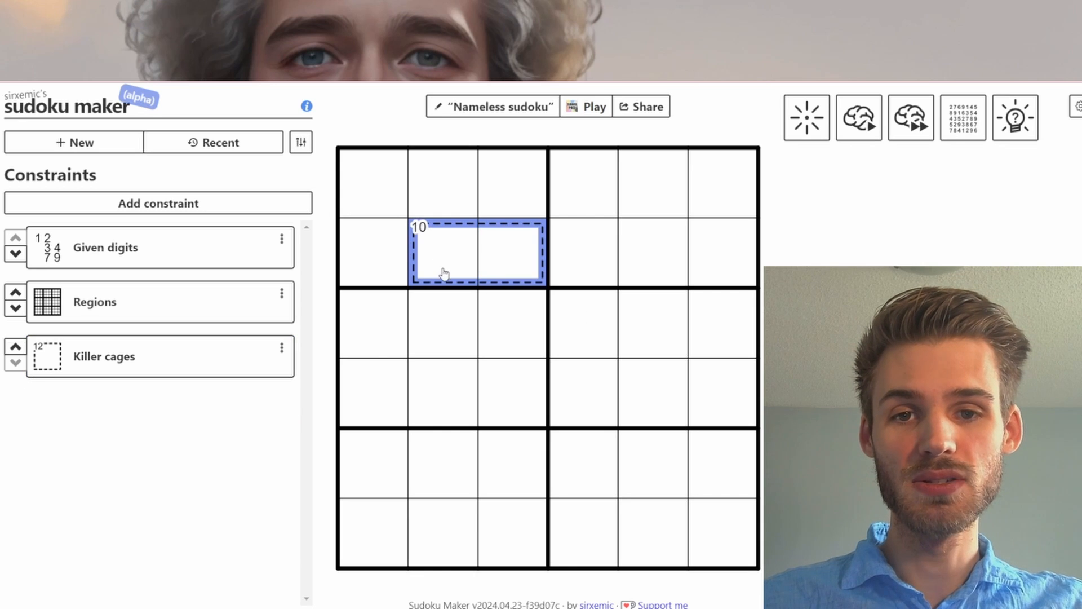
mouse_move(492, 280)
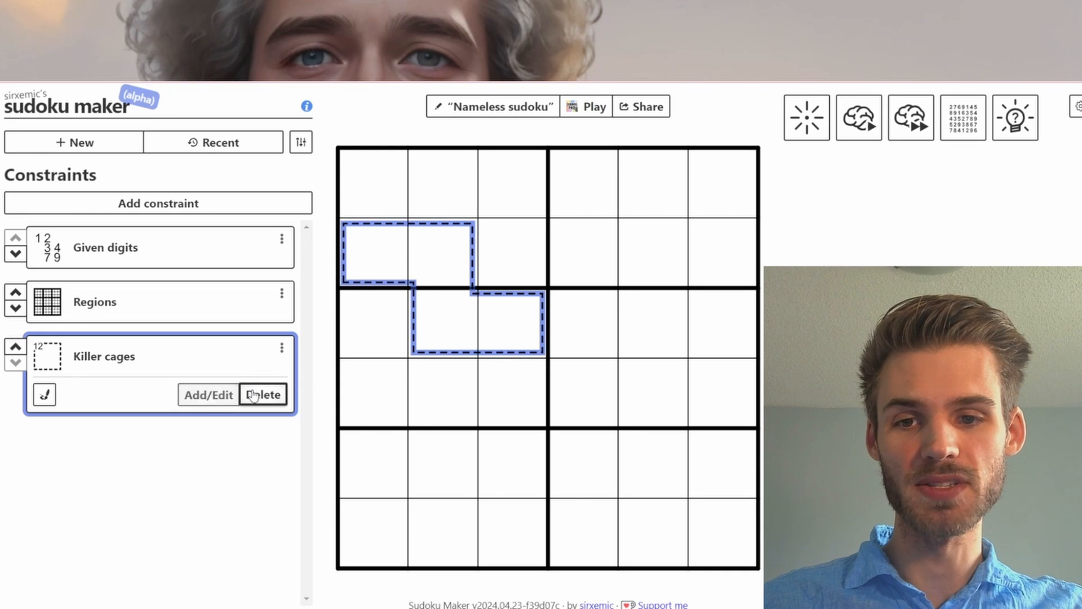
click(263, 394)
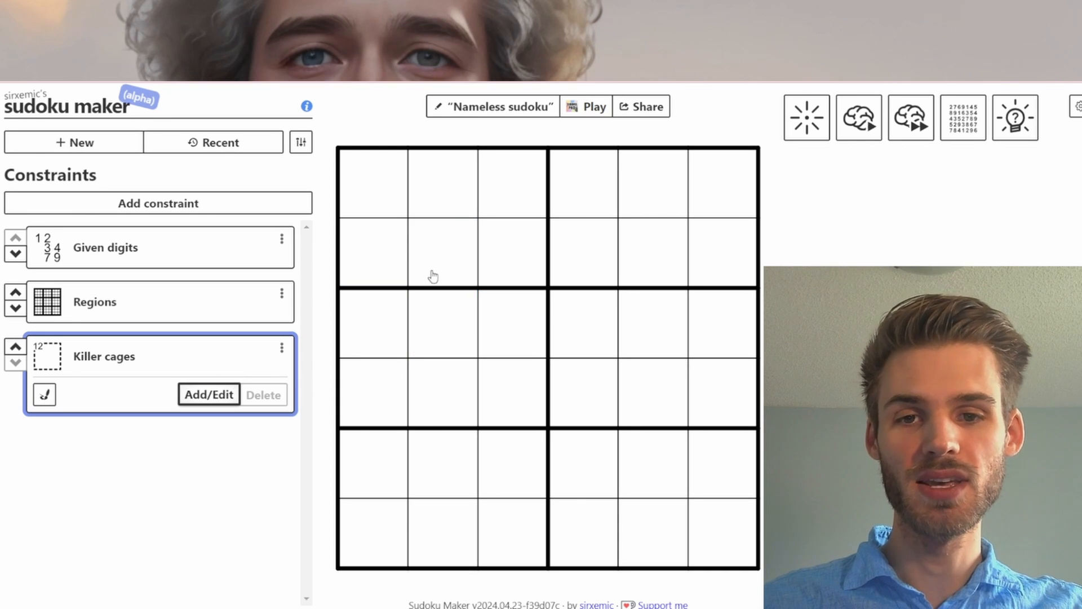
mouse_move(440, 228)
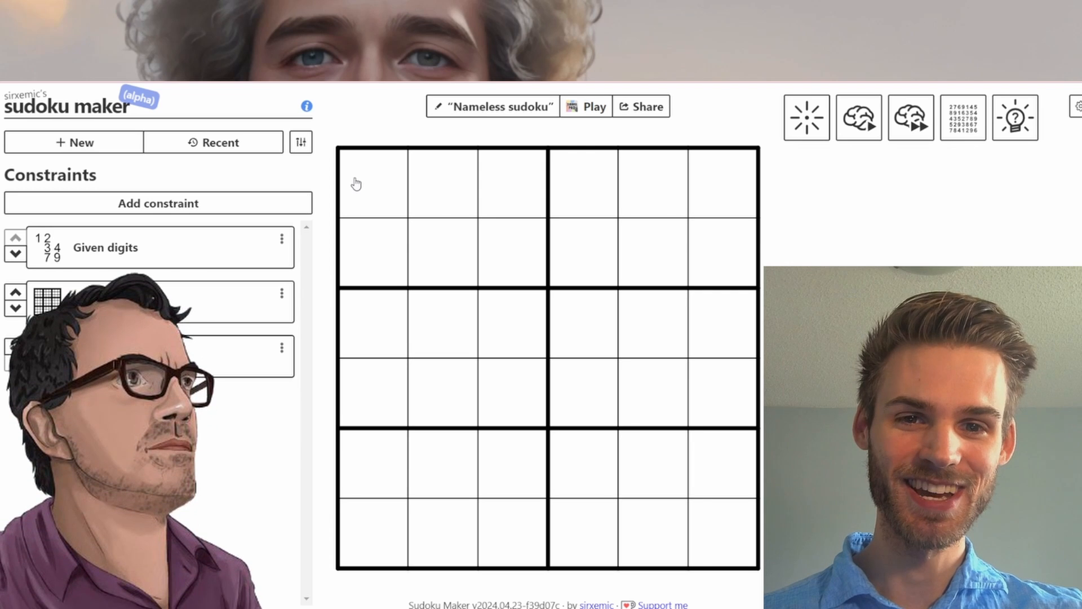
drag(372, 183, 476, 183)
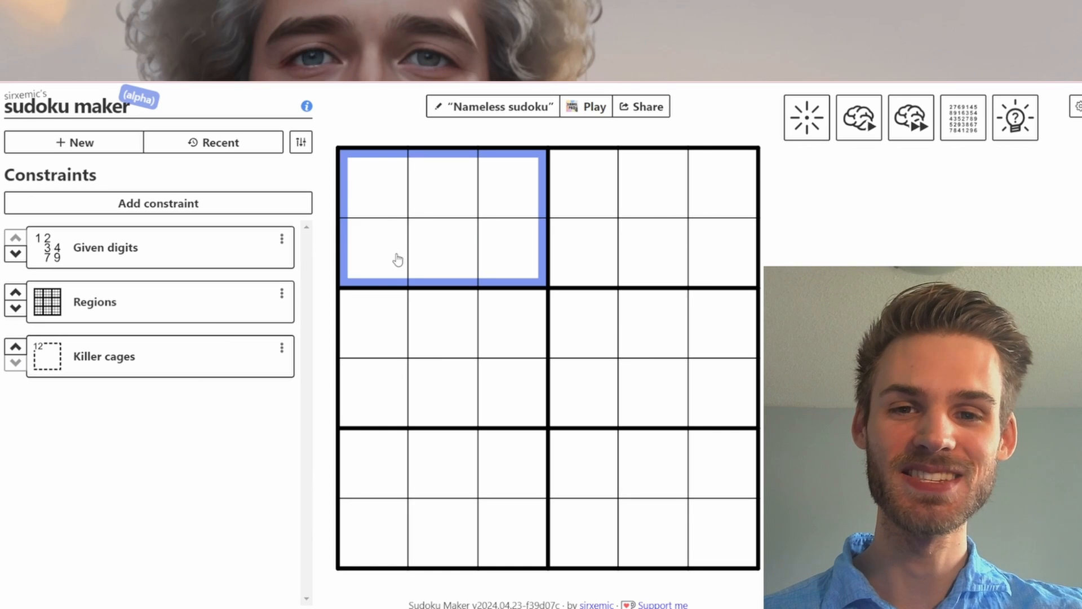
click(373, 183)
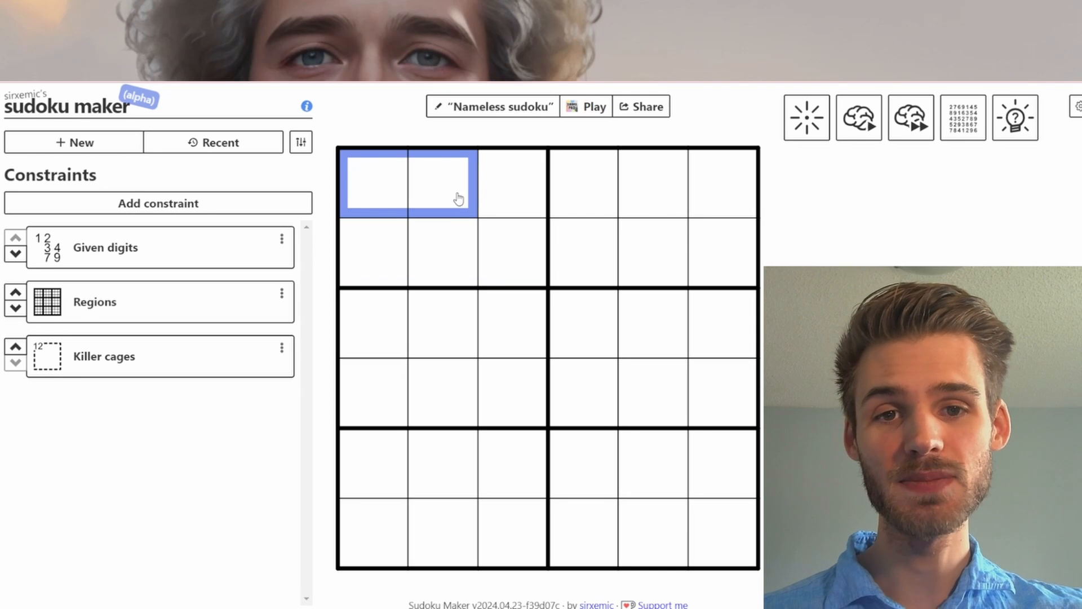
drag(459, 199, 606, 199)
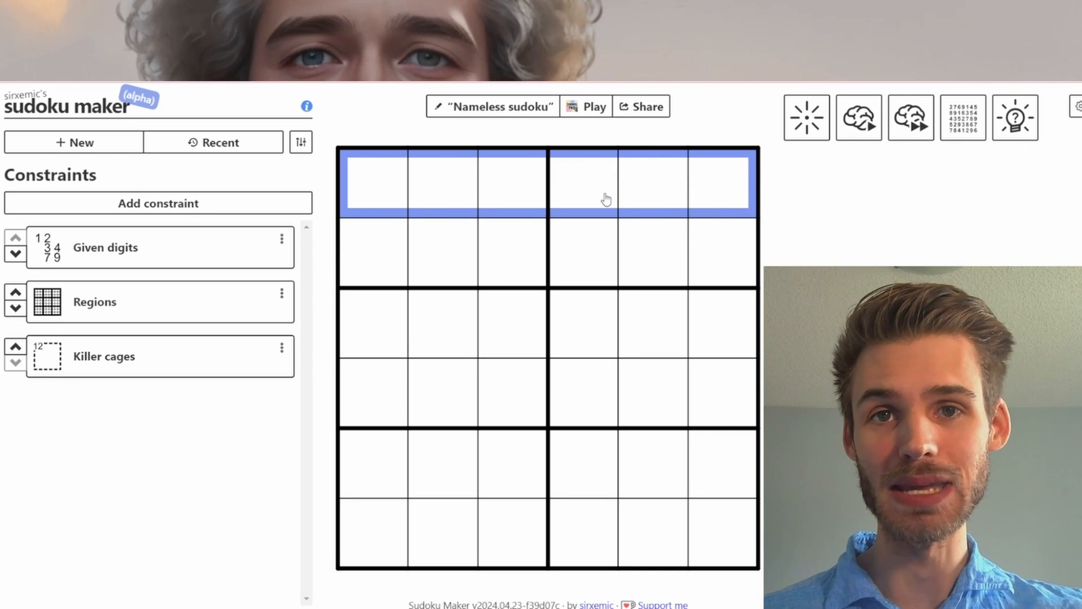
mouse_move(569, 246)
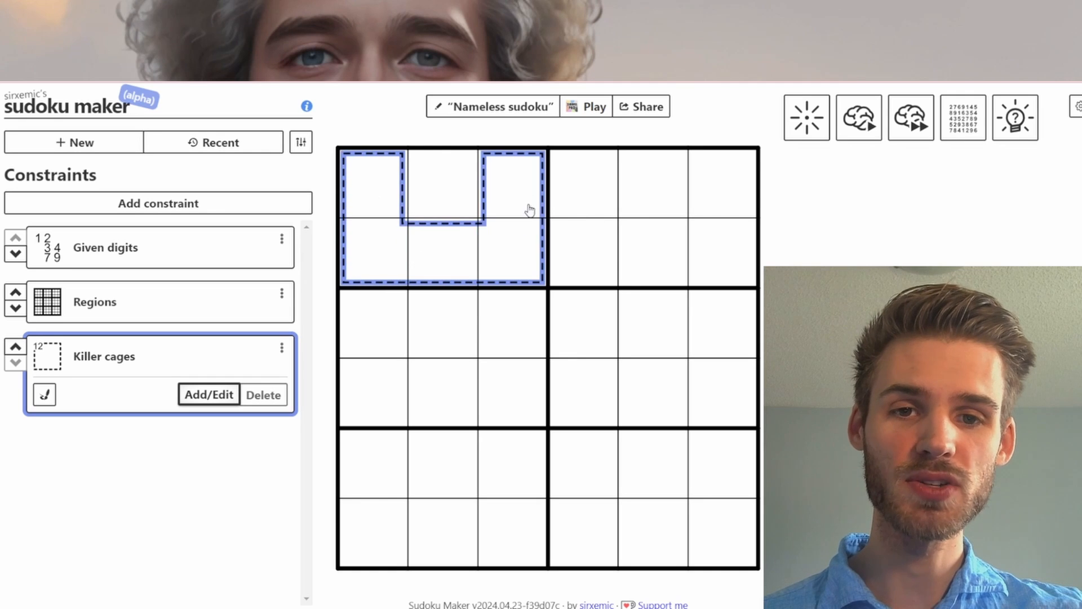
Delete the U-shaped trial cage from the grid
click(263, 394)
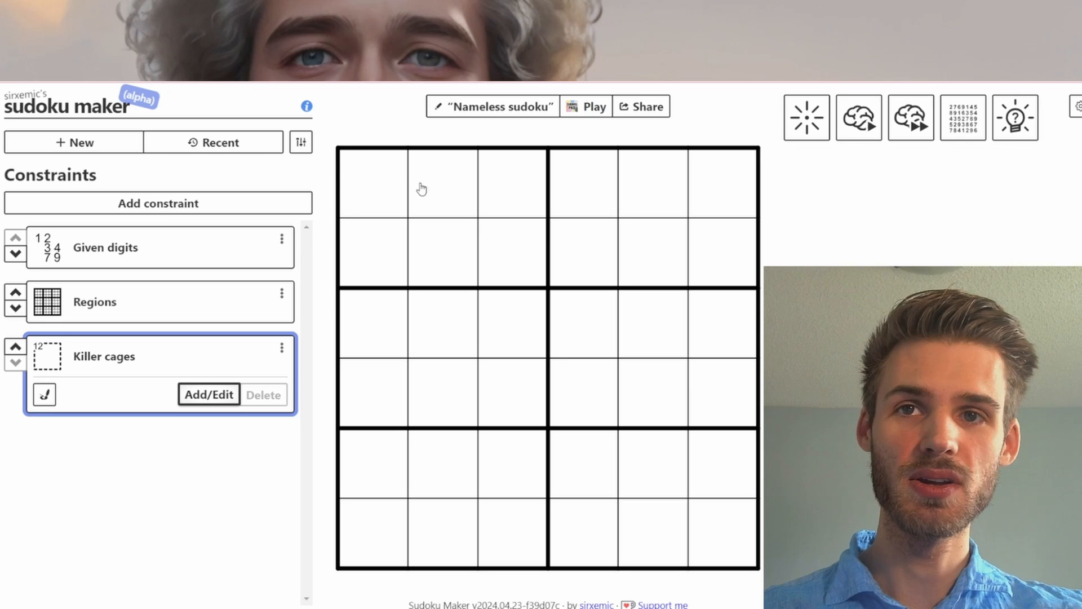
mouse_move(476, 247)
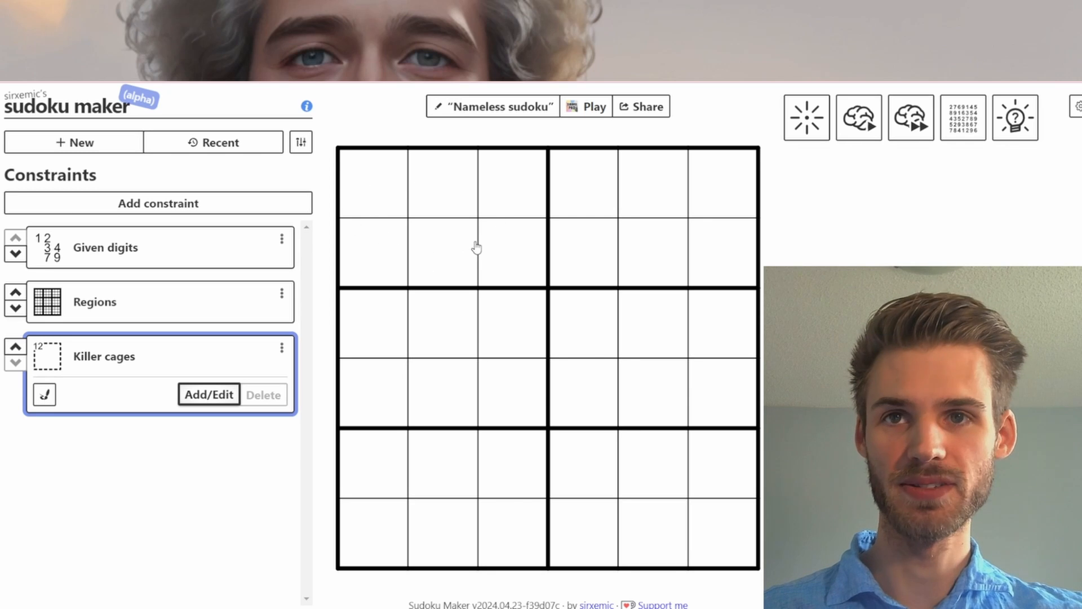
mouse_move(471, 239)
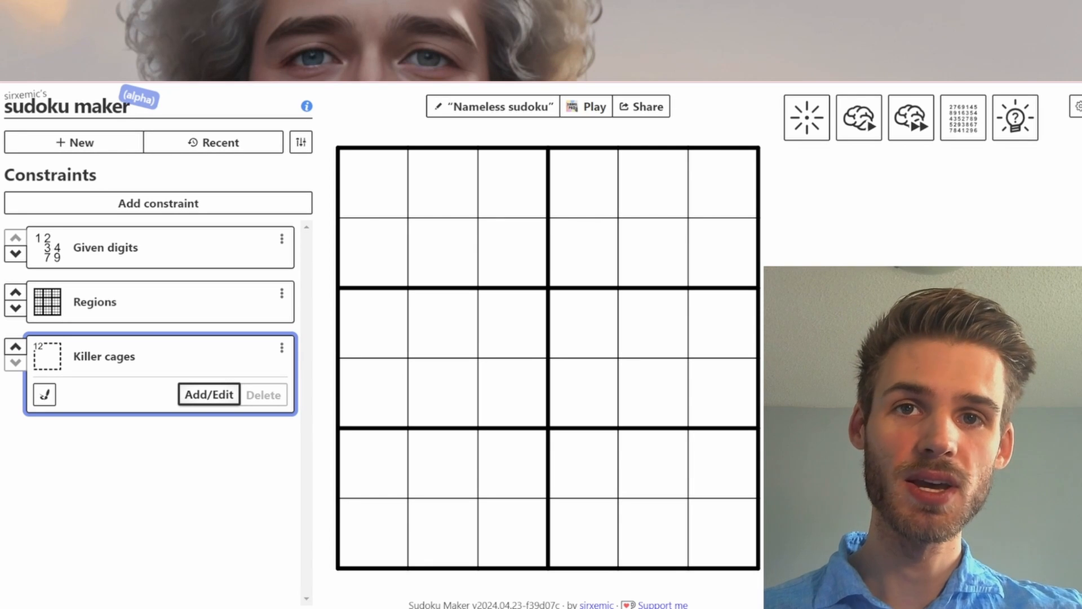
mouse_move(353, 225)
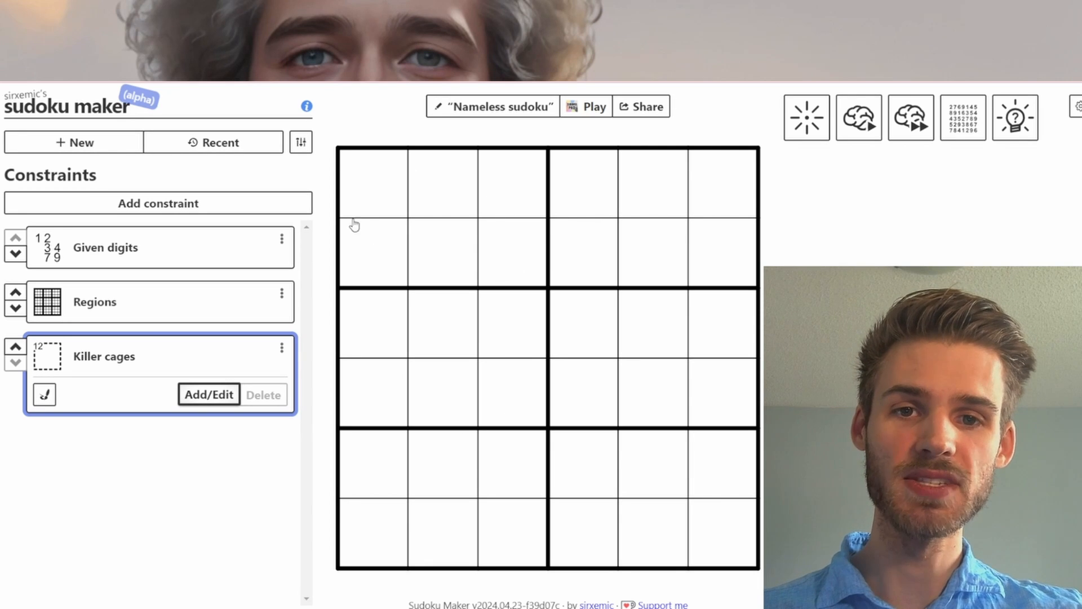
mouse_move(491, 207)
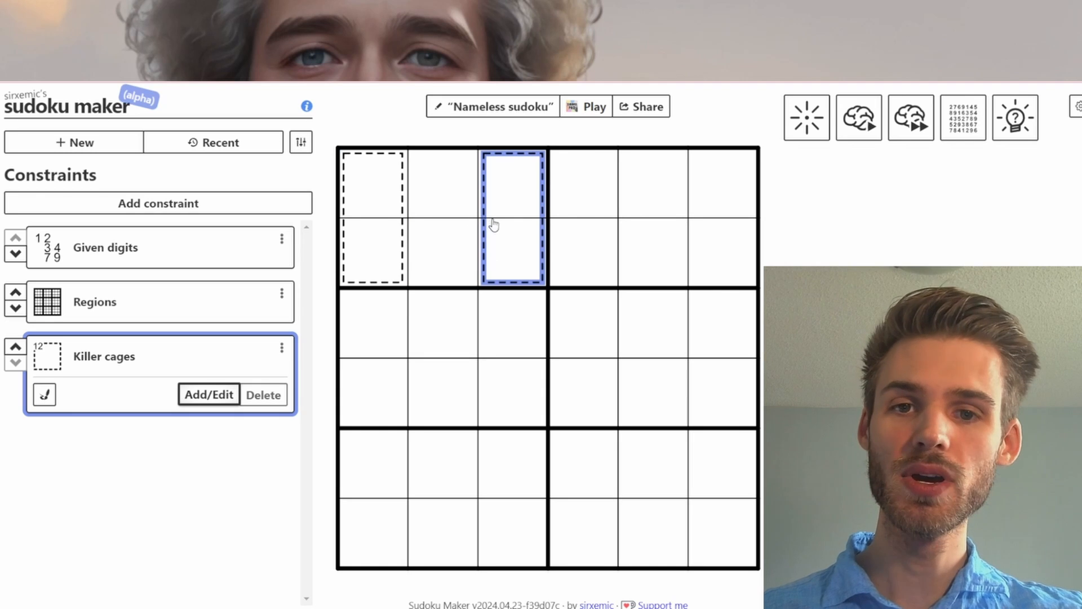
mouse_move(461, 221)
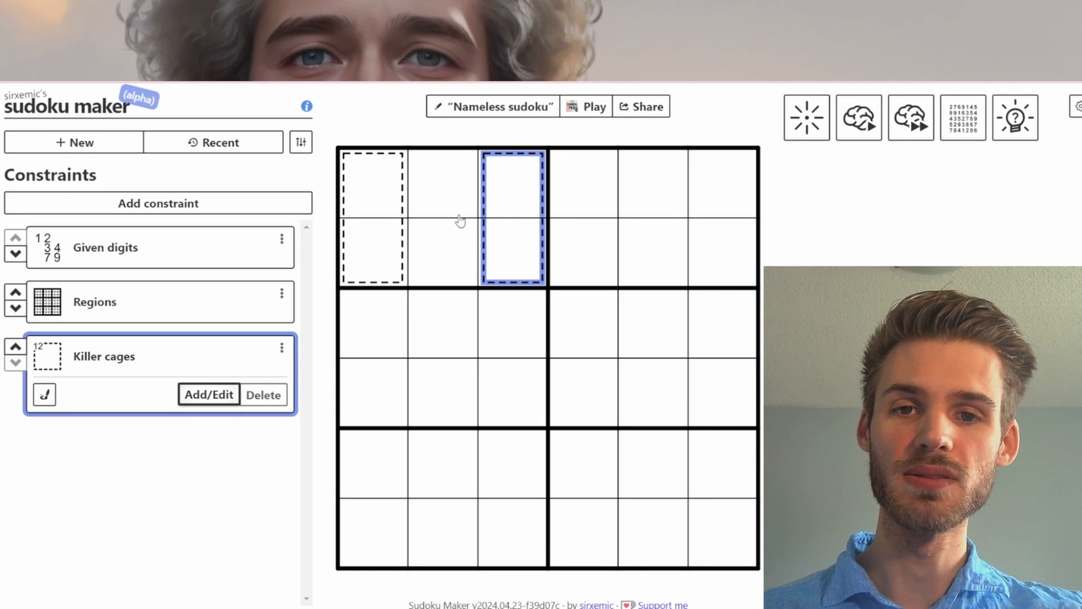
mouse_move(440, 196)
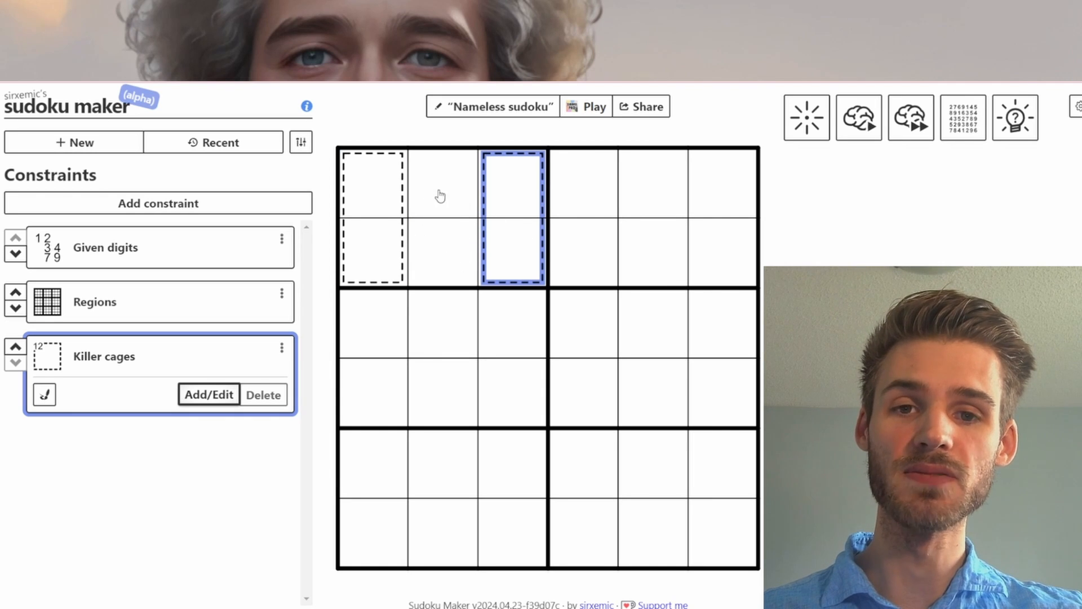
mouse_move(464, 216)
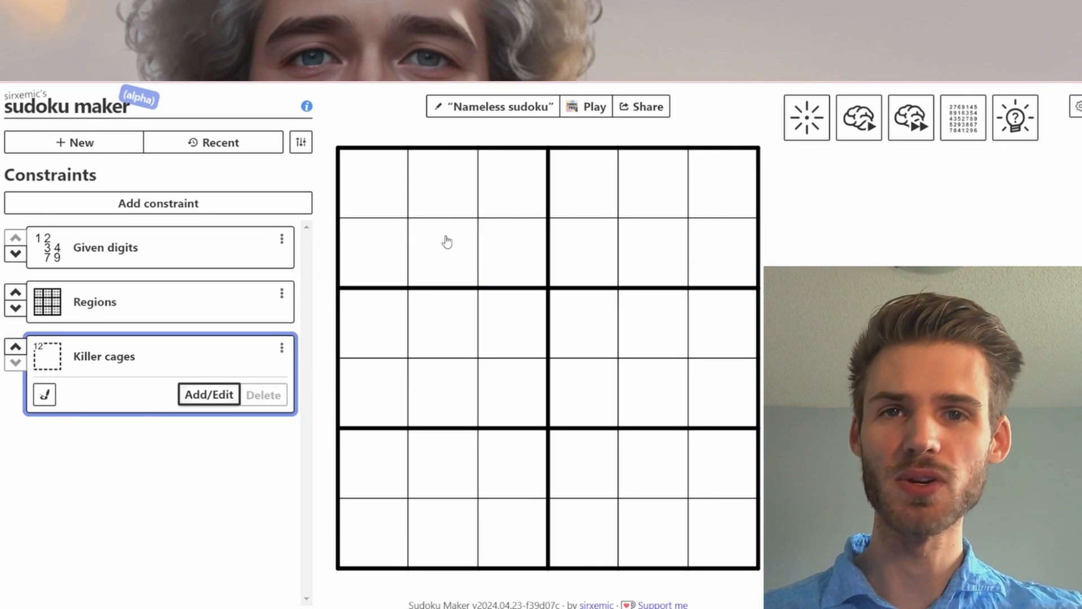
mouse_move(382, 199)
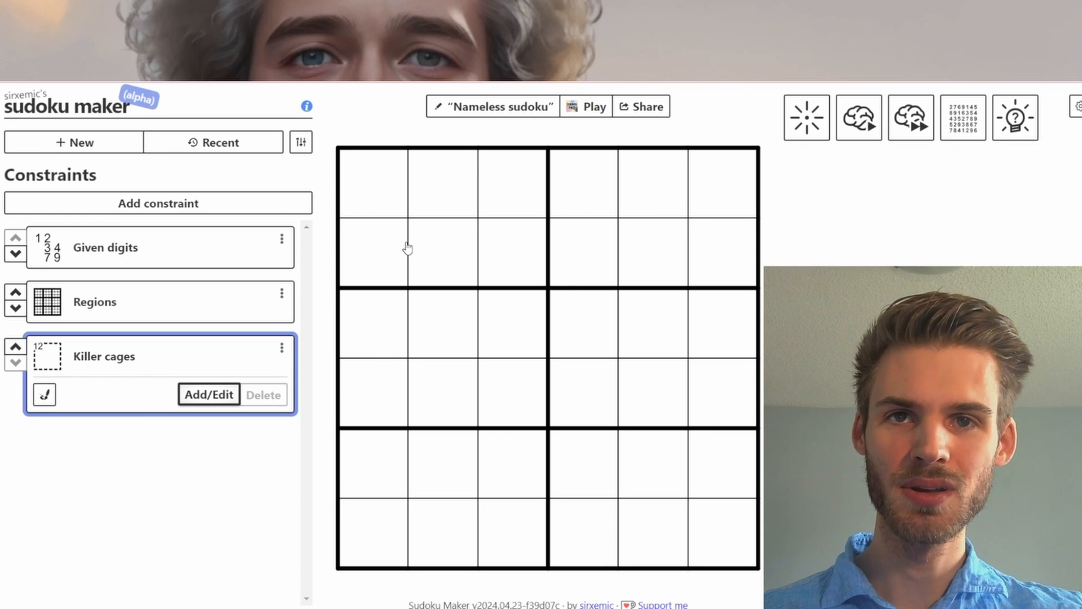
mouse_move(412, 244)
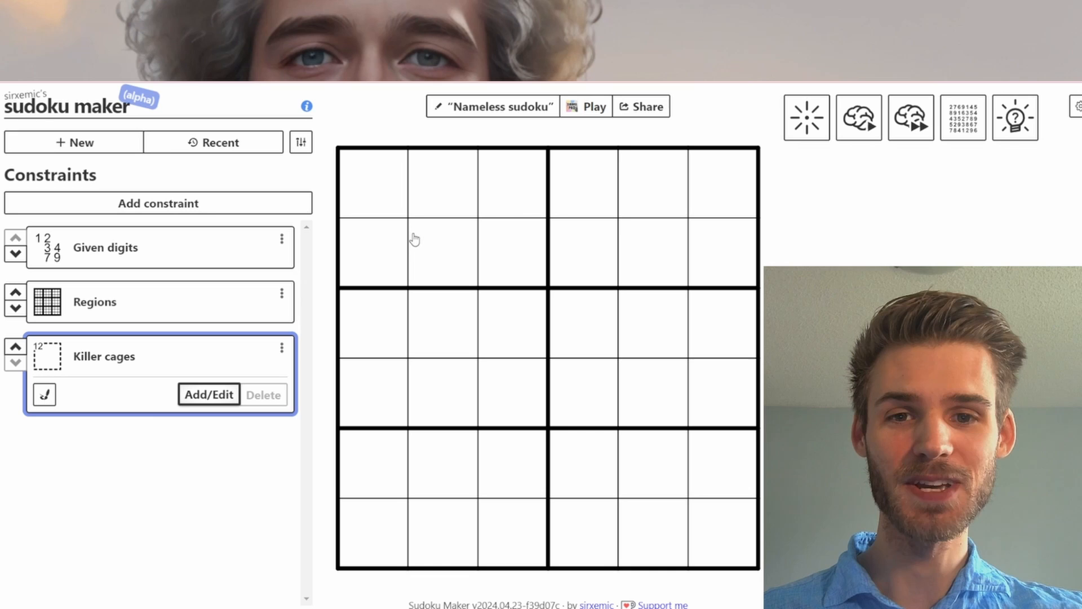
mouse_move(385, 192)
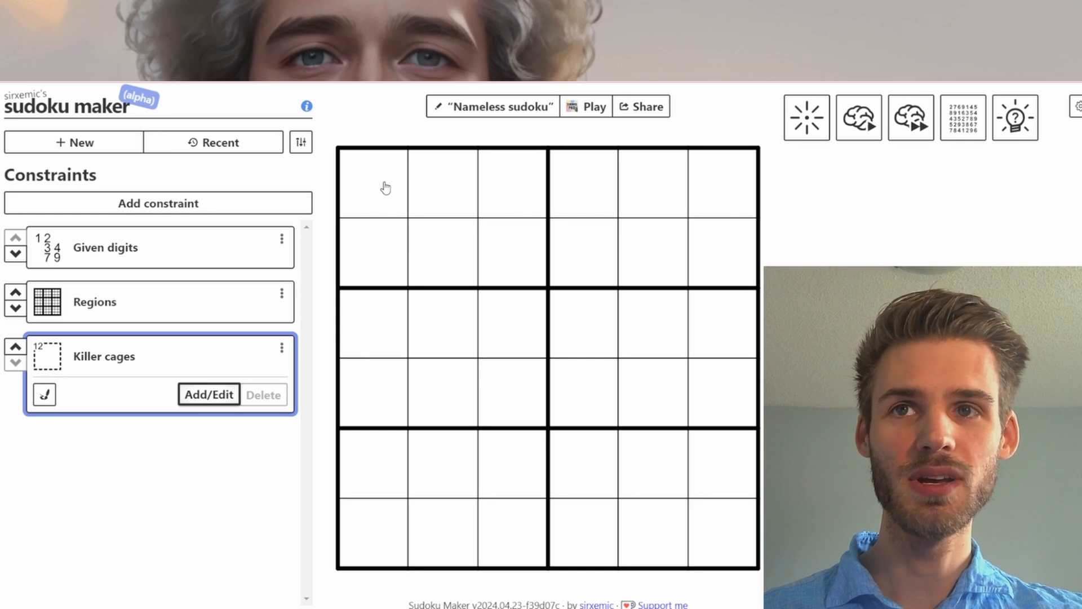
mouse_move(446, 318)
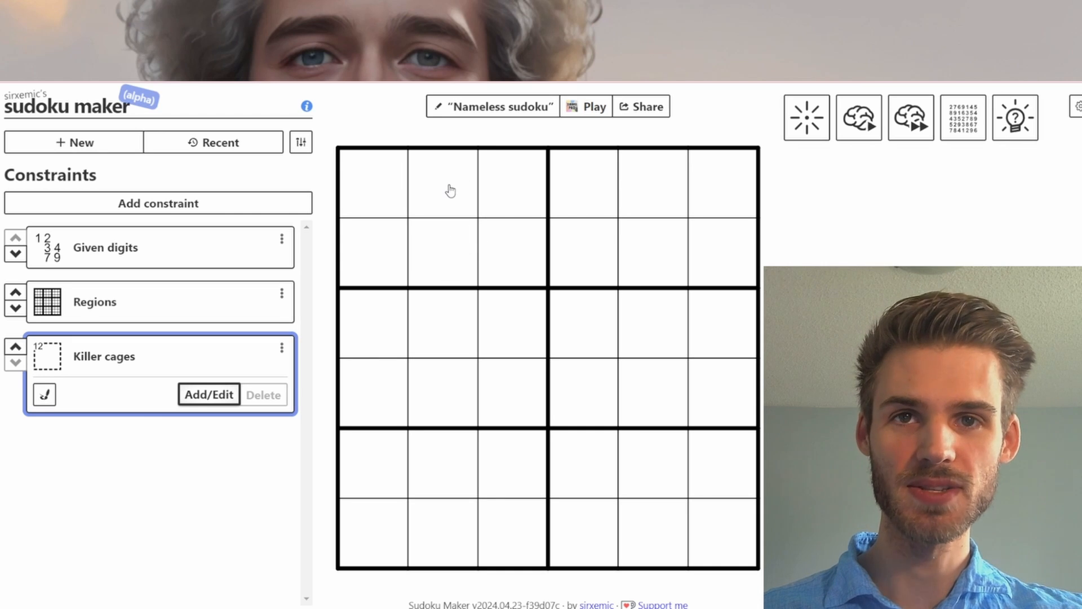
mouse_move(446, 194)
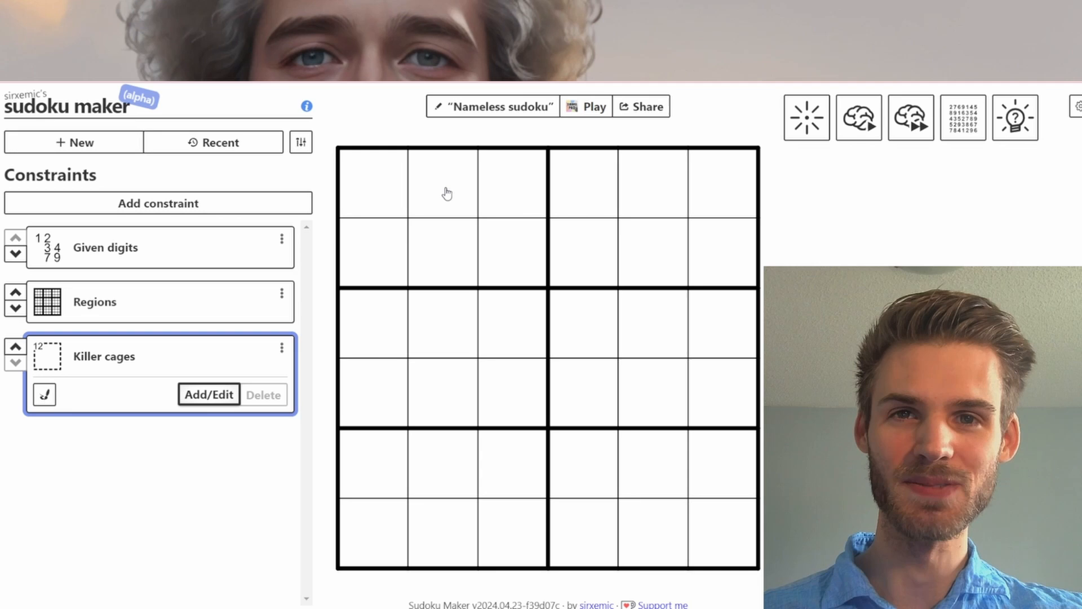
mouse_move(438, 198)
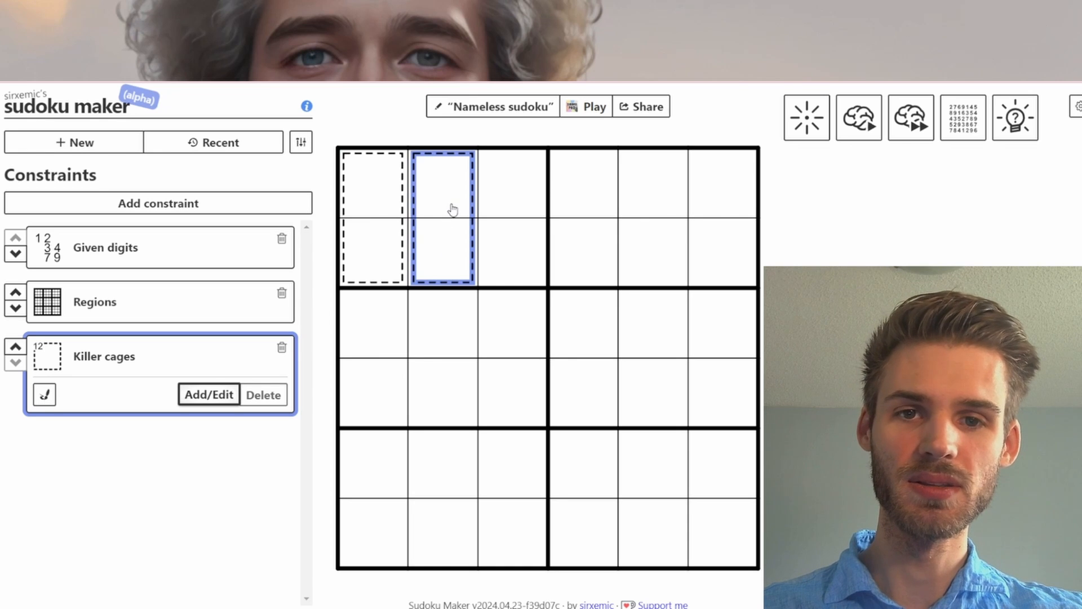
click(373, 217)
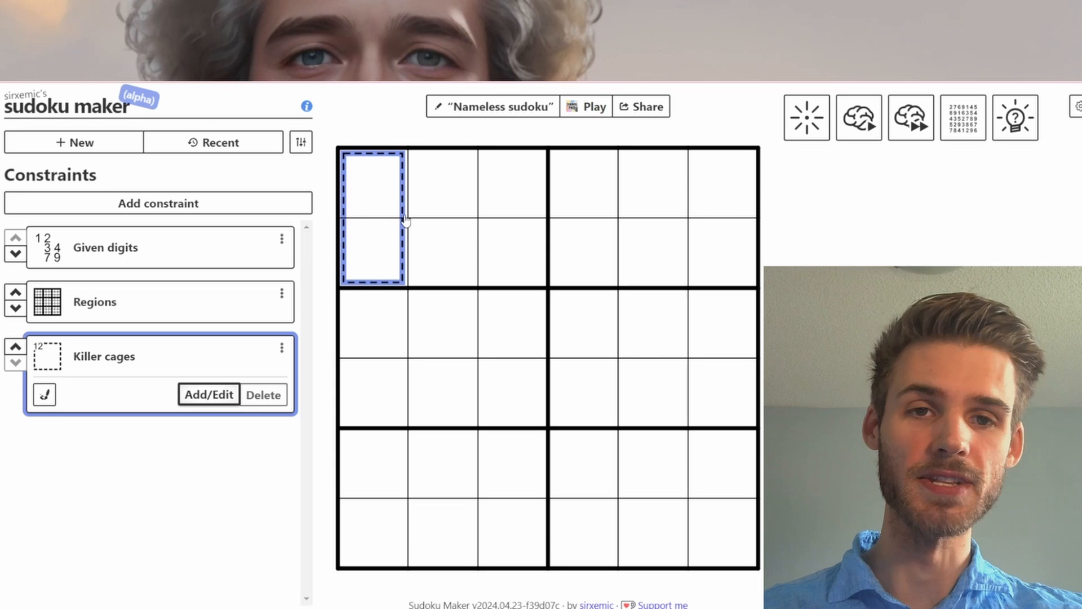
mouse_move(426, 215)
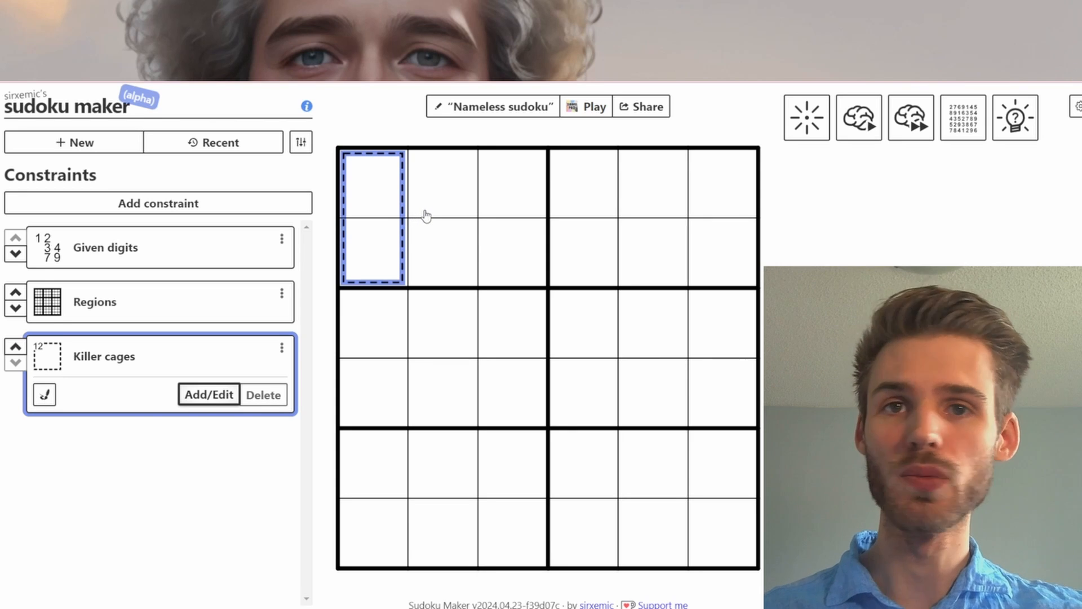
mouse_move(423, 215)
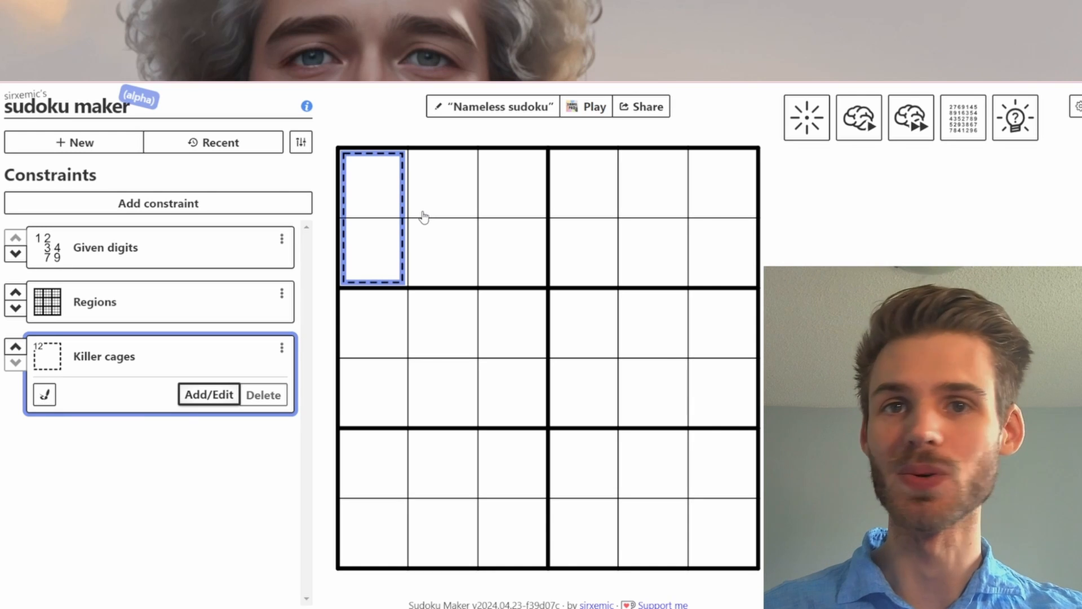
mouse_move(427, 289)
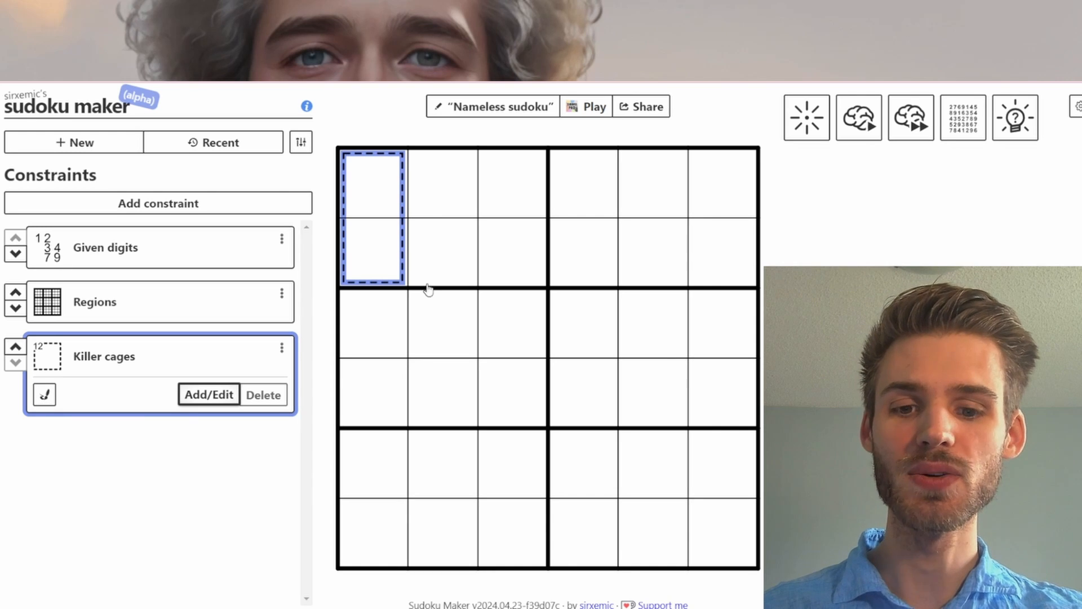
mouse_move(430, 299)
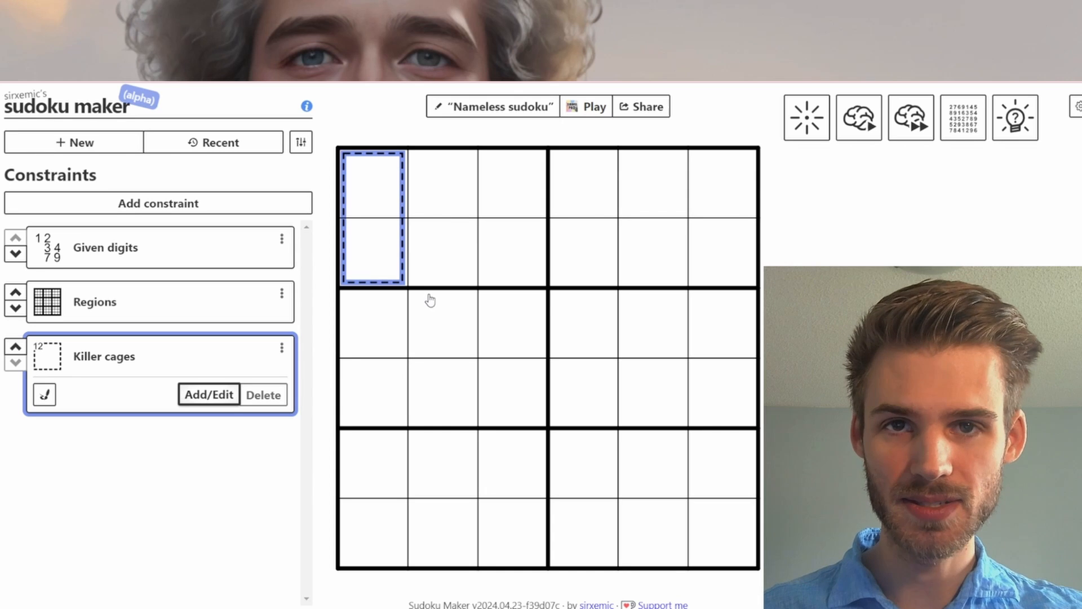
mouse_move(434, 252)
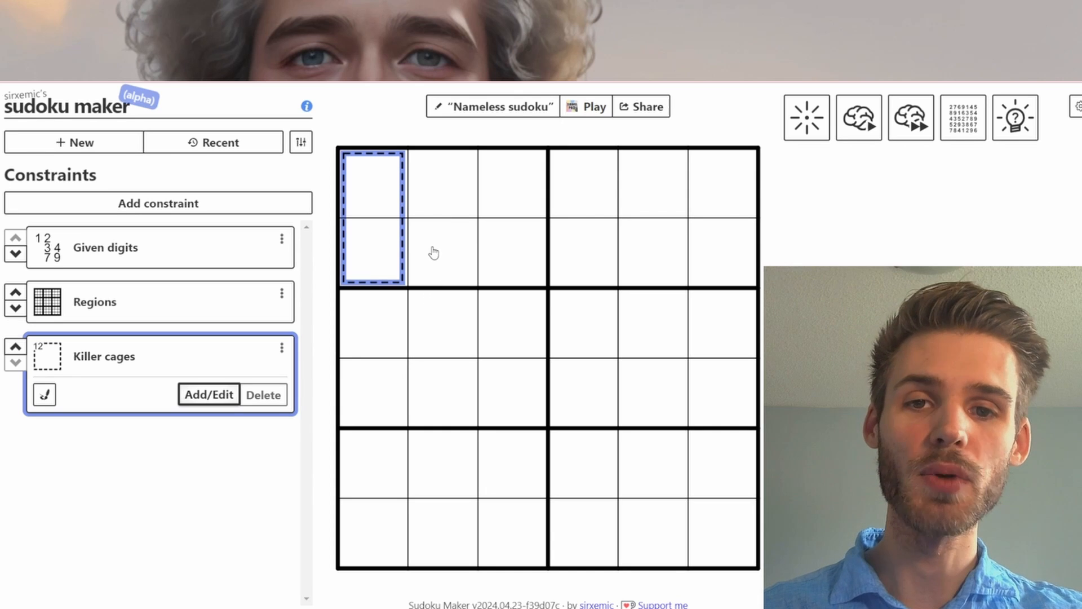
mouse_move(392, 186)
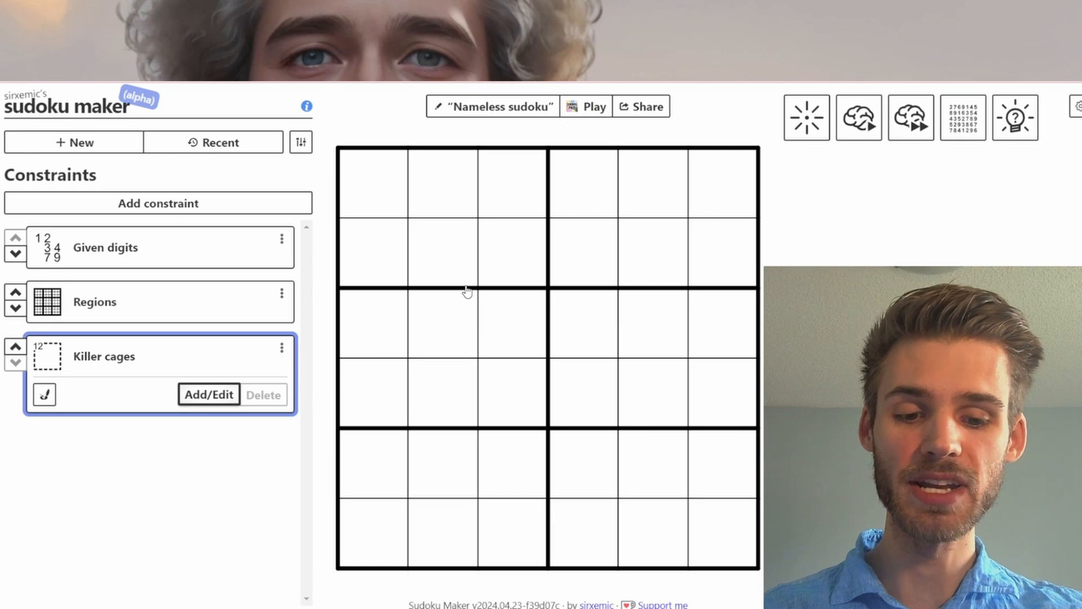
mouse_move(457, 261)
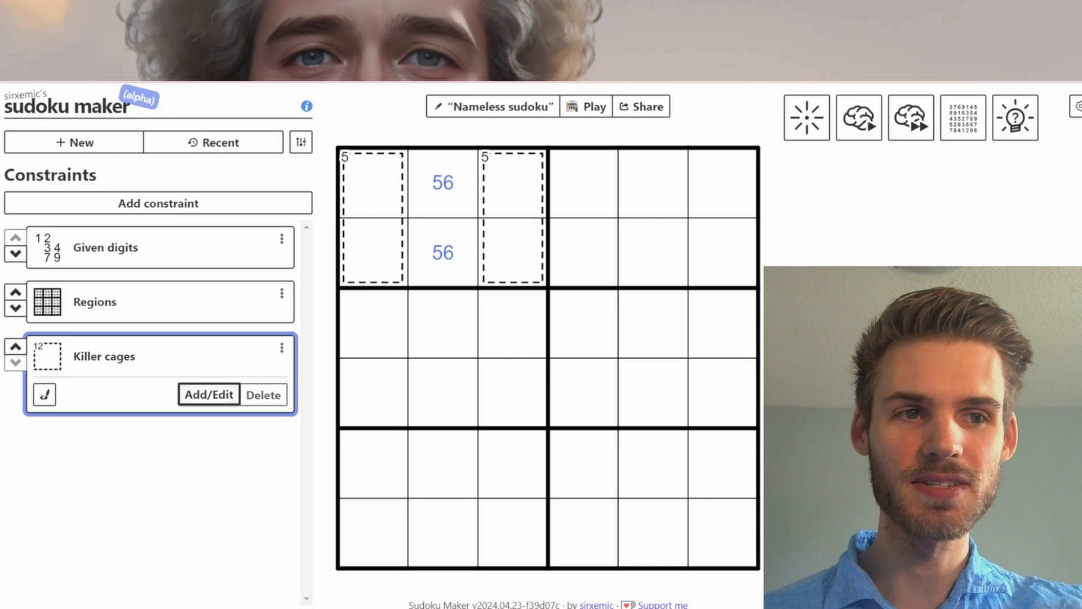
Run the lightbulb validity and uniqueness check on the caged puzzle
click(1014, 117)
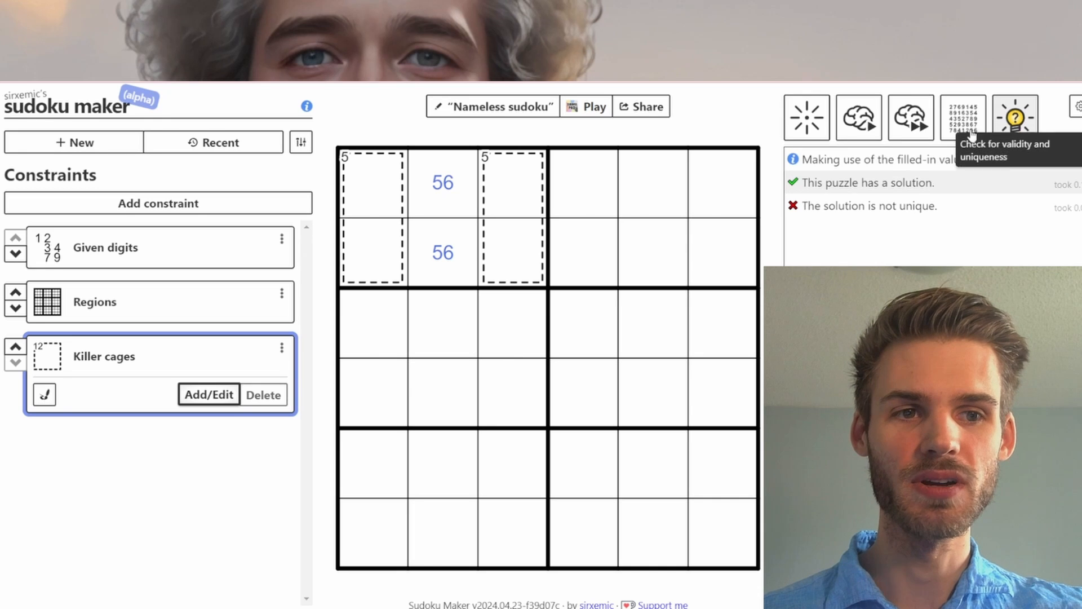
mouse_move(906, 195)
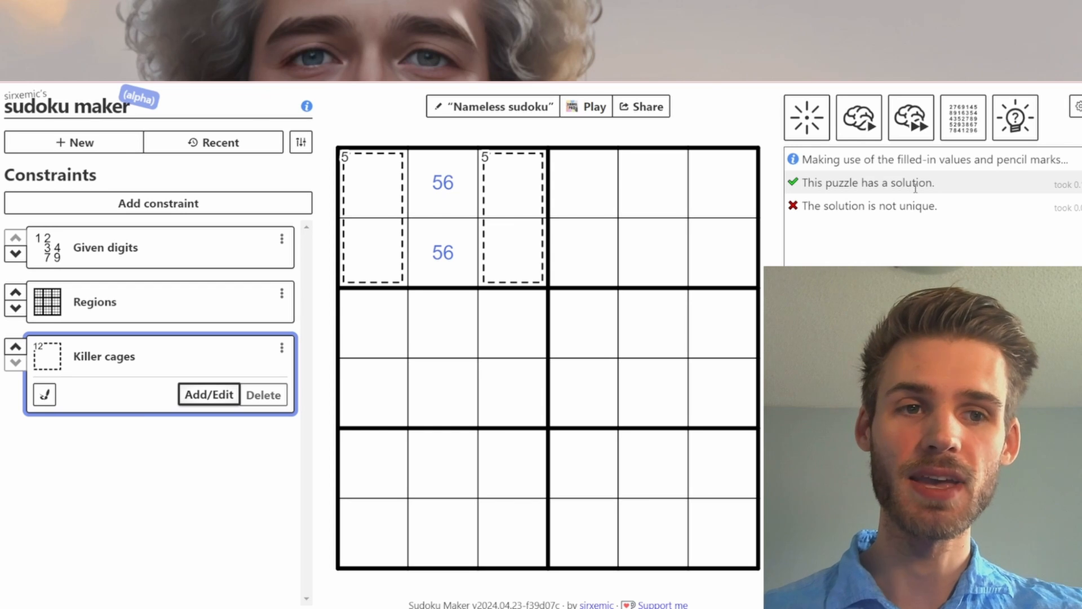
mouse_move(825, 176)
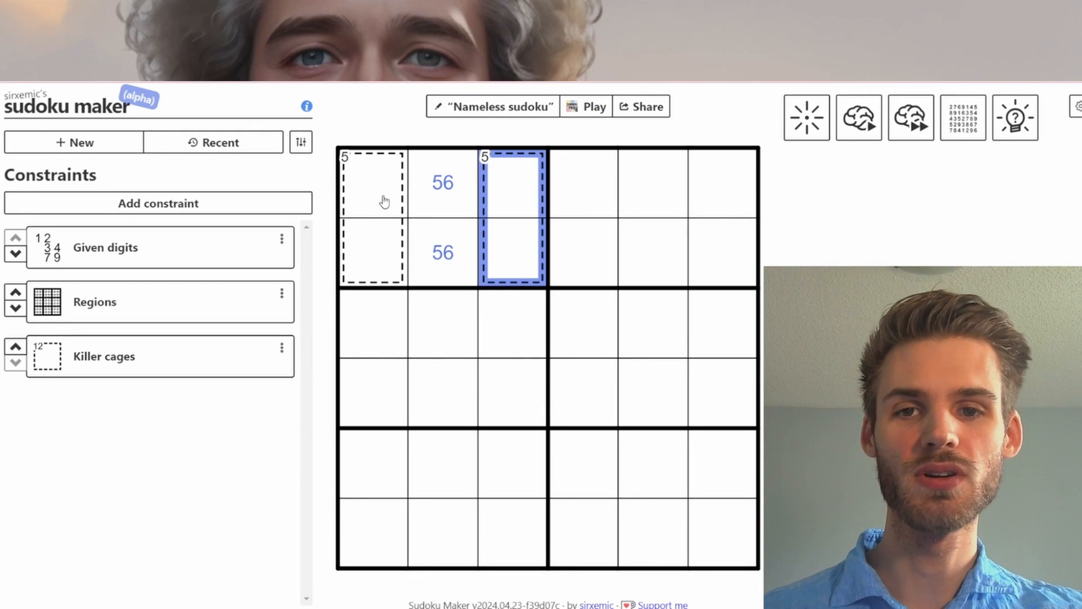
Draw two-cell 5-cages in columns 1 and 3, with 56 marks in column 2
click(372, 200)
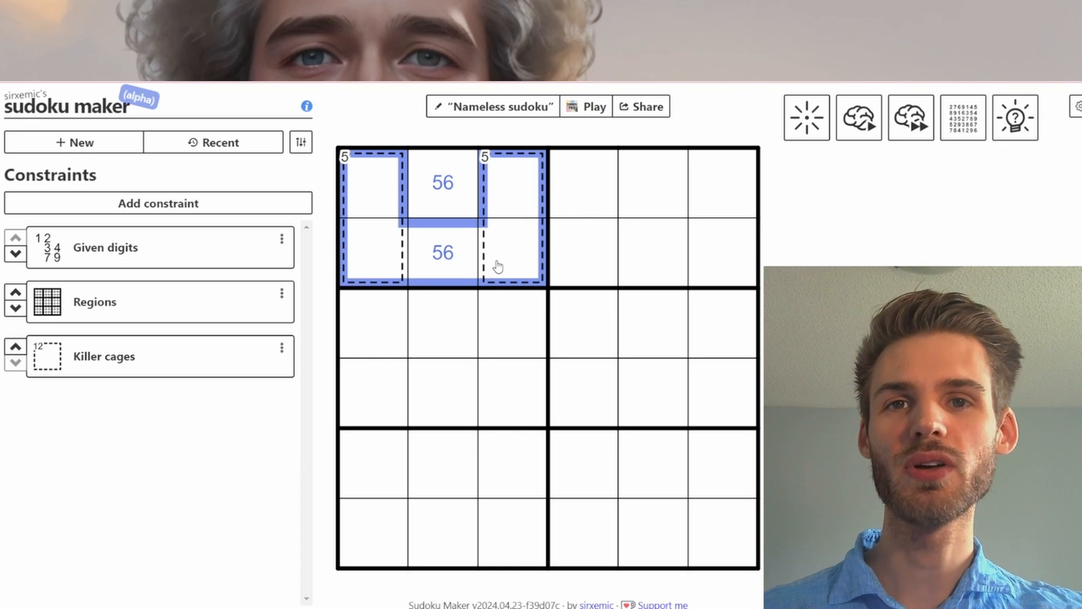
mouse_move(190, 378)
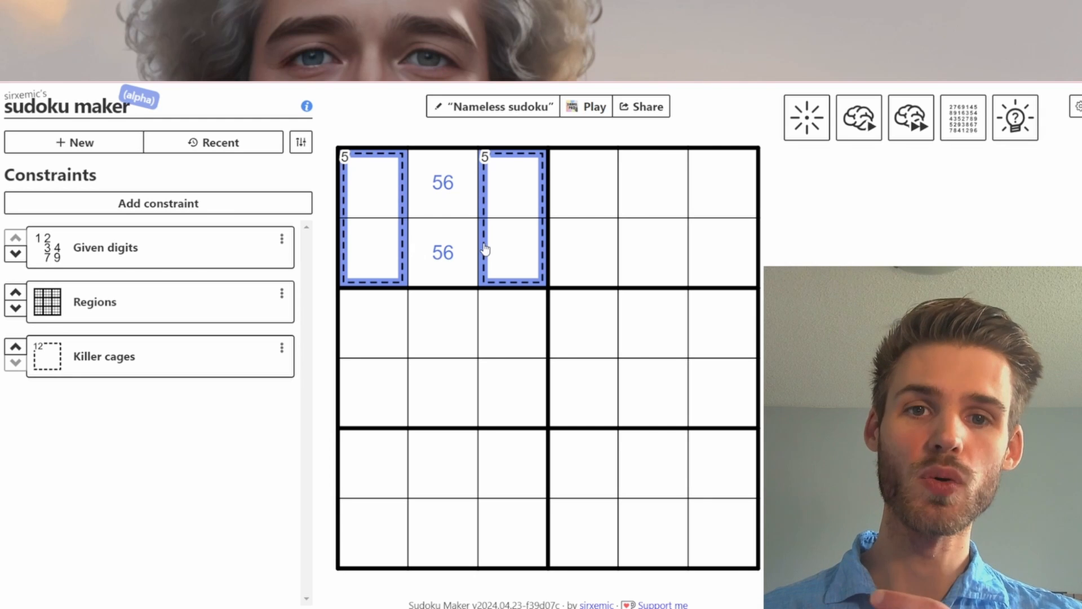
click(513, 217)
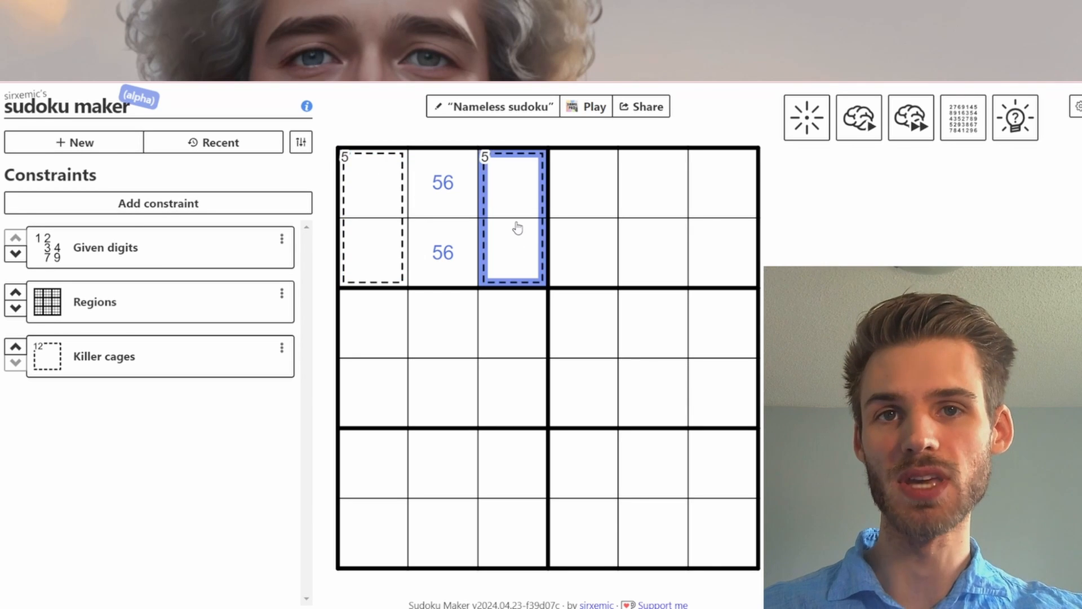
mouse_move(431, 183)
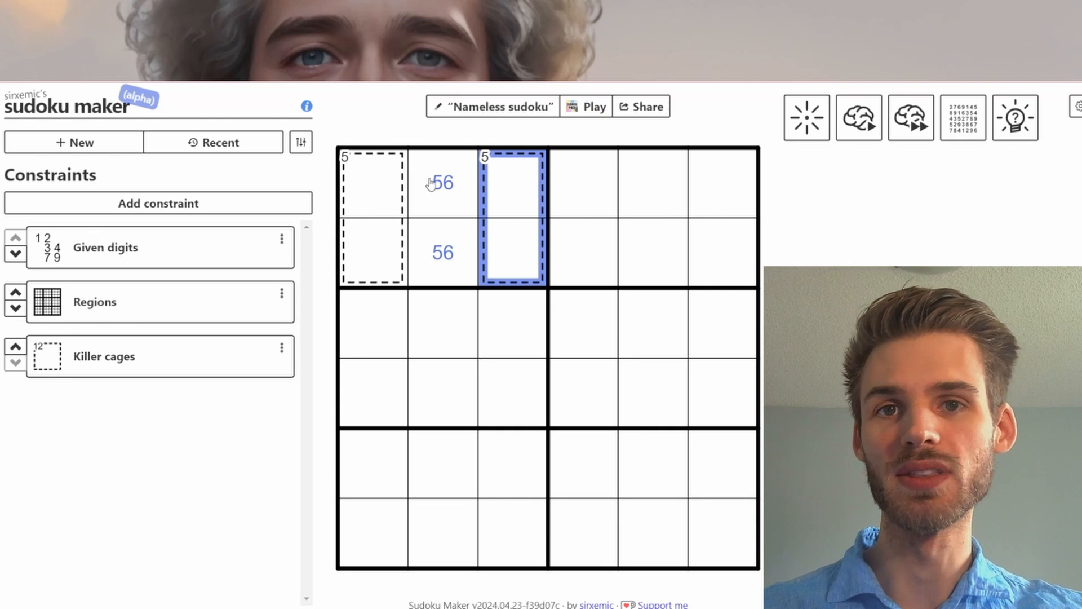
mouse_move(475, 244)
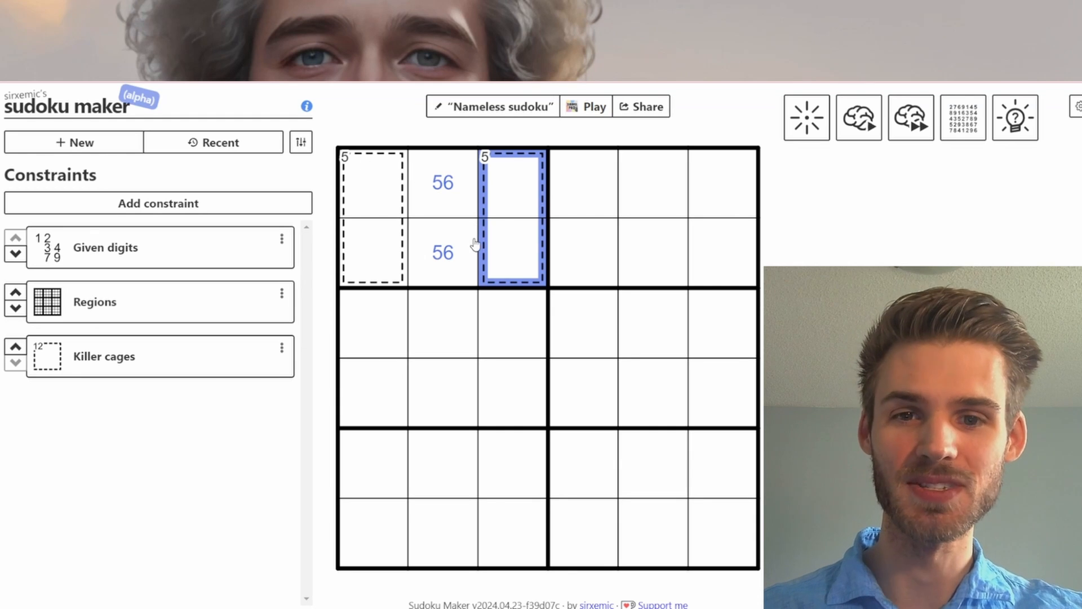
click(103, 356)
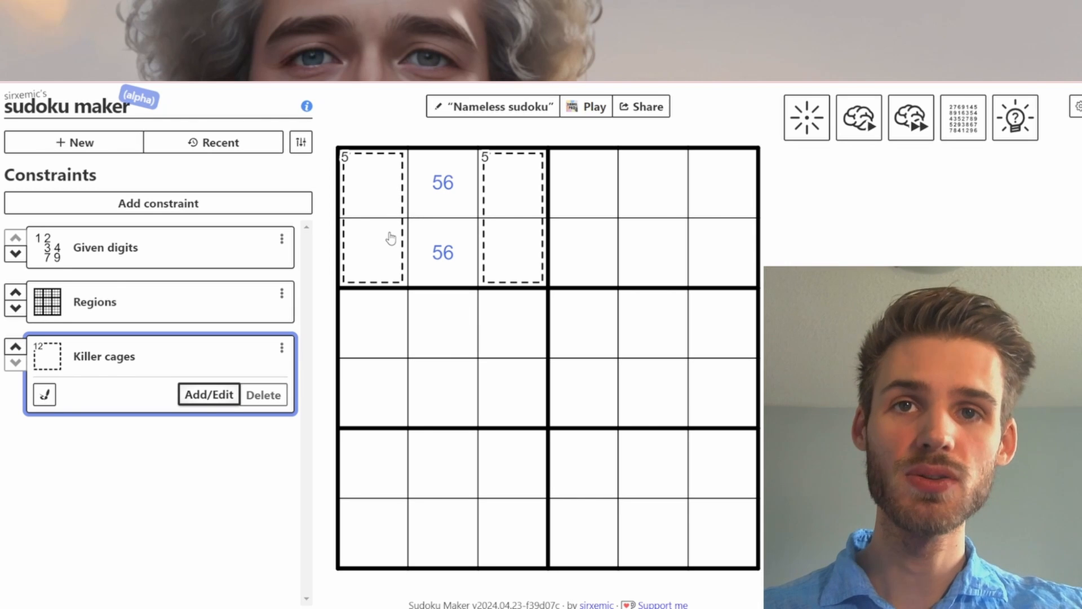
mouse_move(495, 265)
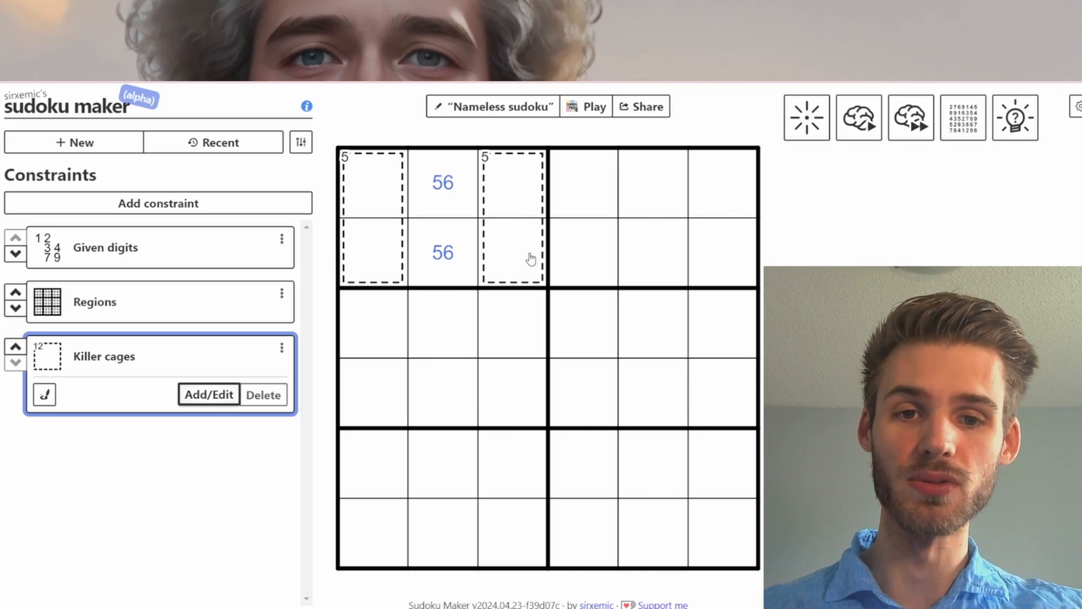
mouse_move(541, 528)
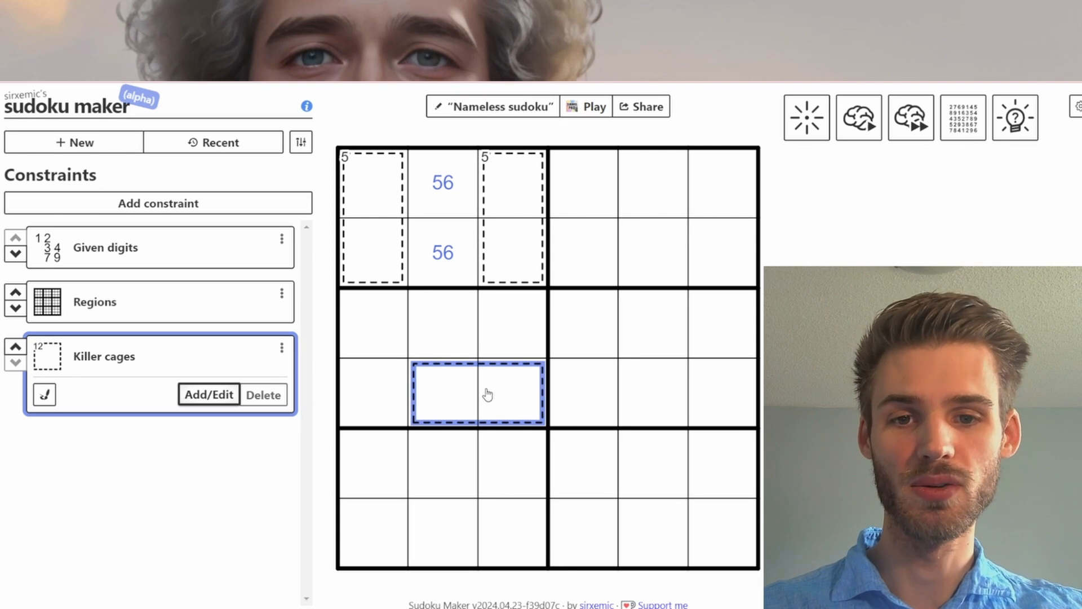
mouse_move(525, 219)
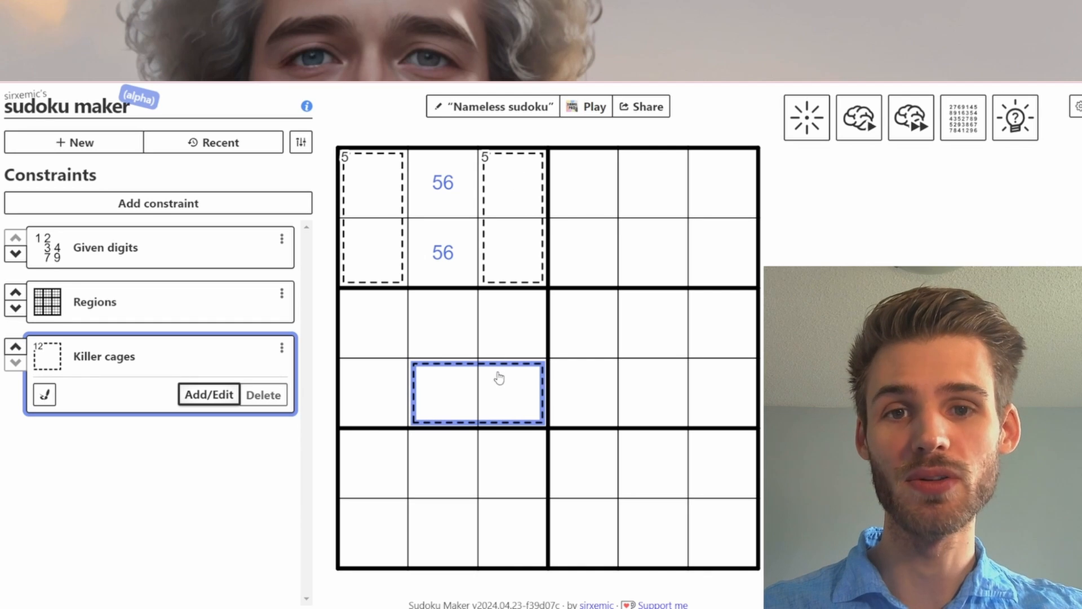
Draw the 5-sum cage over row 4, columns 2–3
text(5)
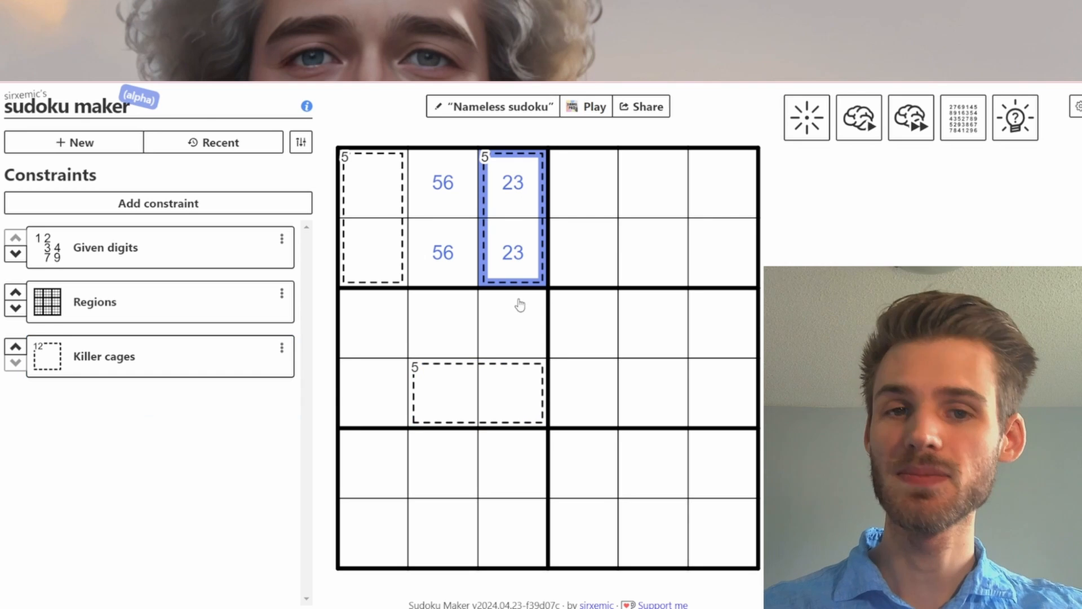
mouse_move(515, 327)
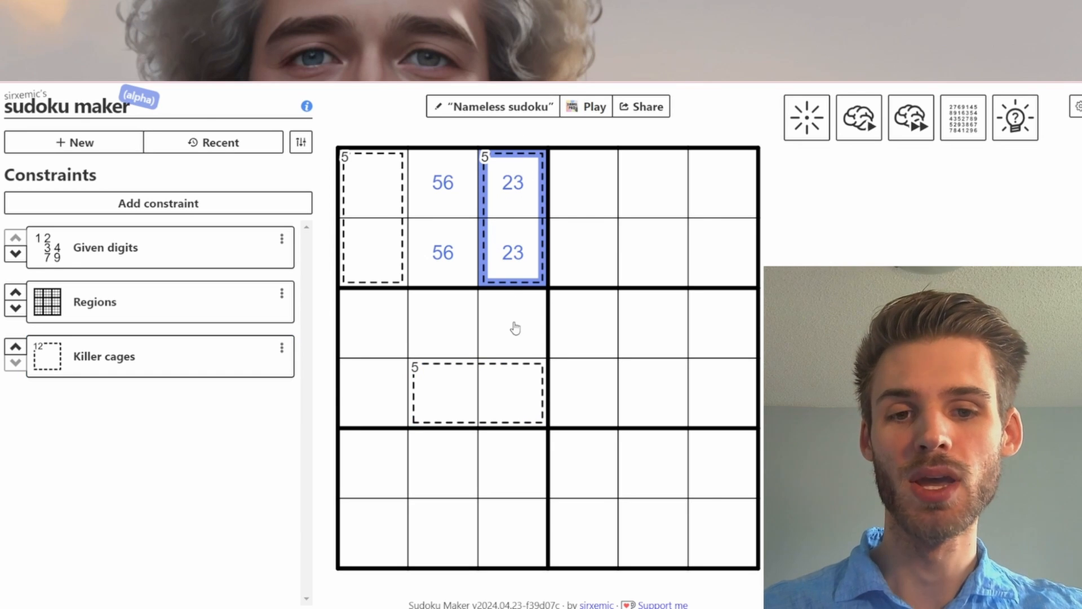
click(512, 391)
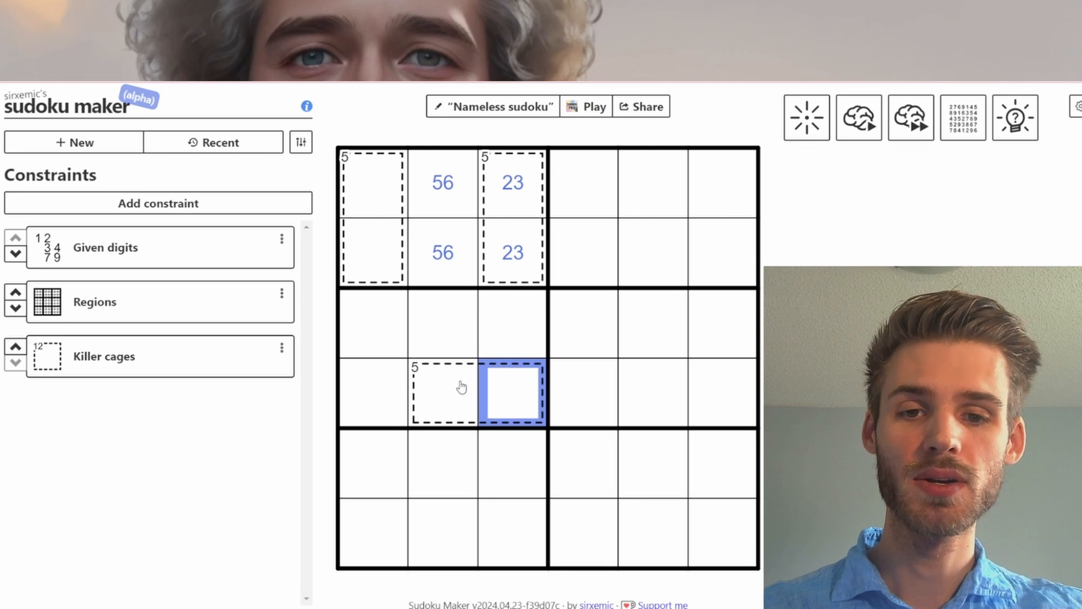
click(443, 394)
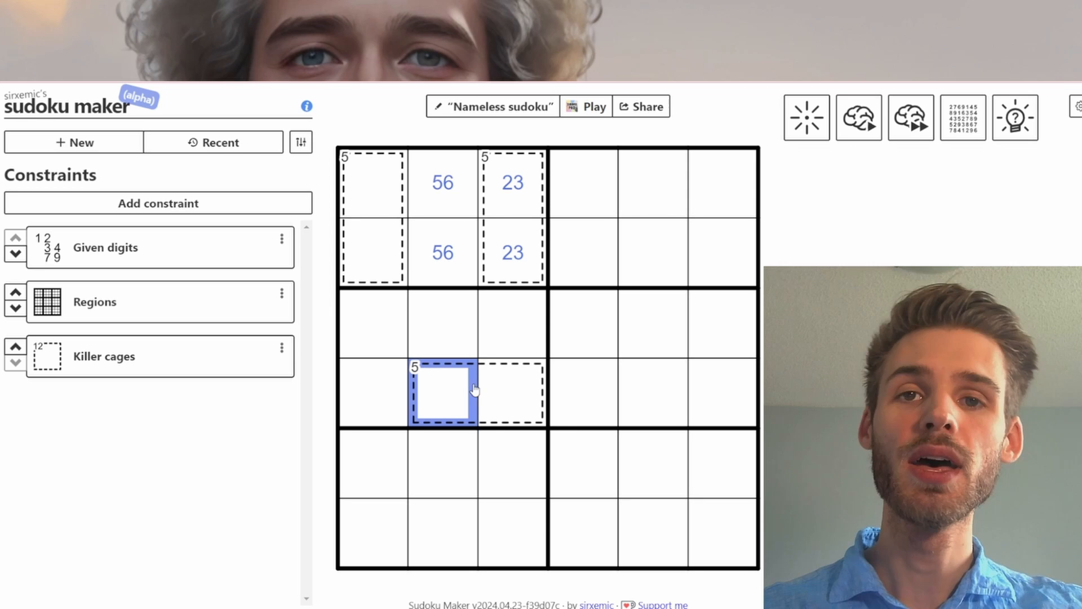
mouse_move(469, 355)
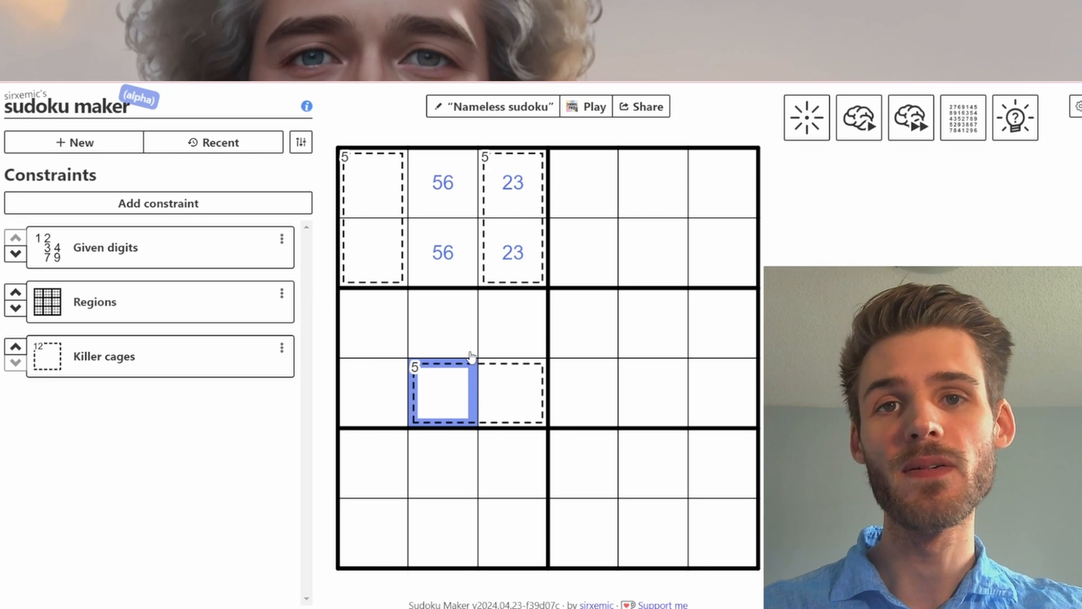
mouse_move(466, 374)
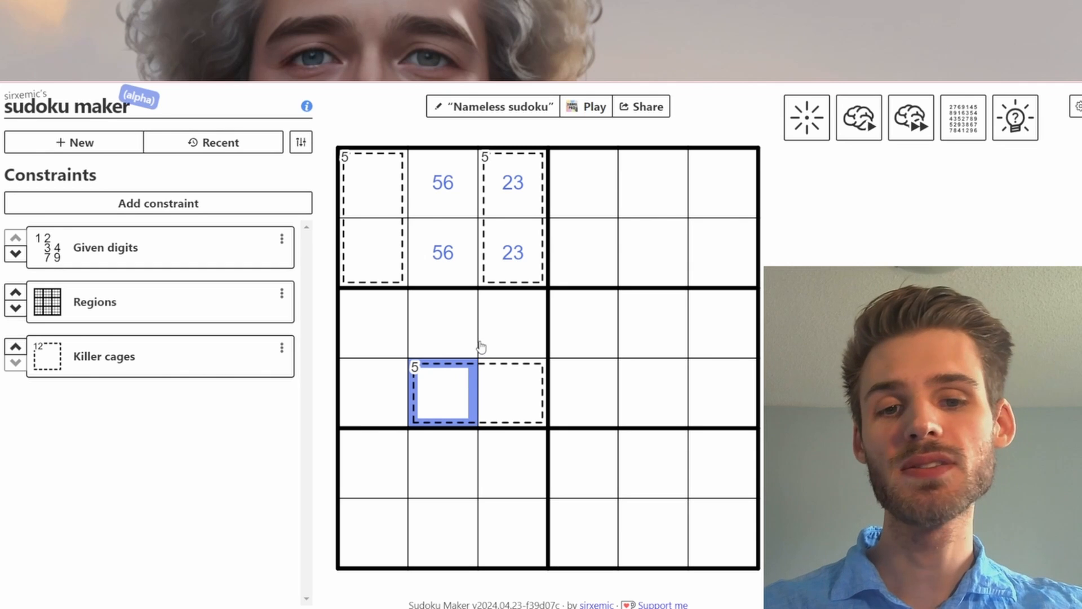
click(512, 391)
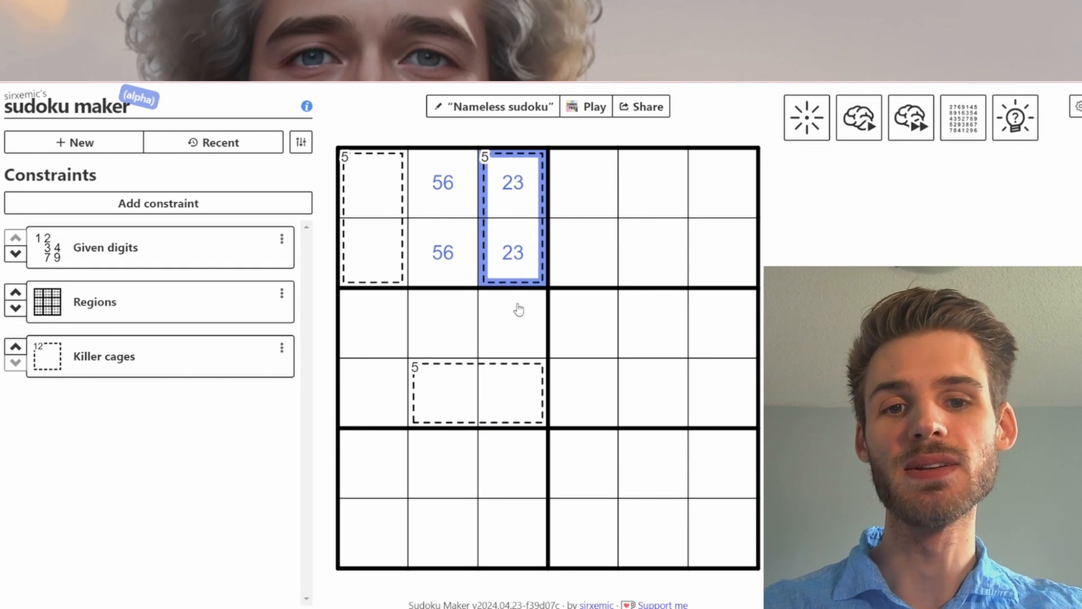
mouse_move(521, 209)
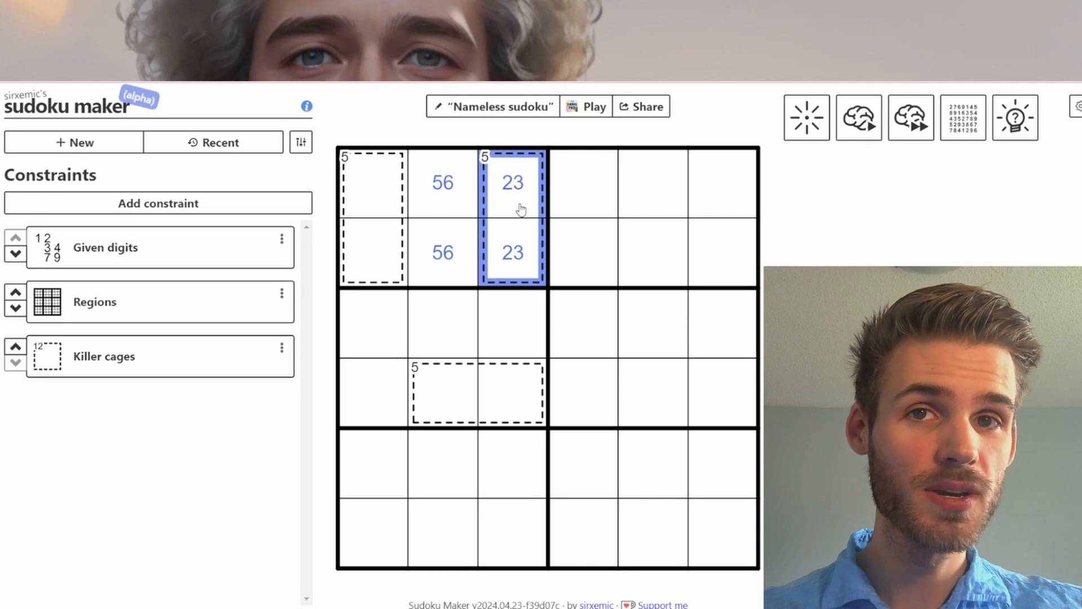
Test pencil marks 23 in the lower cage cells, clearing the column-3 marks
click(580, 255)
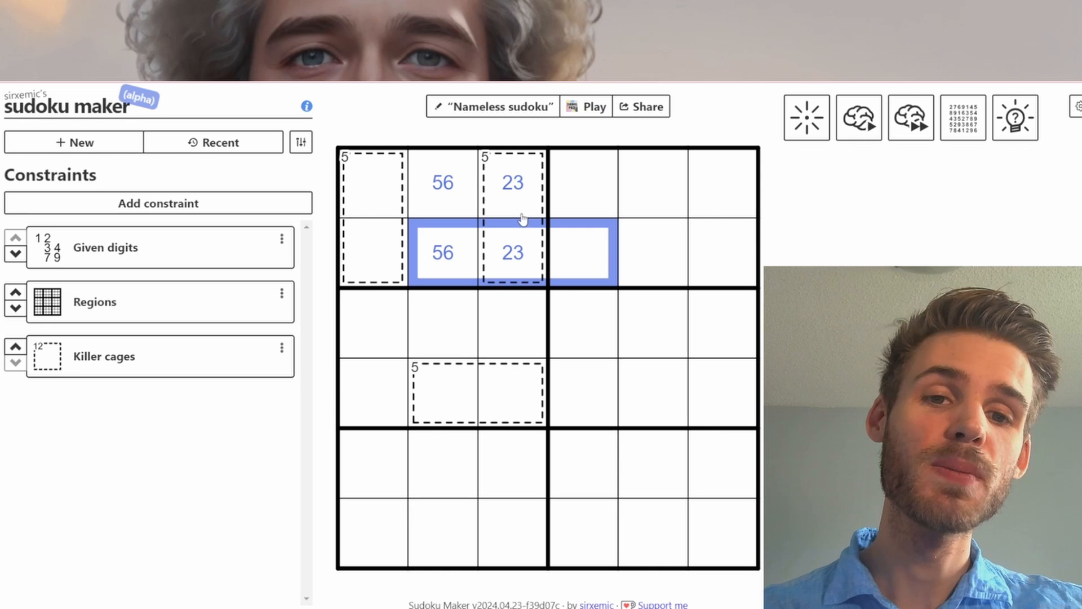
click(443, 392)
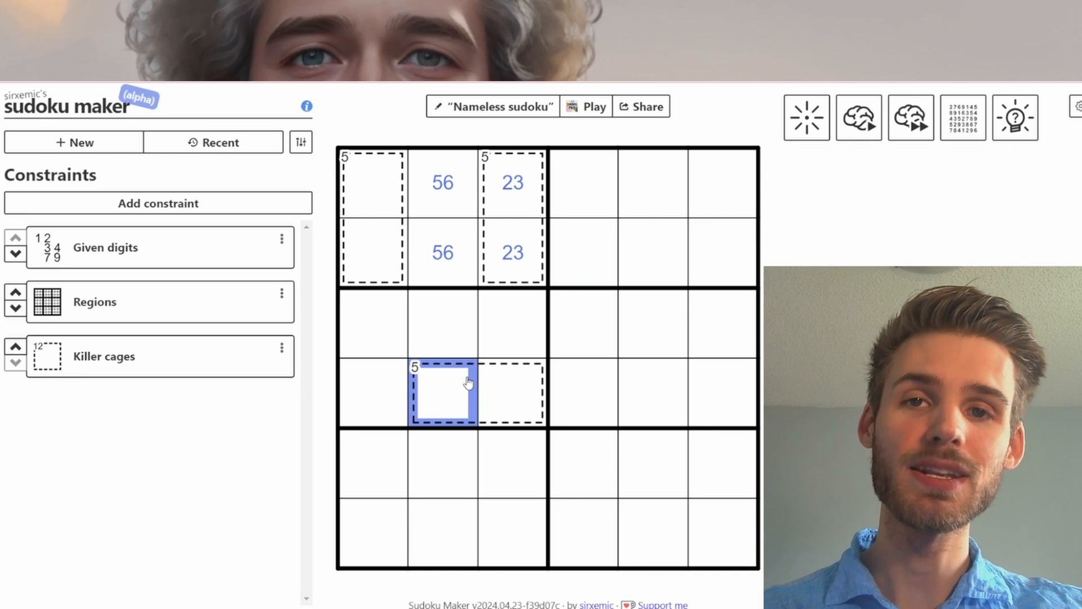
mouse_move(462, 391)
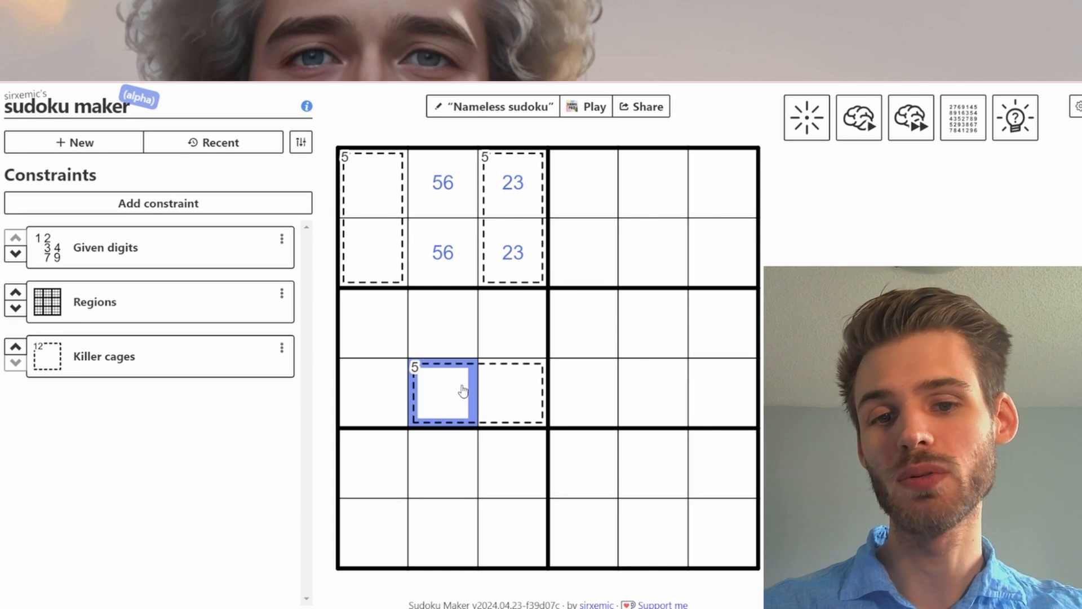
text(23)
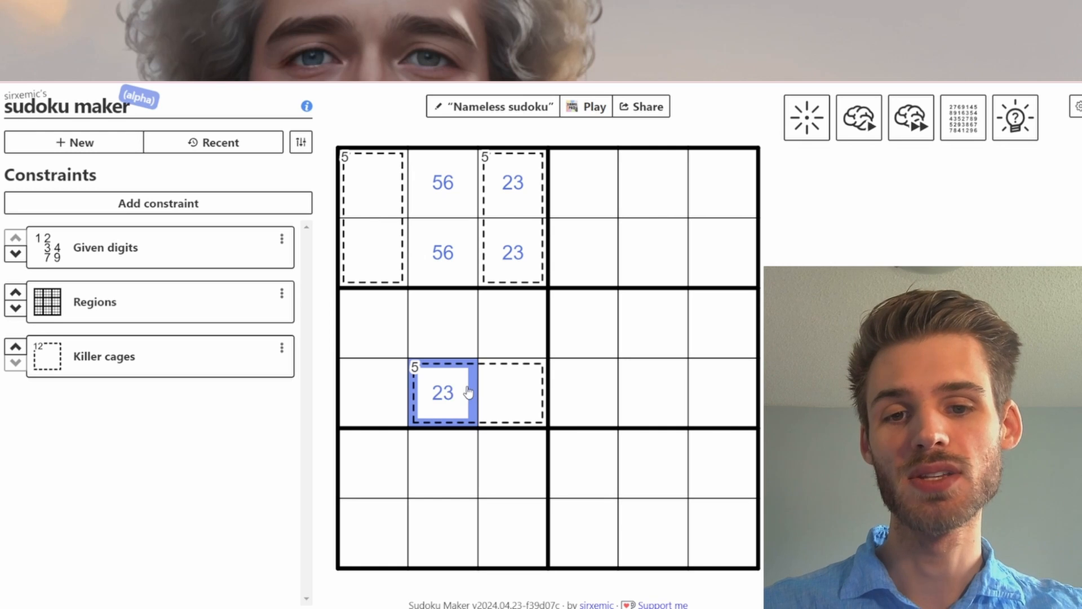
click(513, 392)
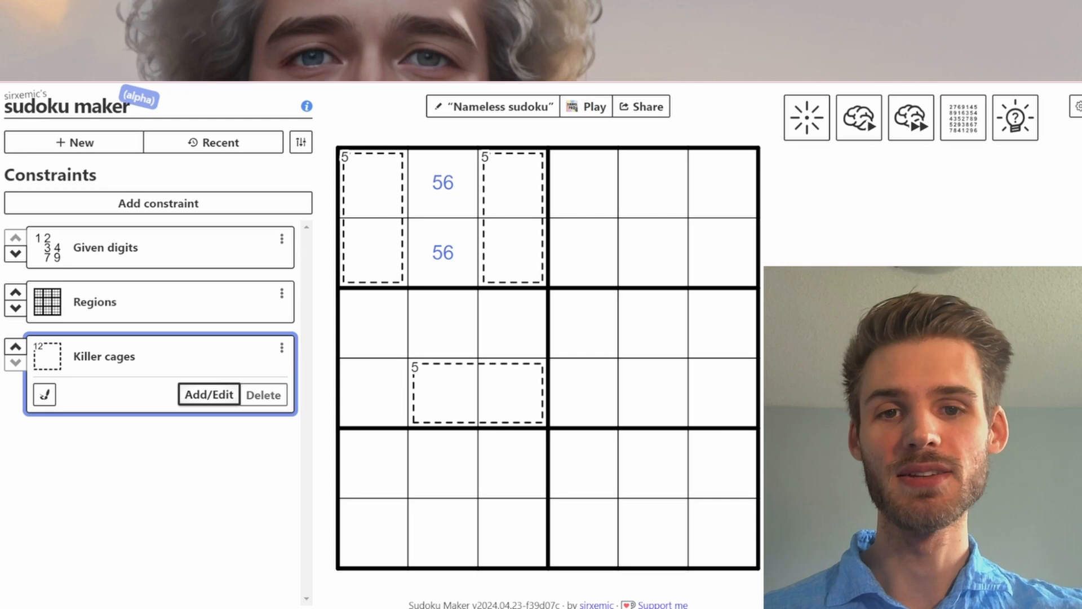
mouse_move(586, 236)
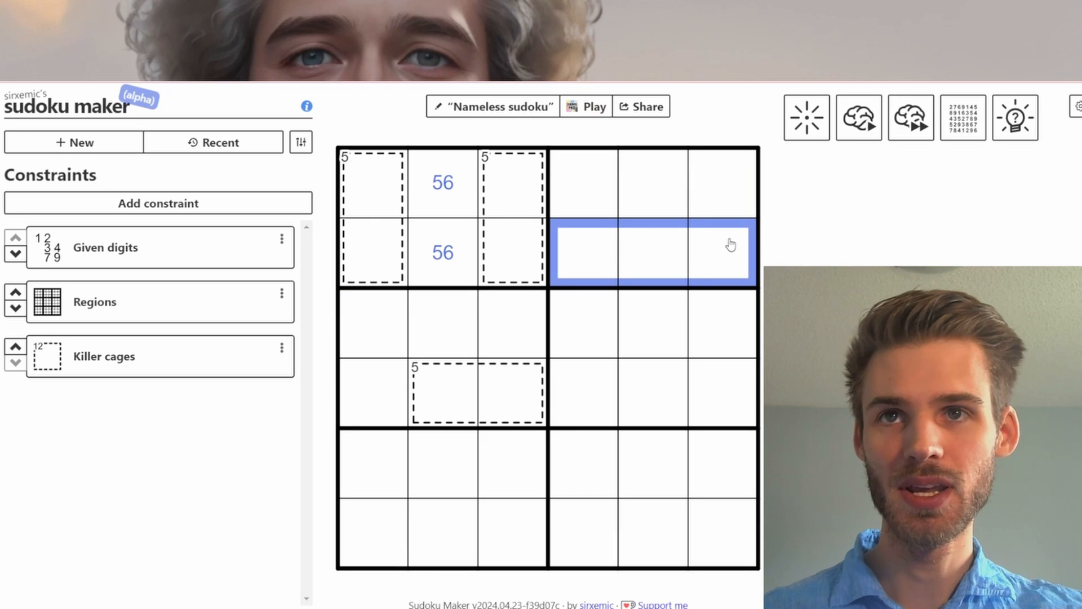
mouse_move(590, 233)
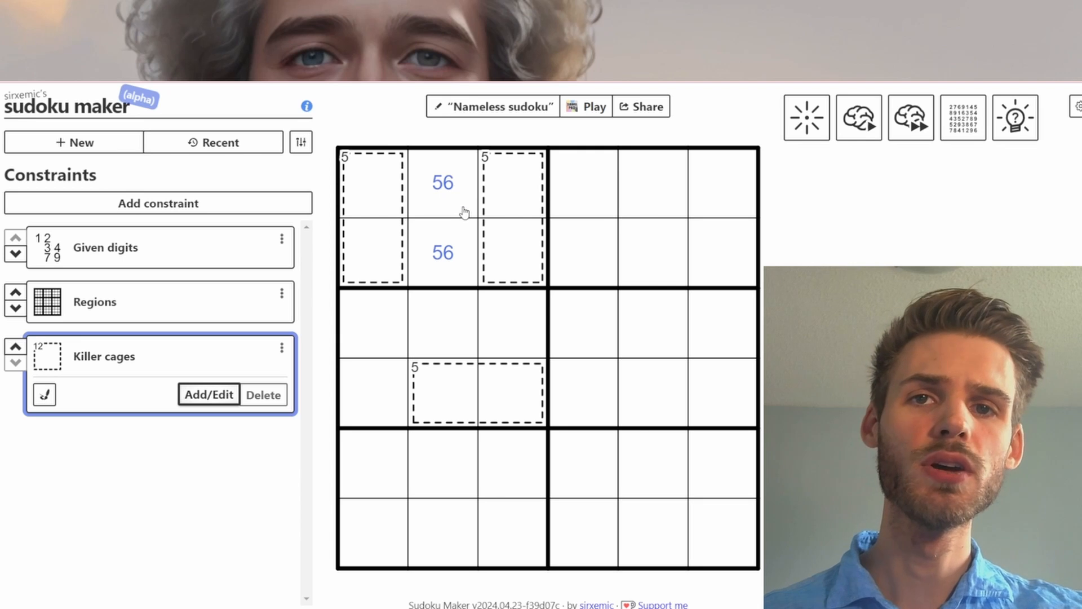
mouse_move(452, 209)
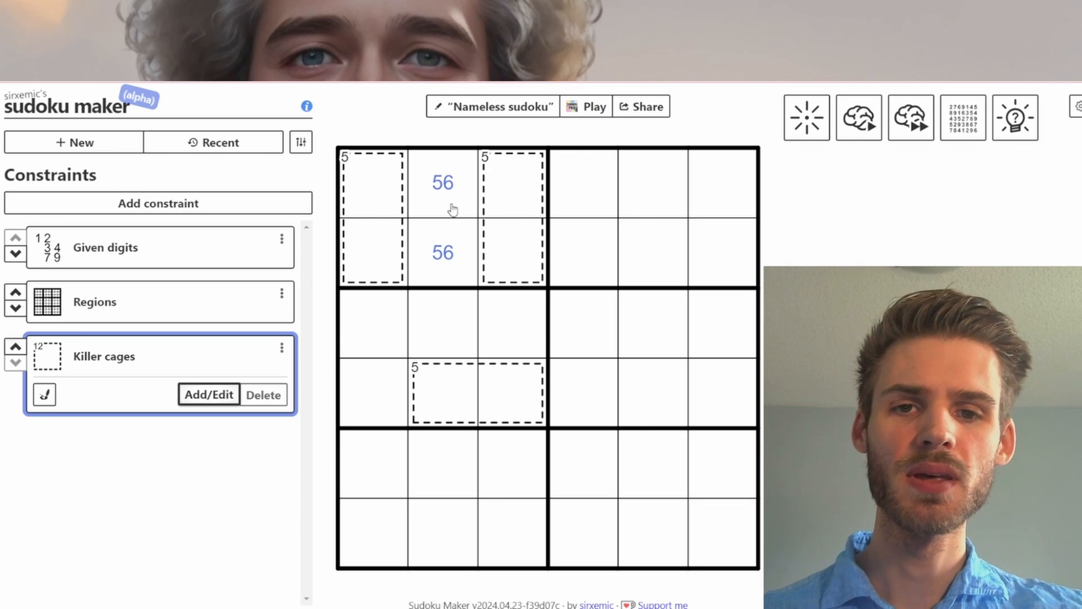
click(618, 252)
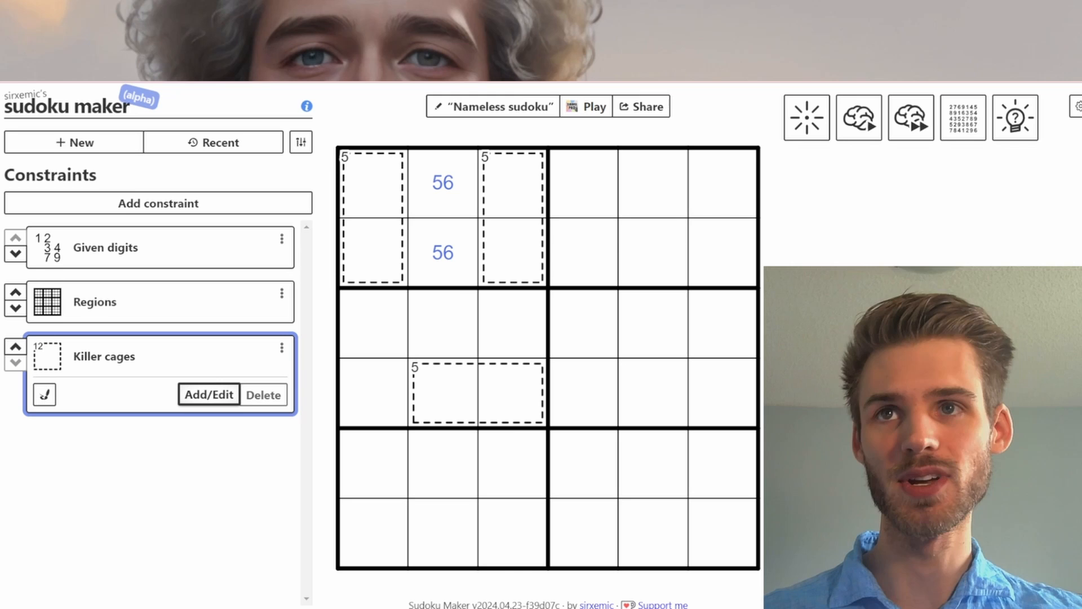
click(442, 182)
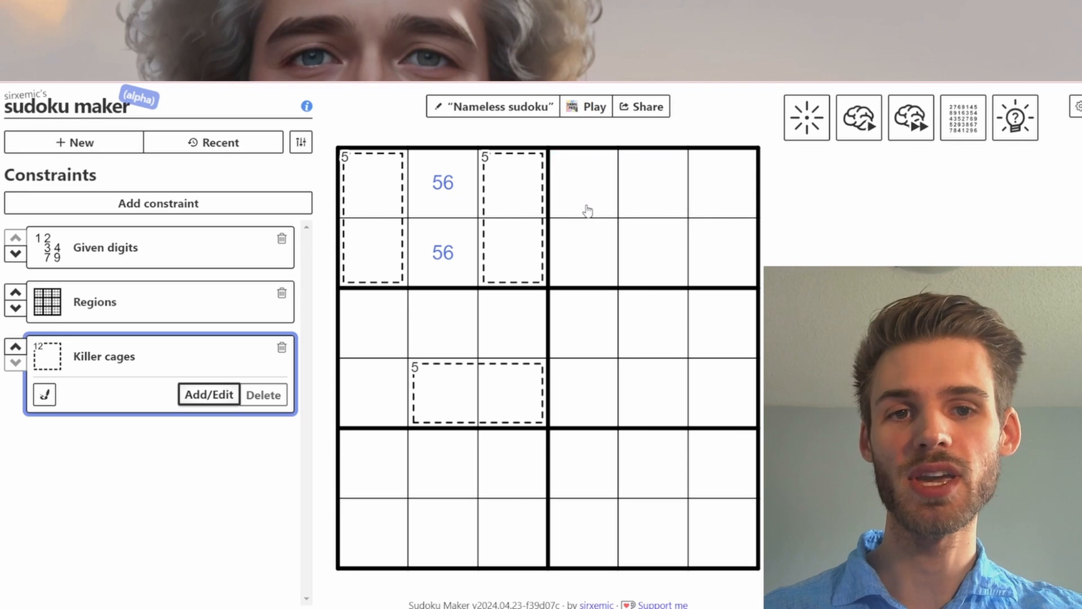
click(442, 182)
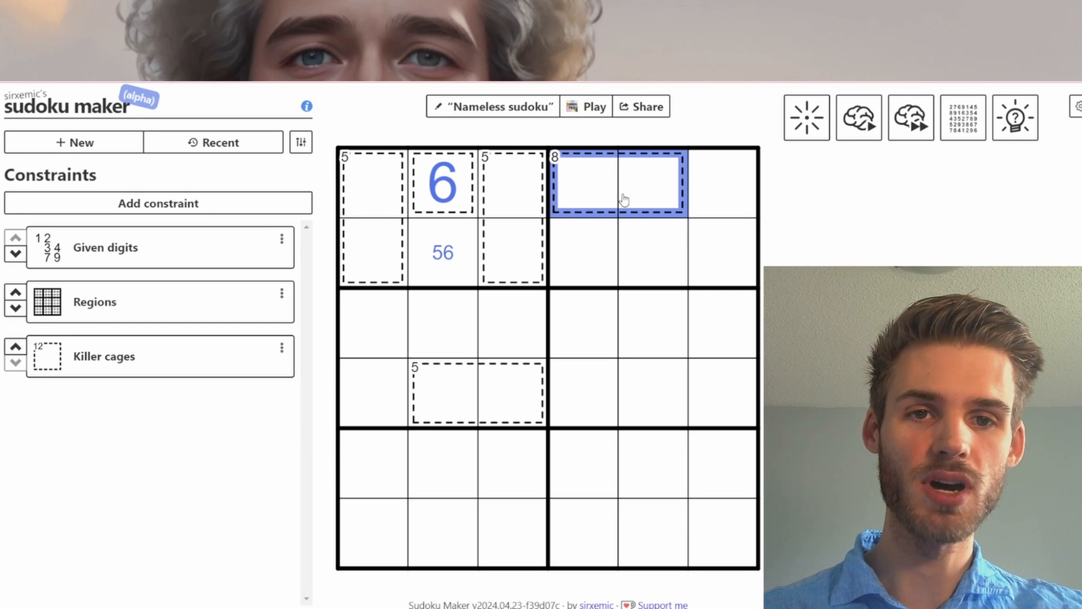
text(26)
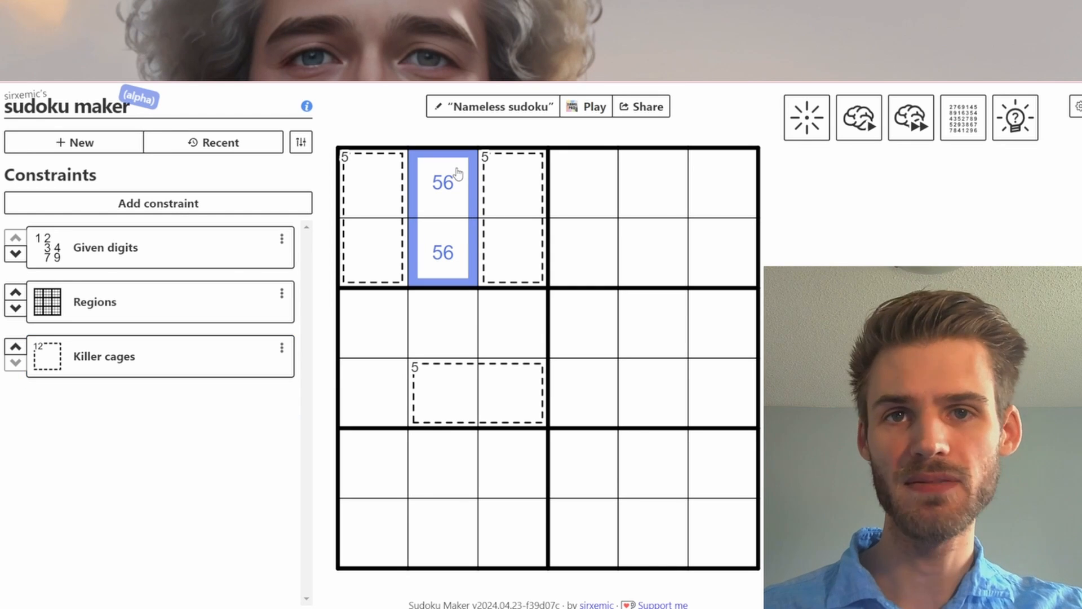
mouse_move(436, 197)
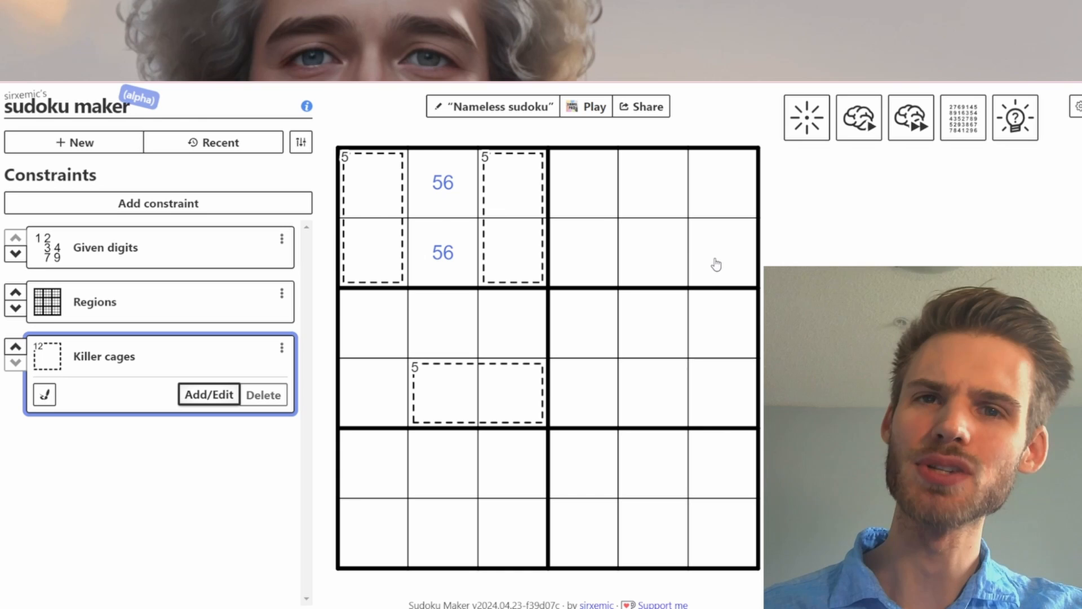
Draw the 8-cage on row 2, columns 5–6, marking both cells 2356
click(720, 253)
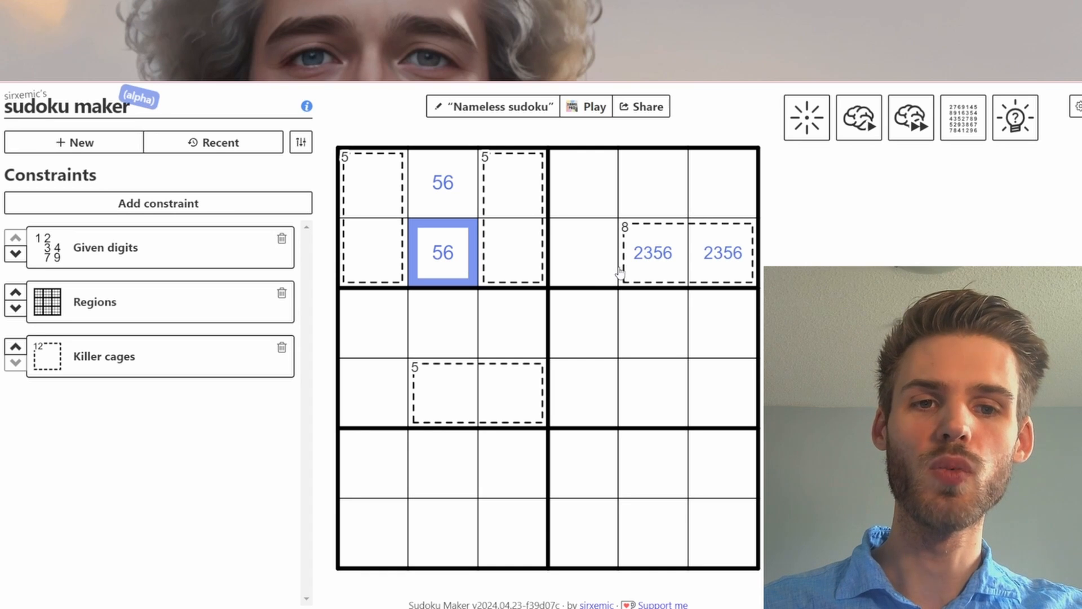
click(652, 253)
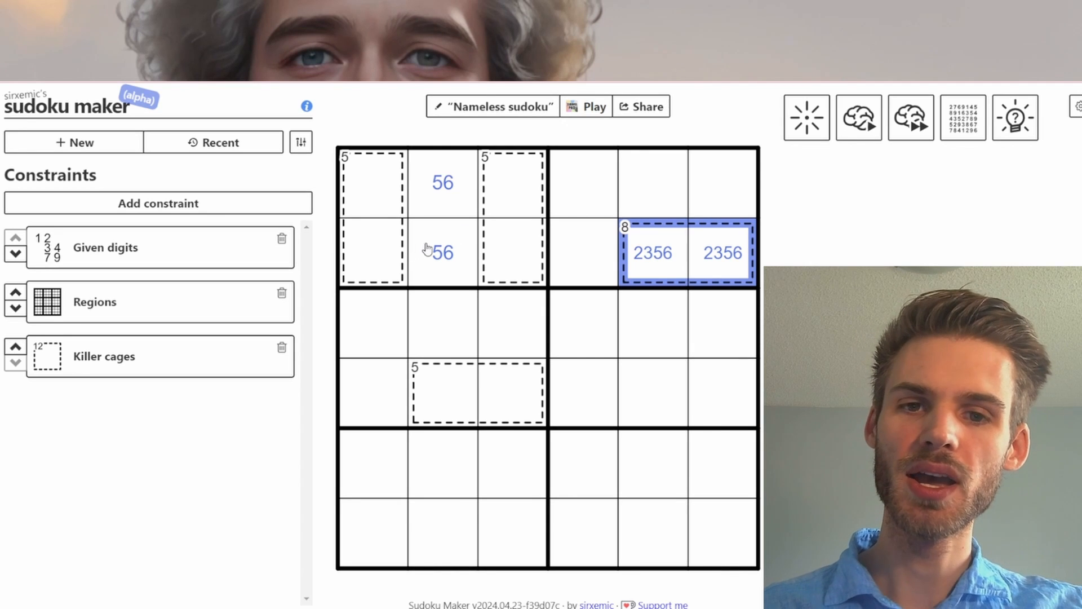
click(442, 253)
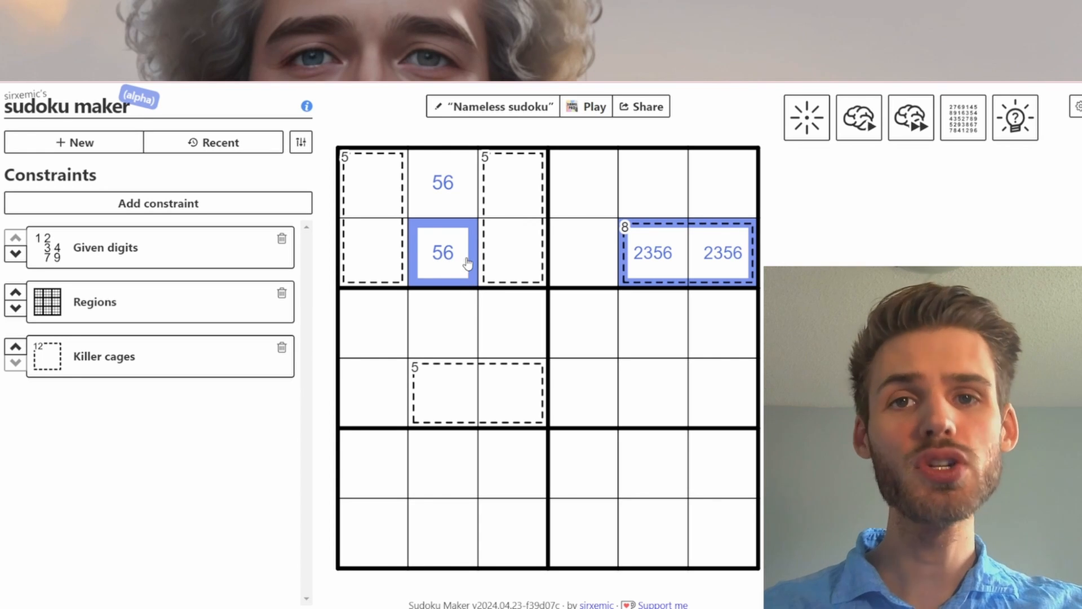
mouse_move(708, 246)
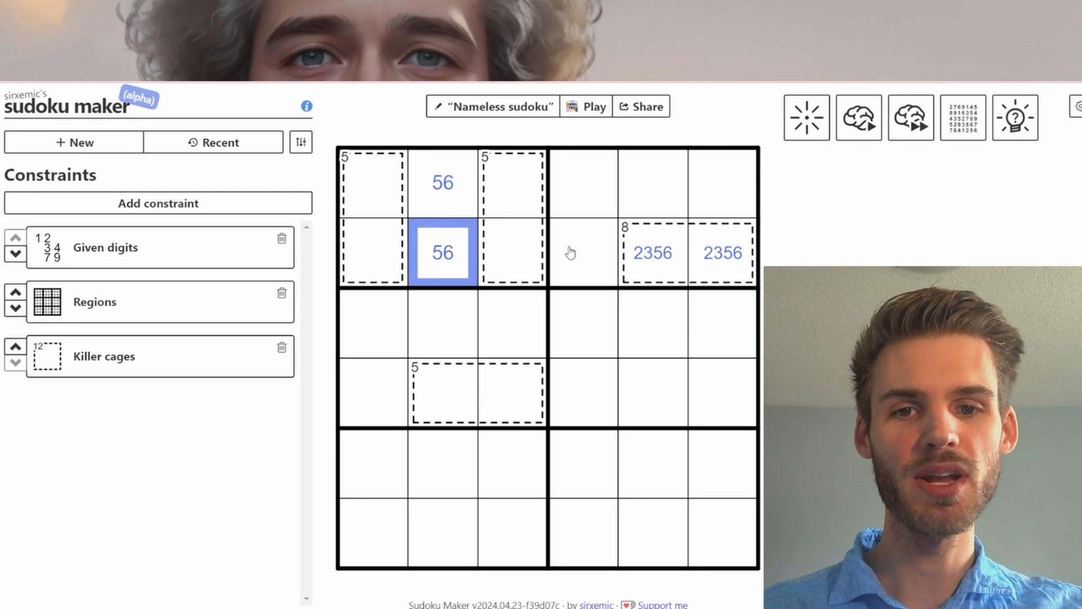
click(686, 252)
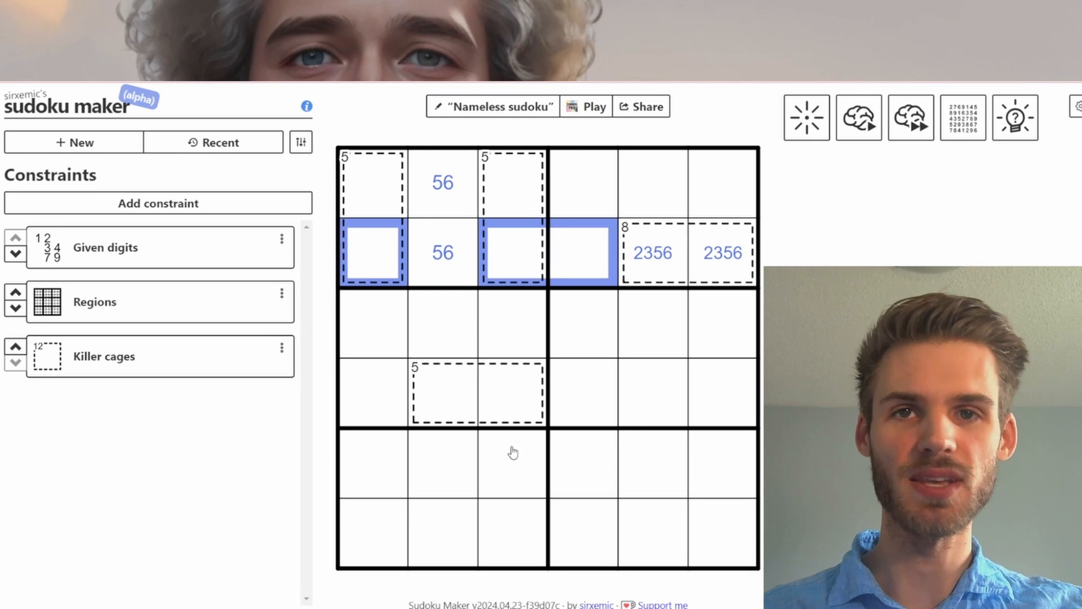
click(722, 252)
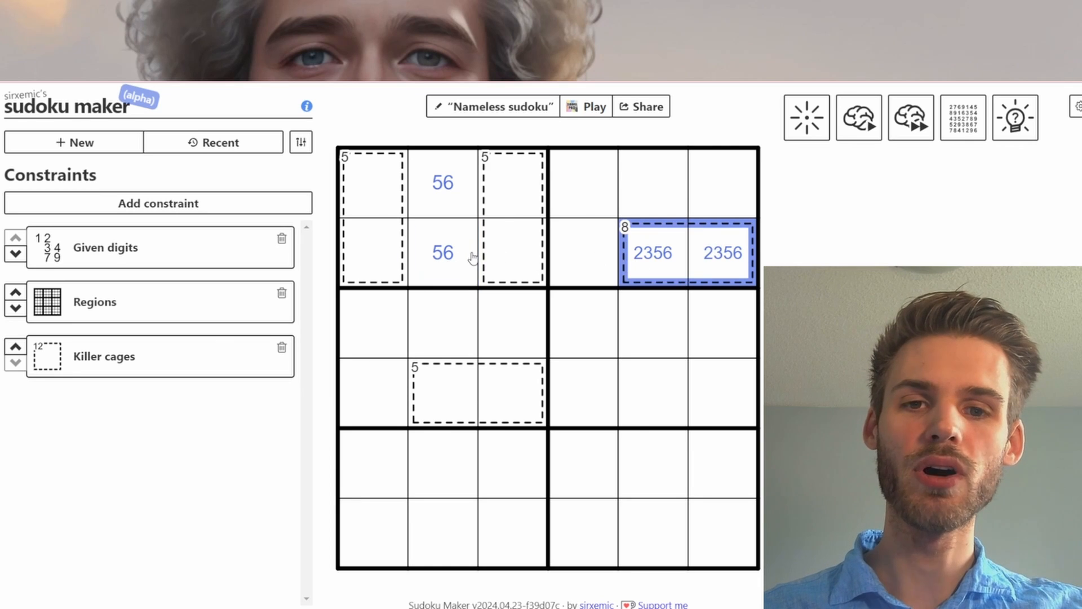
click(442, 252)
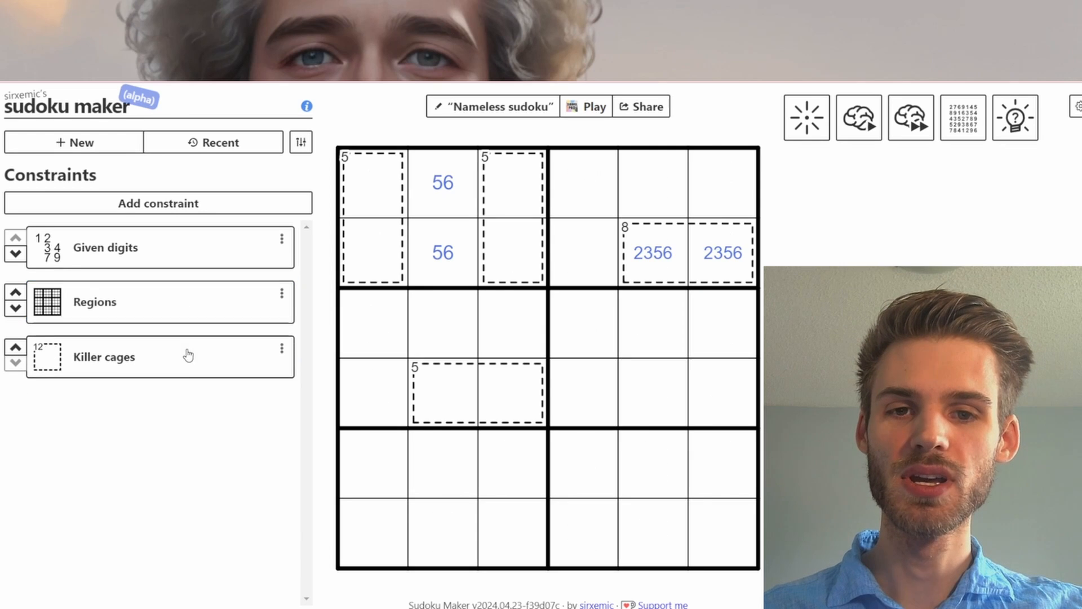
click(103, 356)
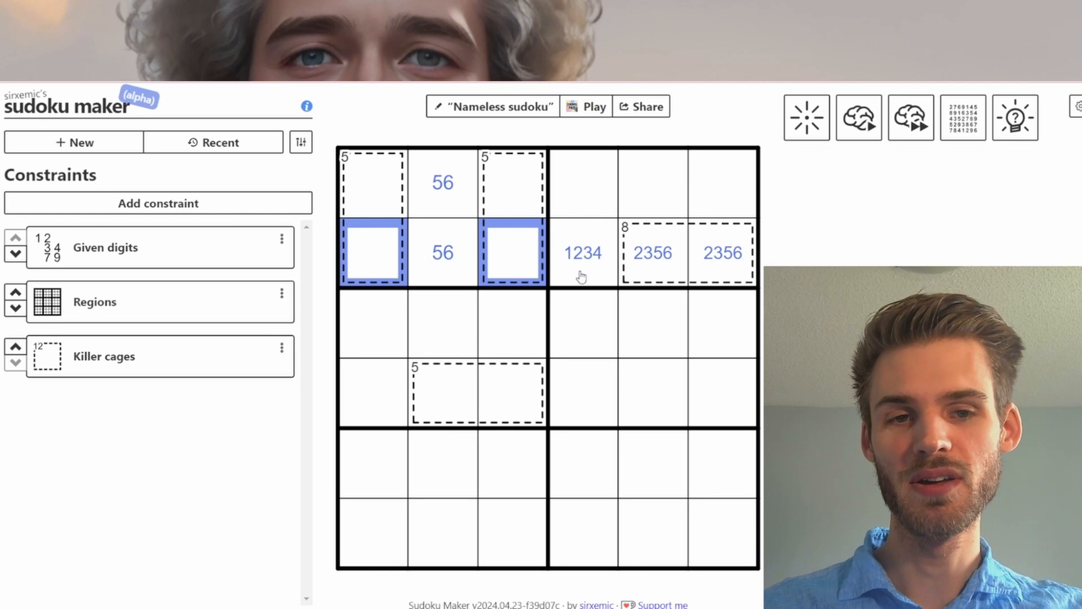
Select r2c4 and trim its pencil marks from 1234 to 14
click(581, 252)
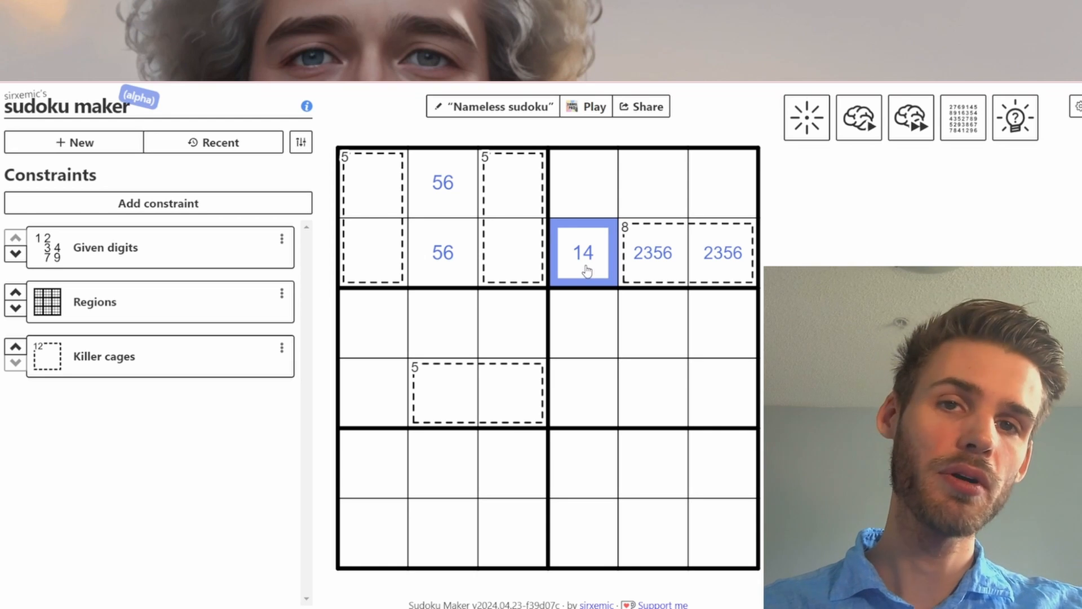
mouse_move(641, 378)
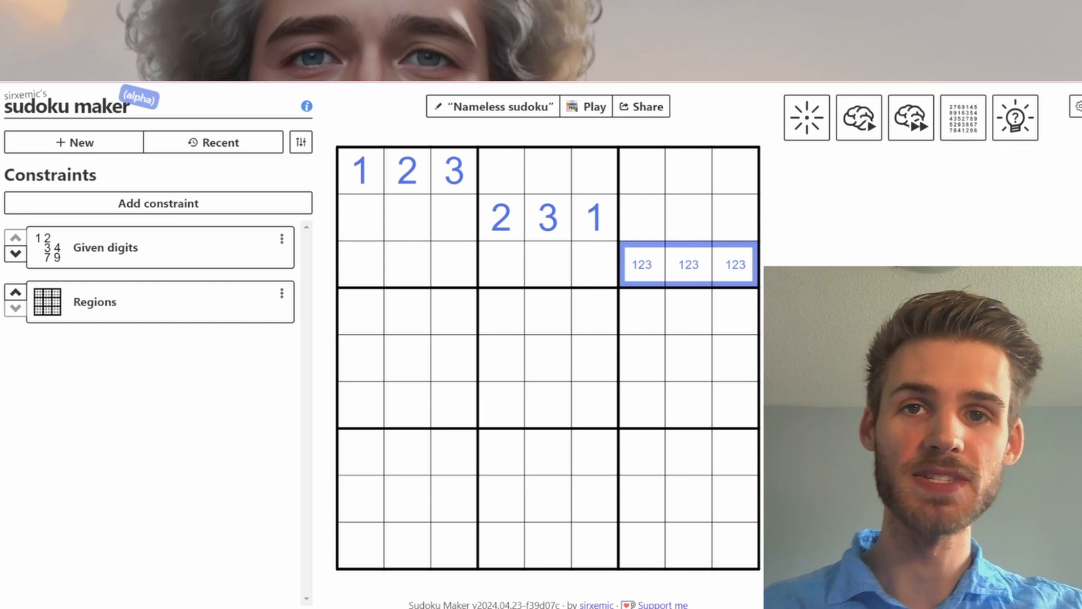
mouse_move(667, 224)
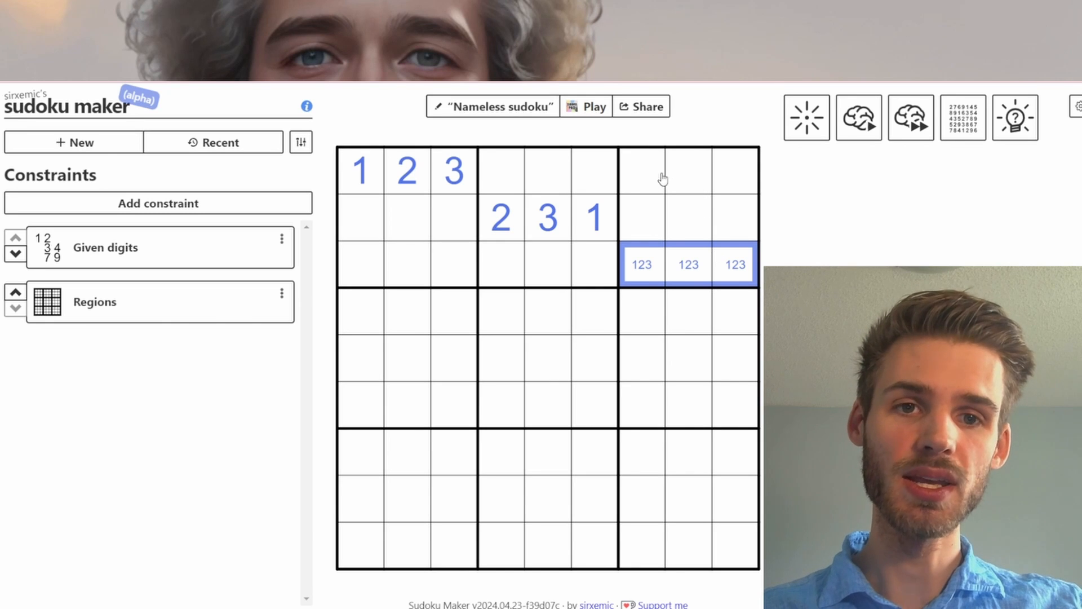
Select top-band cells in the 9x9 example and enter 123 and 567 pencil marks
click(688, 171)
text(567)
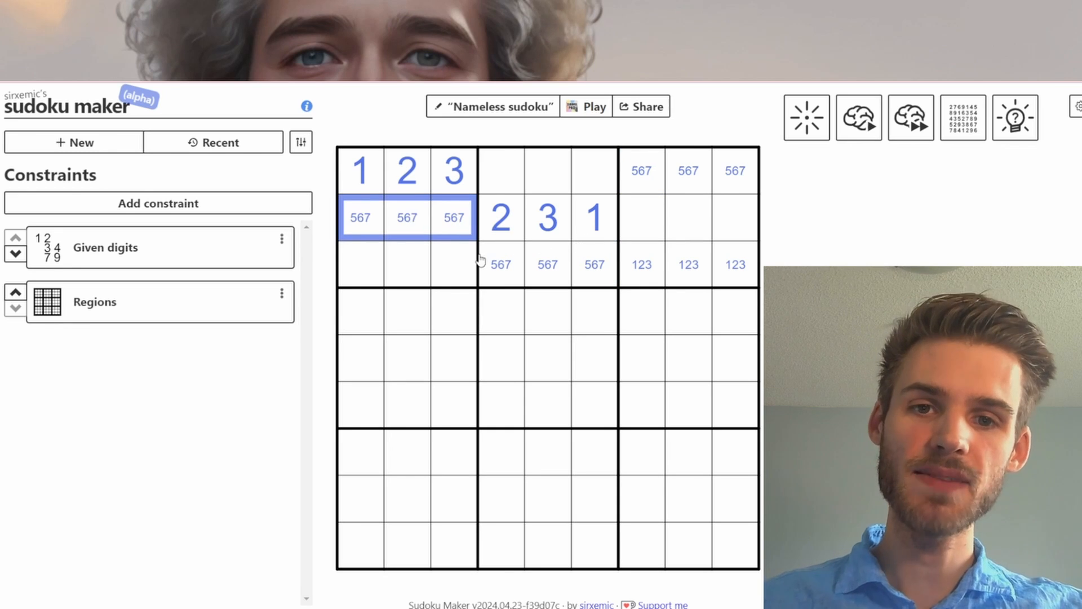
click(430, 264)
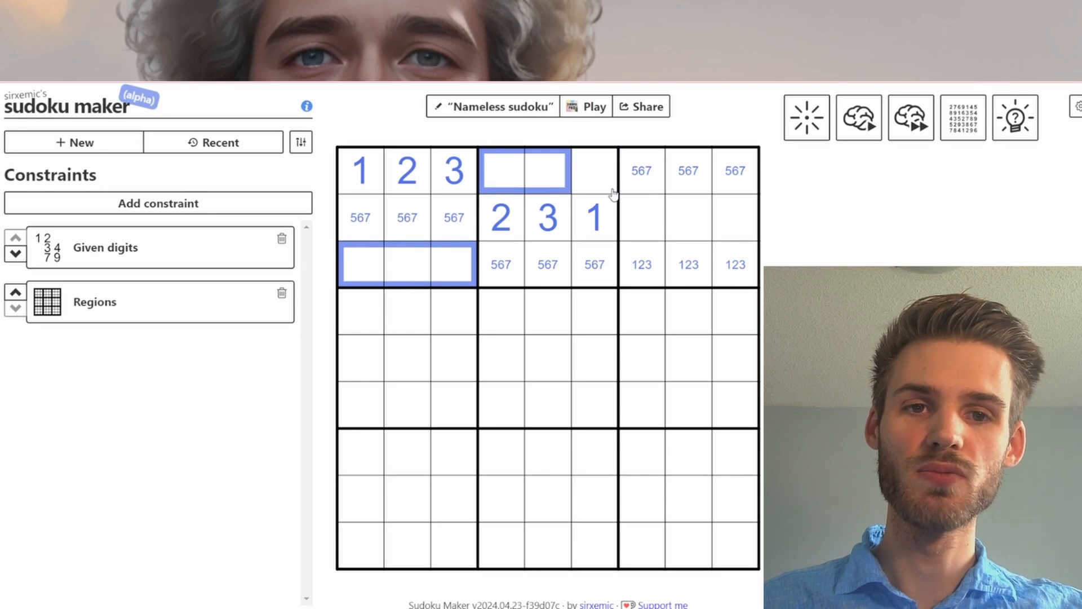
Add 489 pencil marks and colours to the 9x9 example, then return to the 6x6 killer
click(688, 217)
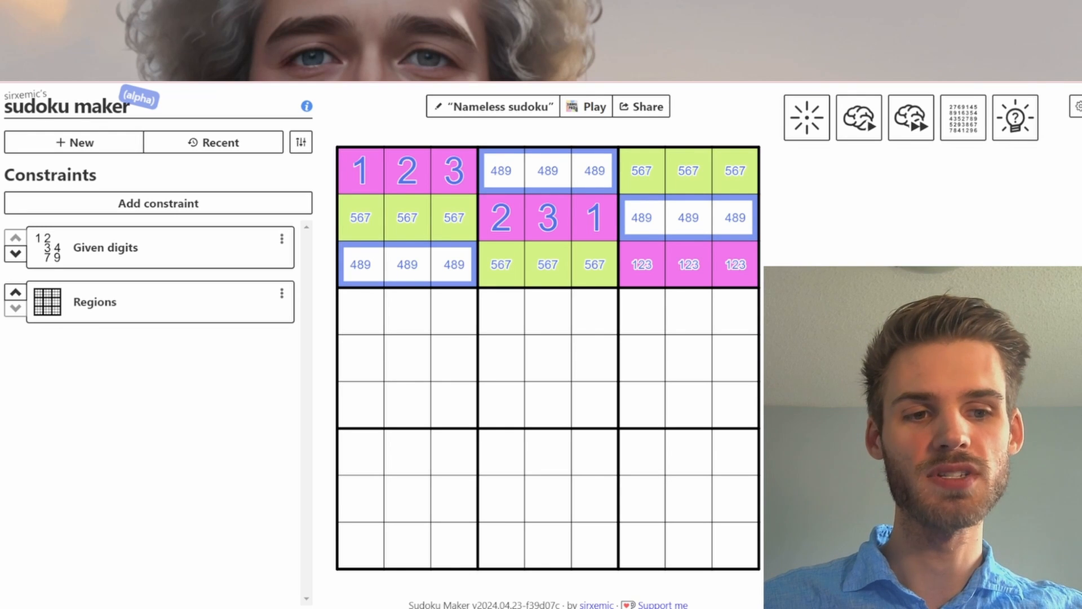
click(547, 358)
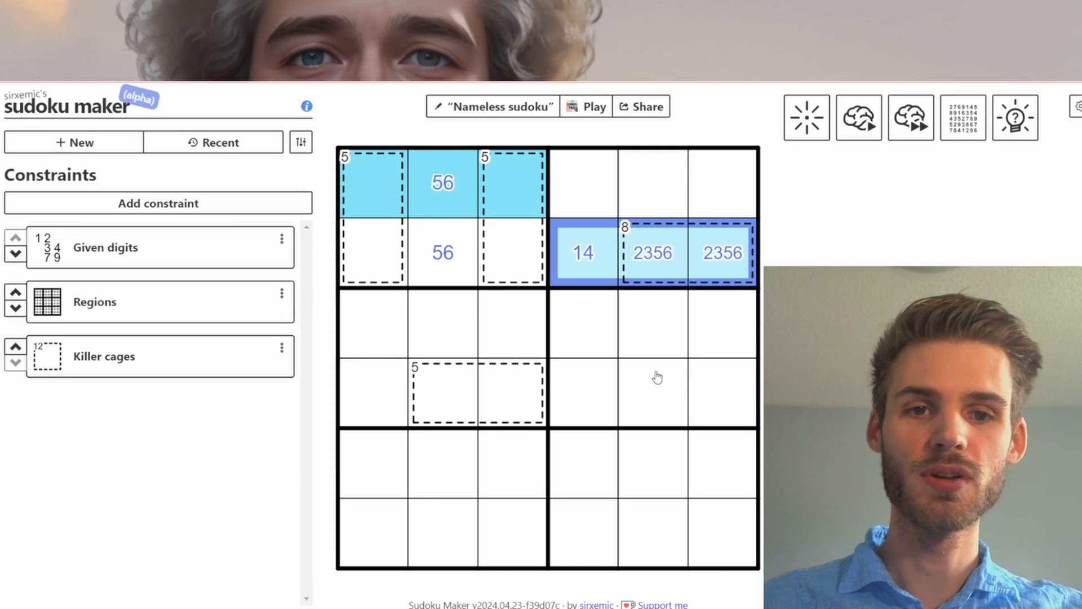
mouse_move(703, 185)
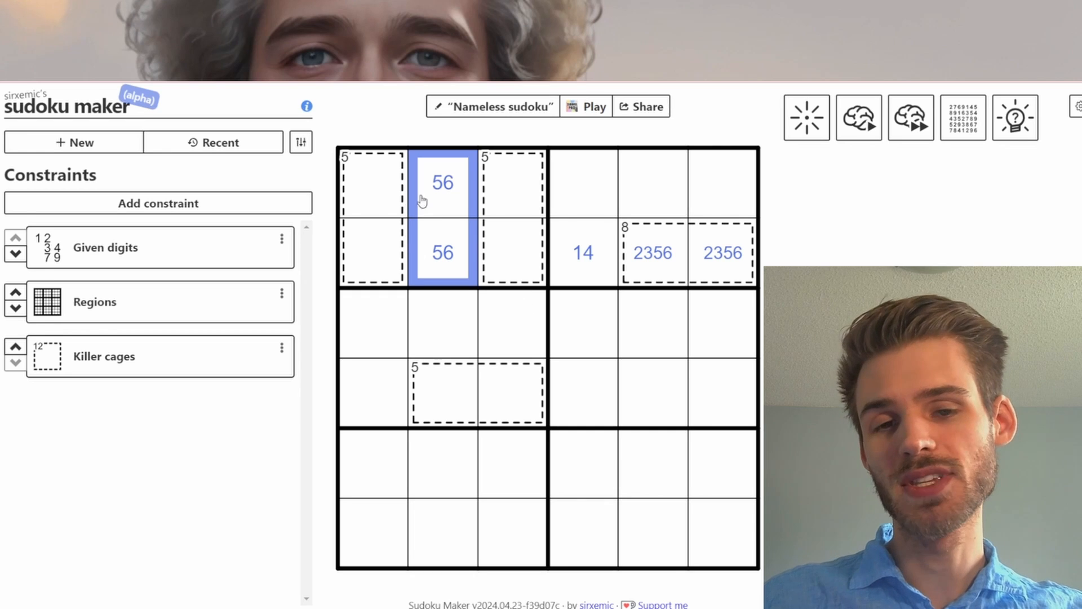
mouse_move(517, 553)
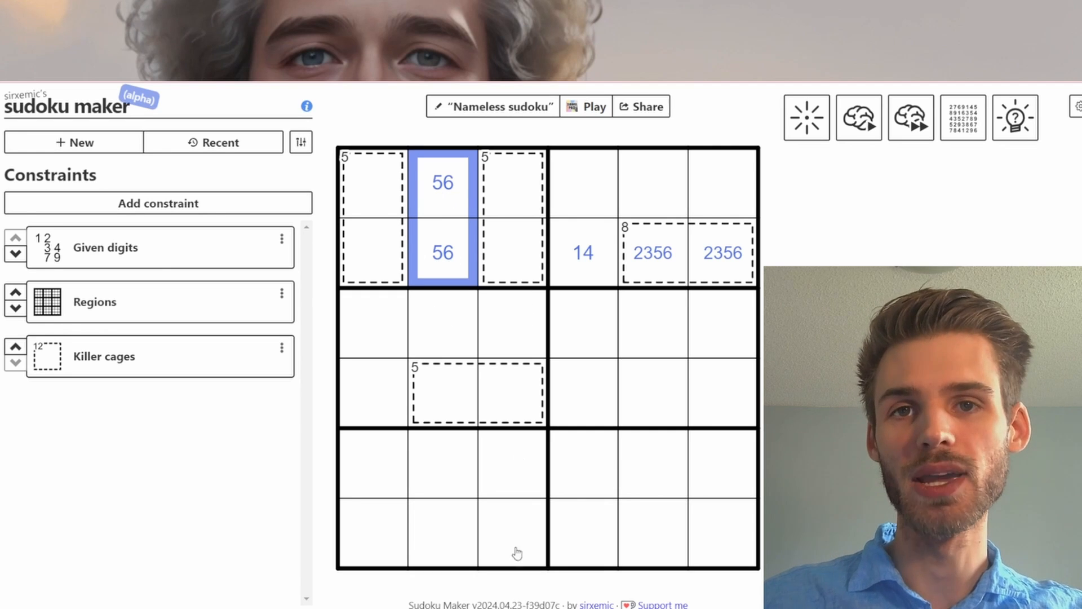
mouse_move(402, 191)
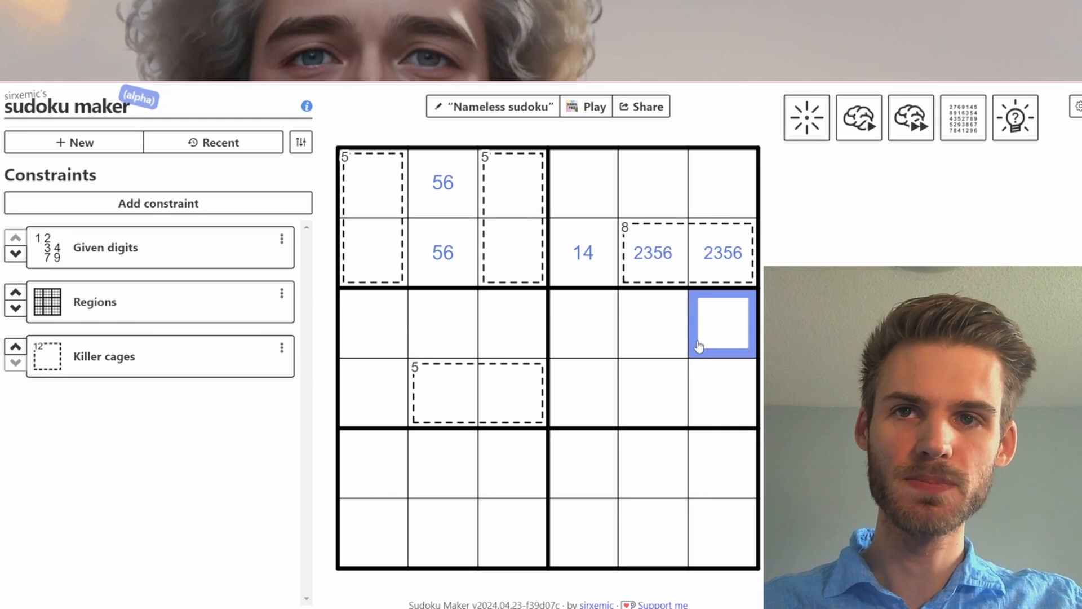
mouse_move(527, 319)
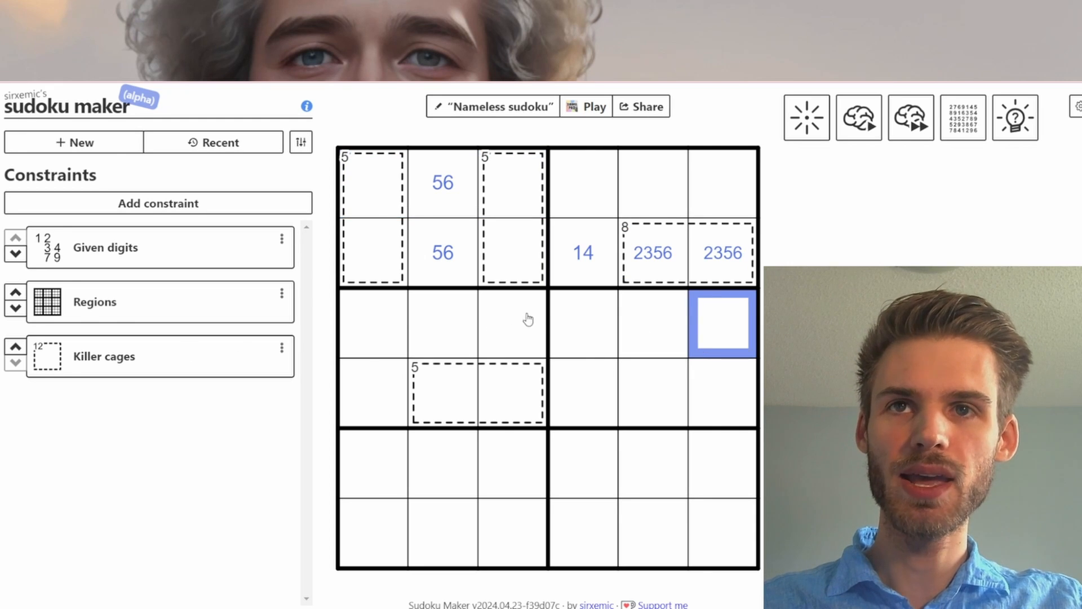
mouse_move(729, 340)
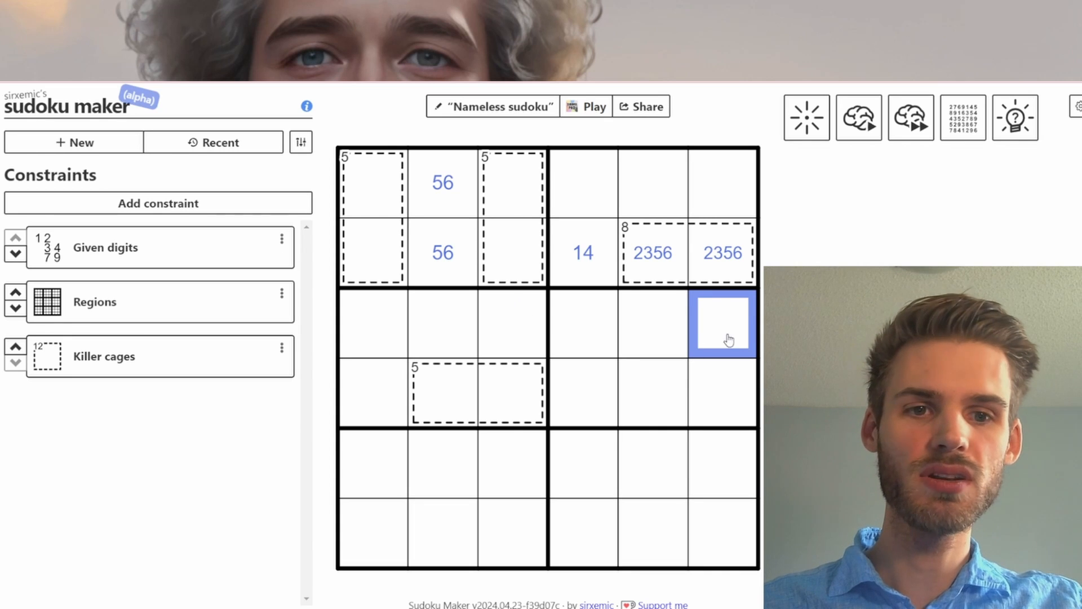
drag(723, 324, 627, 497)
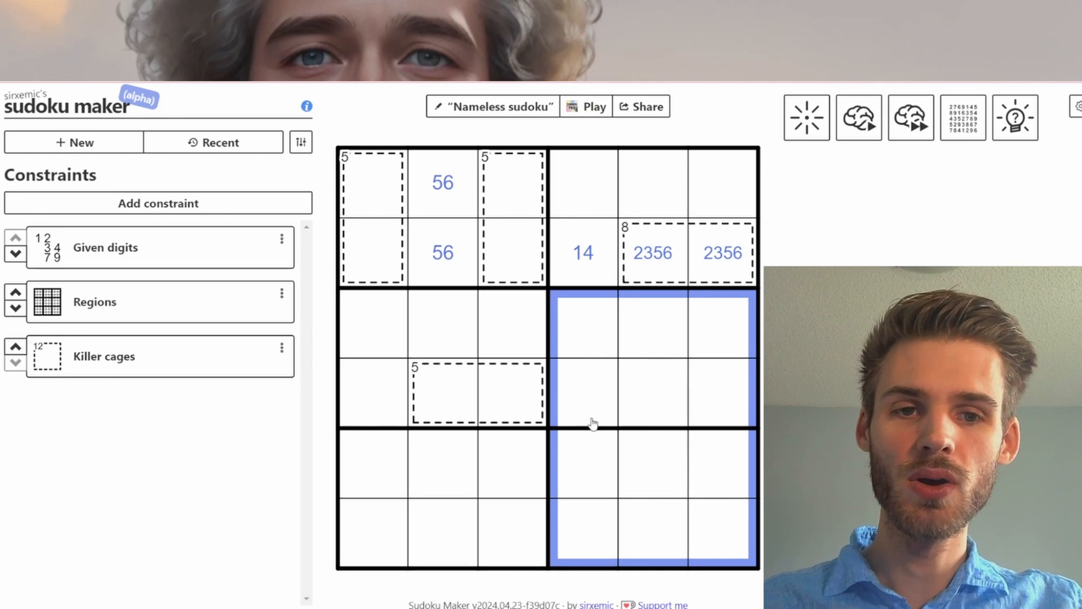
click(582, 394)
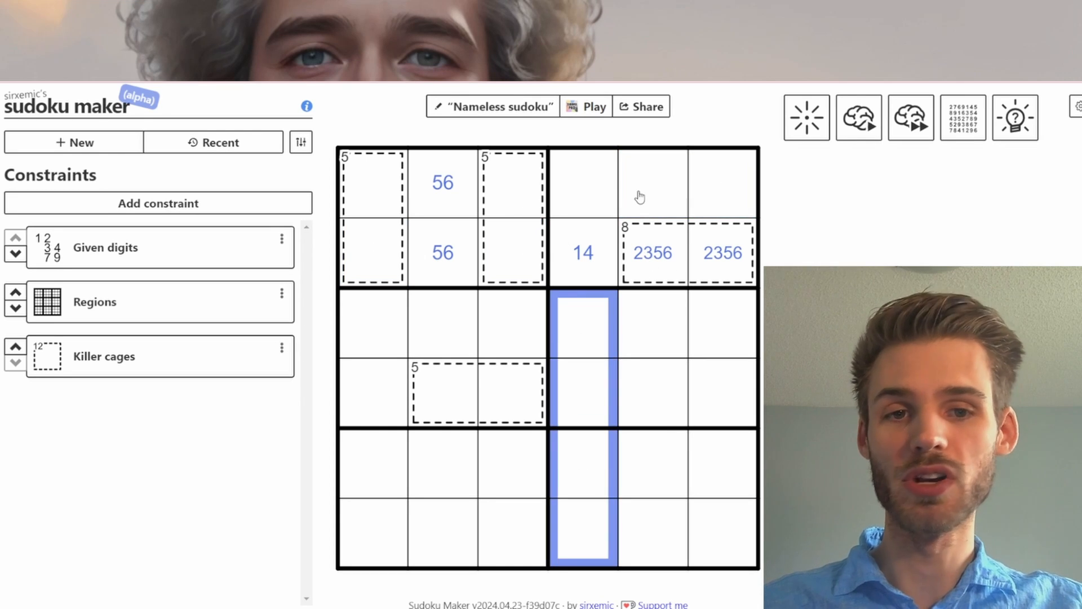
click(652, 182)
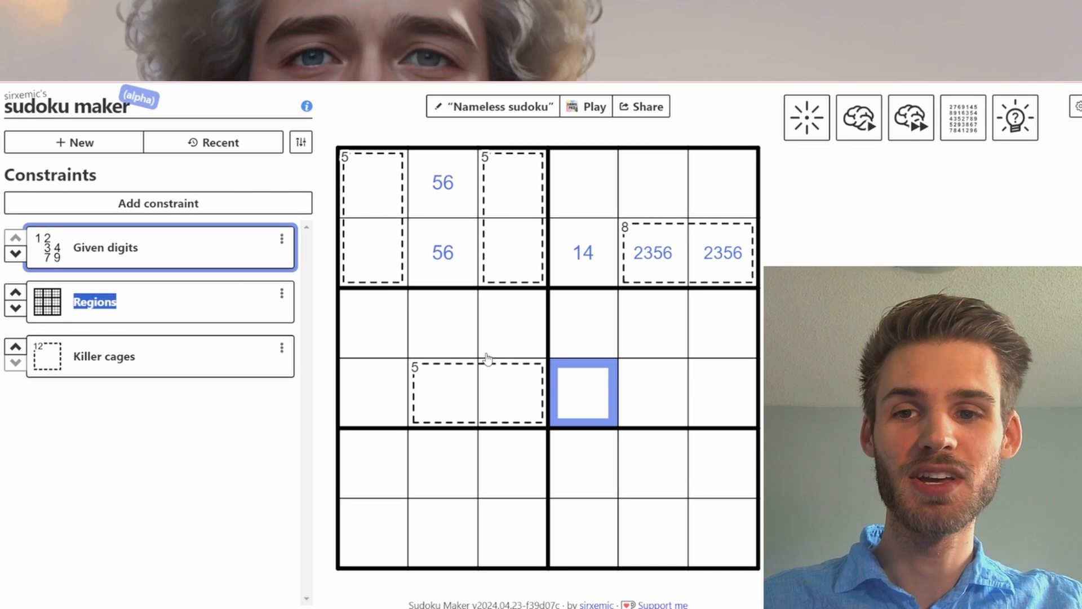
Enter a given digit 1 in row 4, column 4 of the killer grid
text(1)
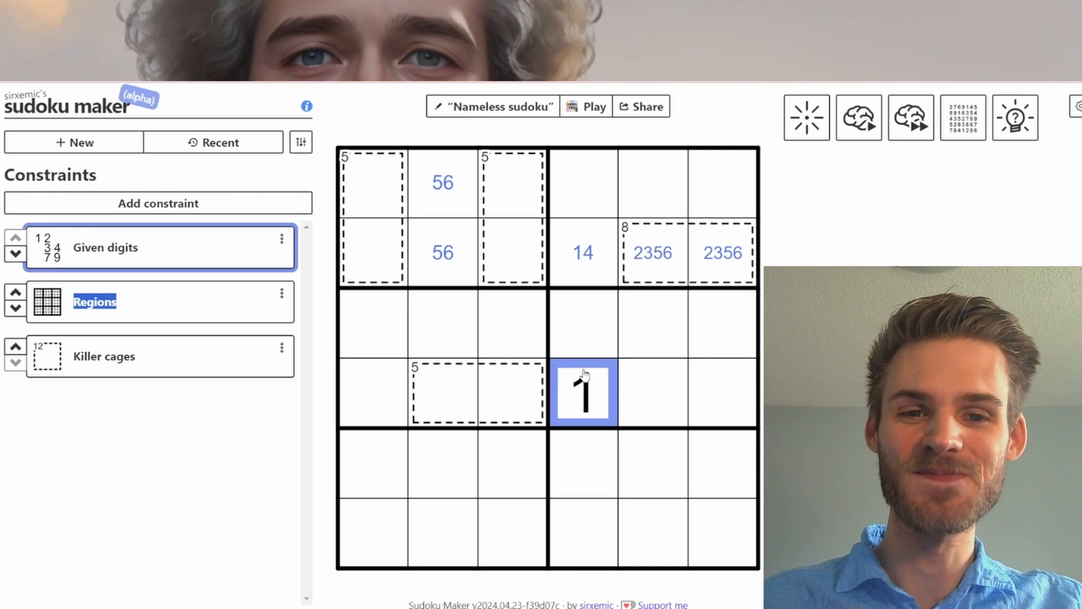
click(583, 252)
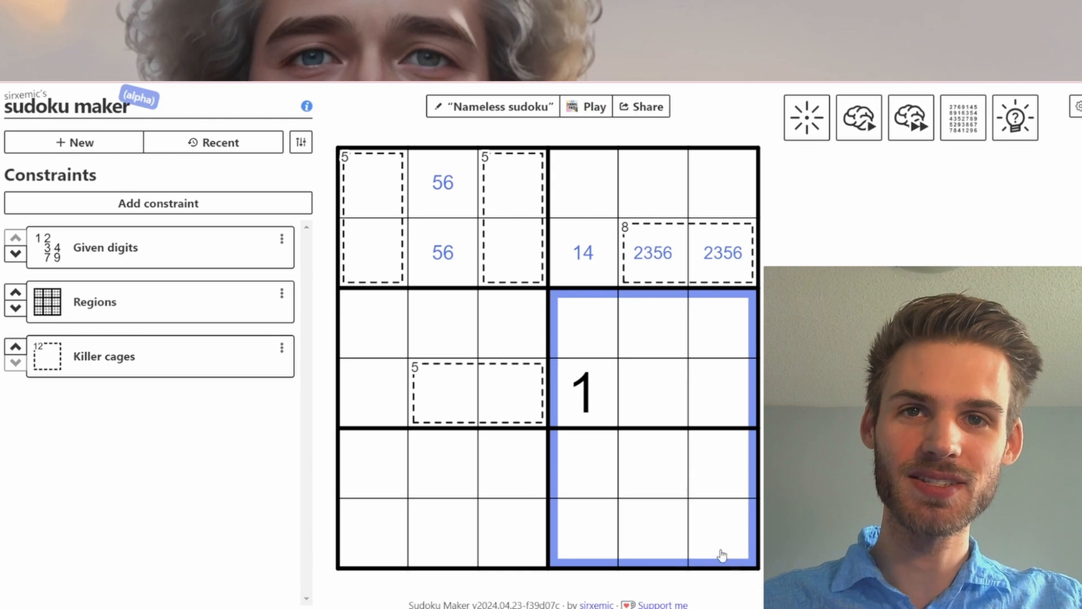
mouse_move(605, 271)
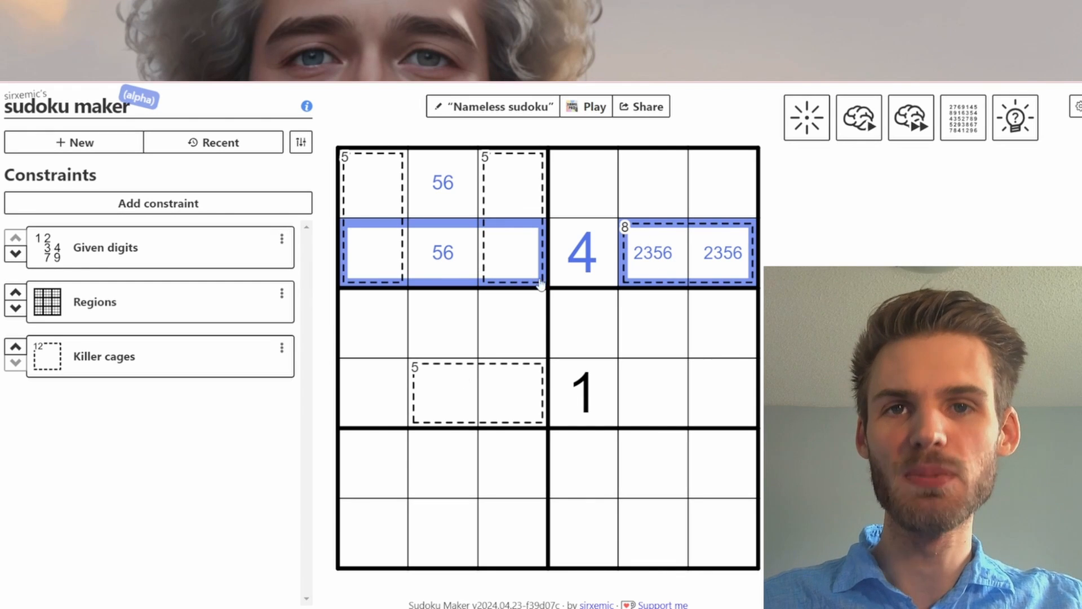
Add center pencil marks 23, 23 and 14 to the three 5-sum cages
click(441, 252)
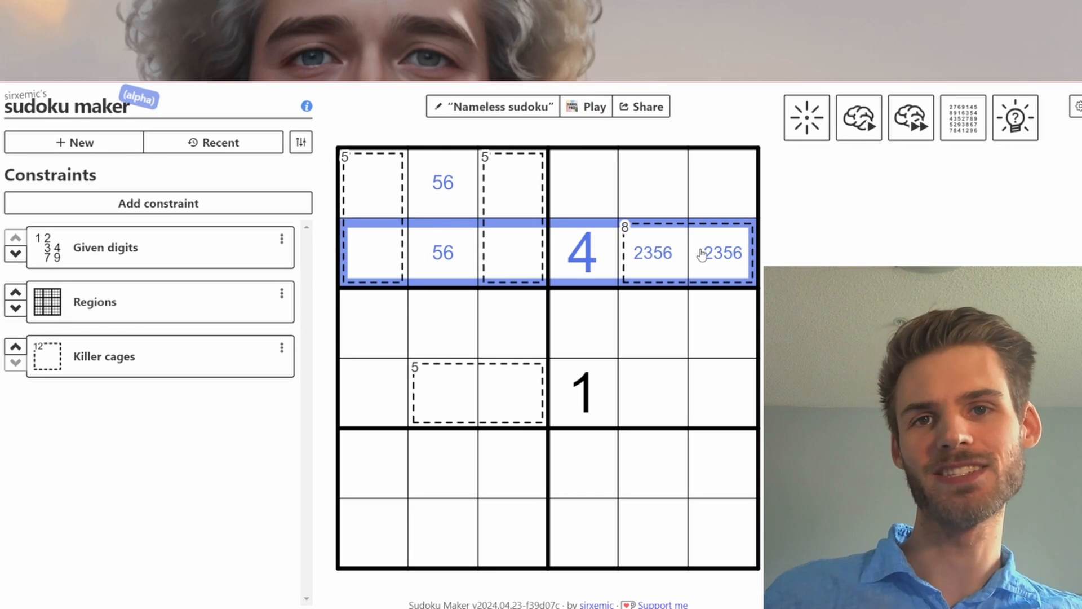
click(582, 392)
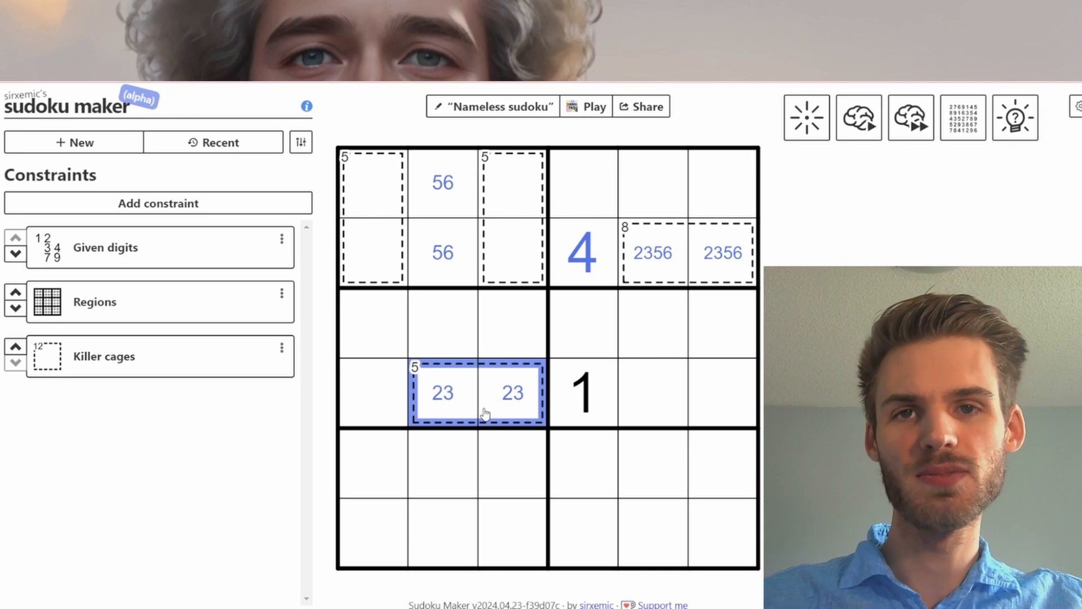
click(512, 252)
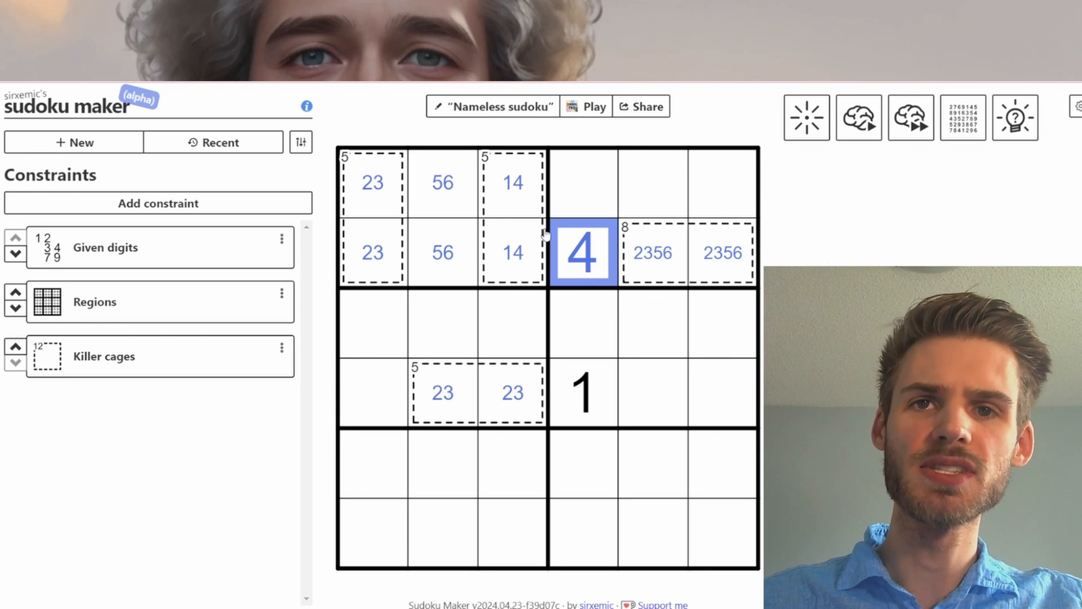
Fill the column-3 cage with 4 over 1, marking 56 and 456 below
click(104, 356)
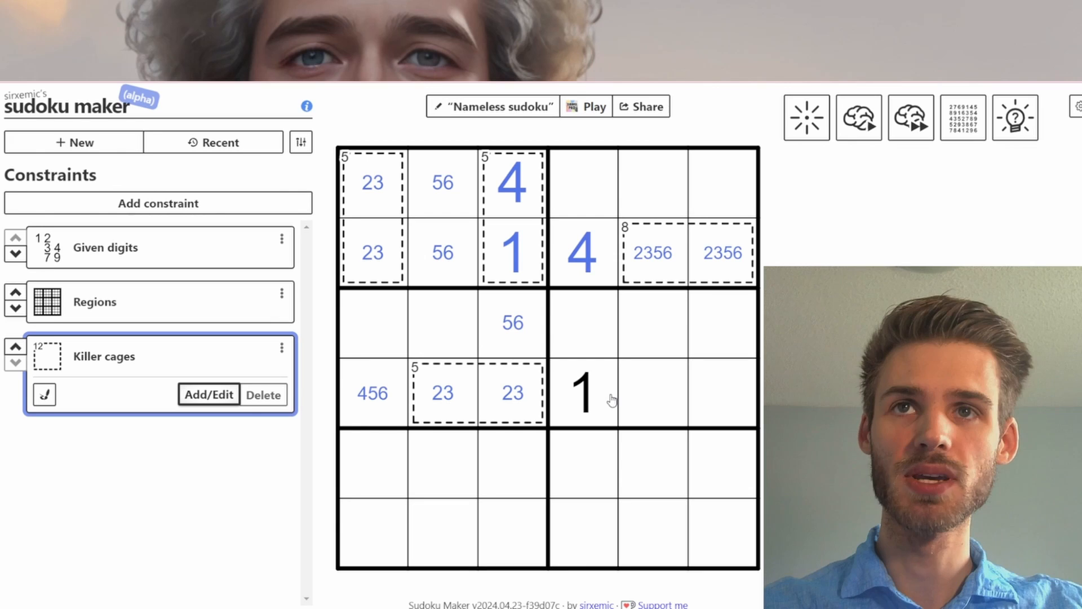
mouse_move(633, 360)
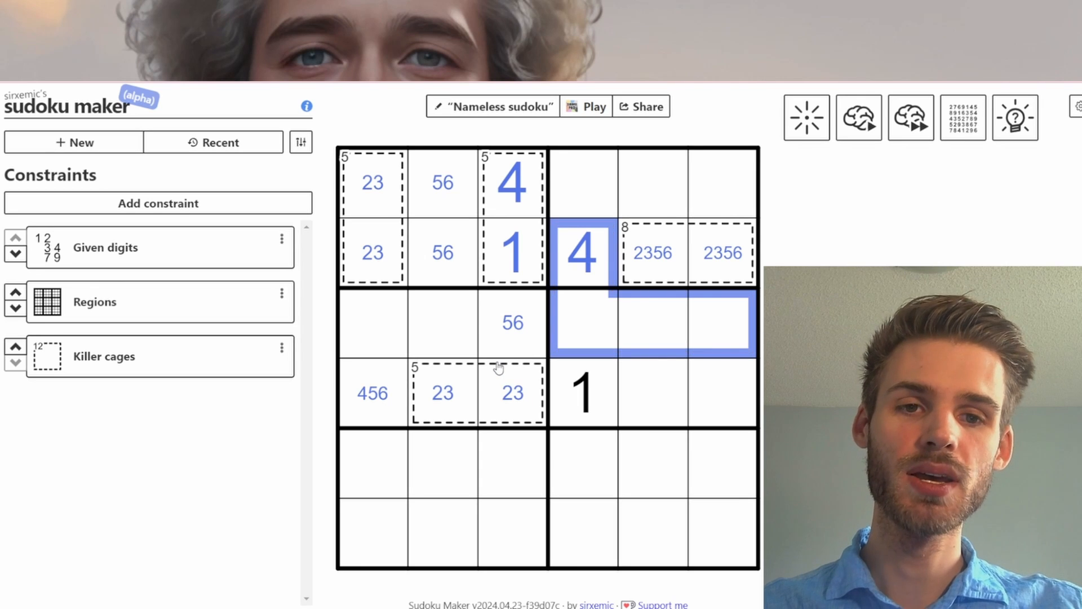
click(442, 392)
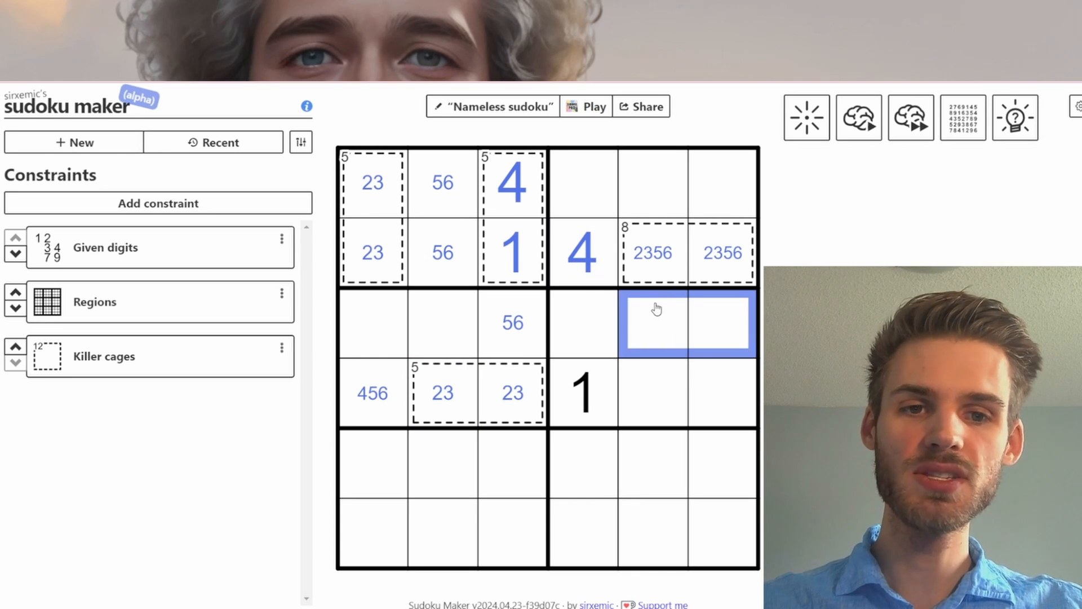
mouse_move(621, 273)
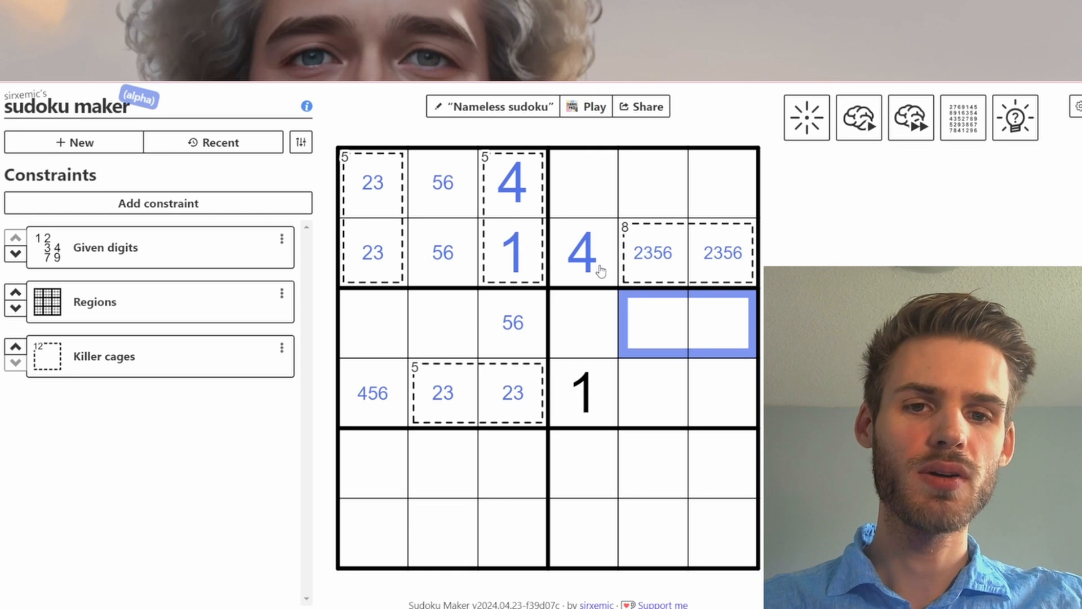
mouse_move(529, 267)
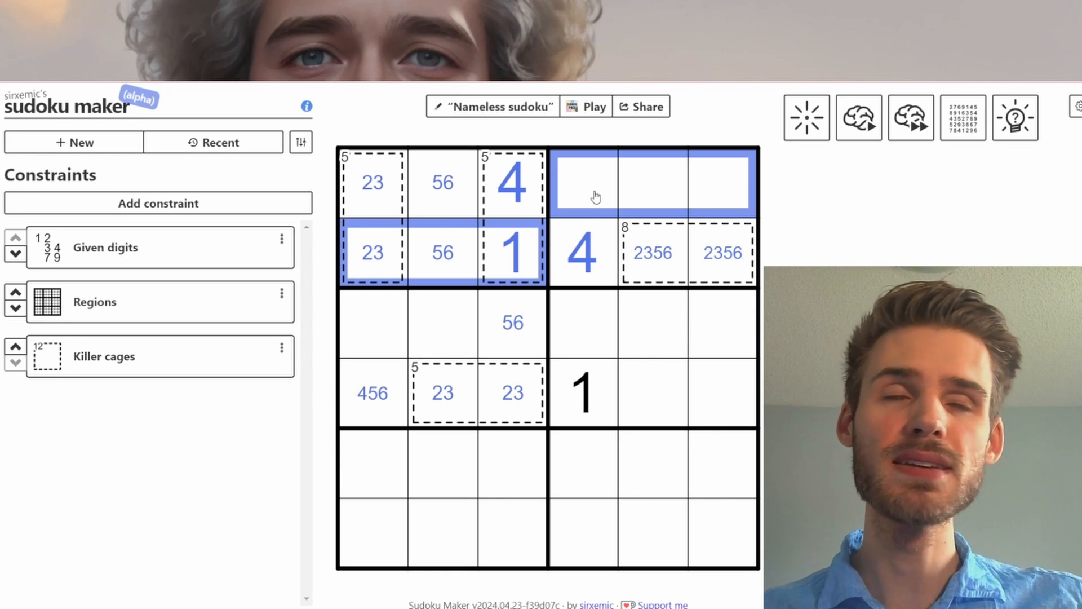
Add a sumless cage joining the row-2, column-4 four with row 3, columns 4–6
click(583, 182)
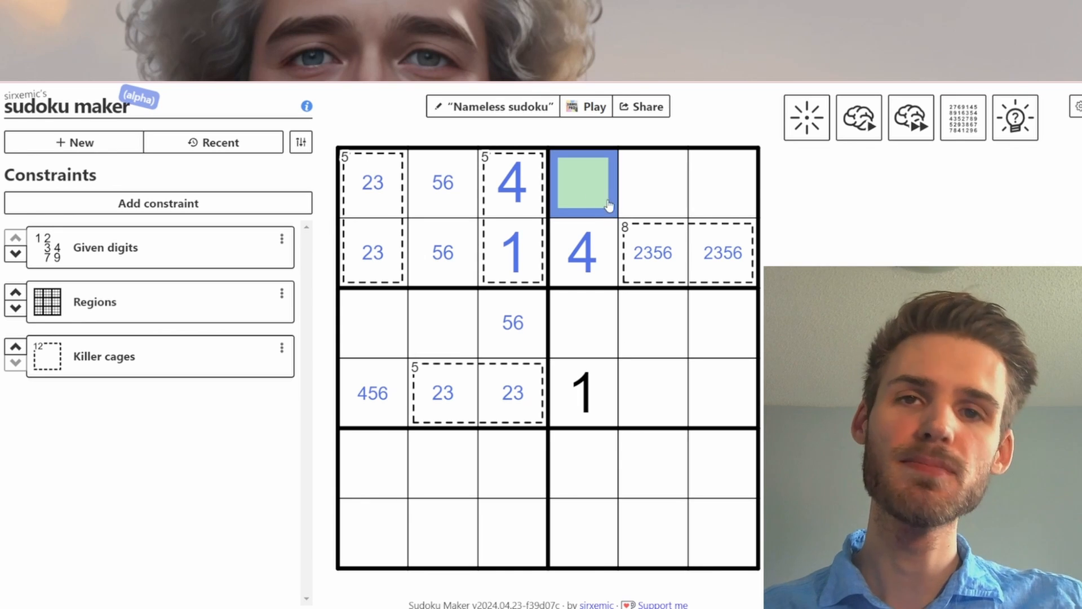
mouse_move(688, 276)
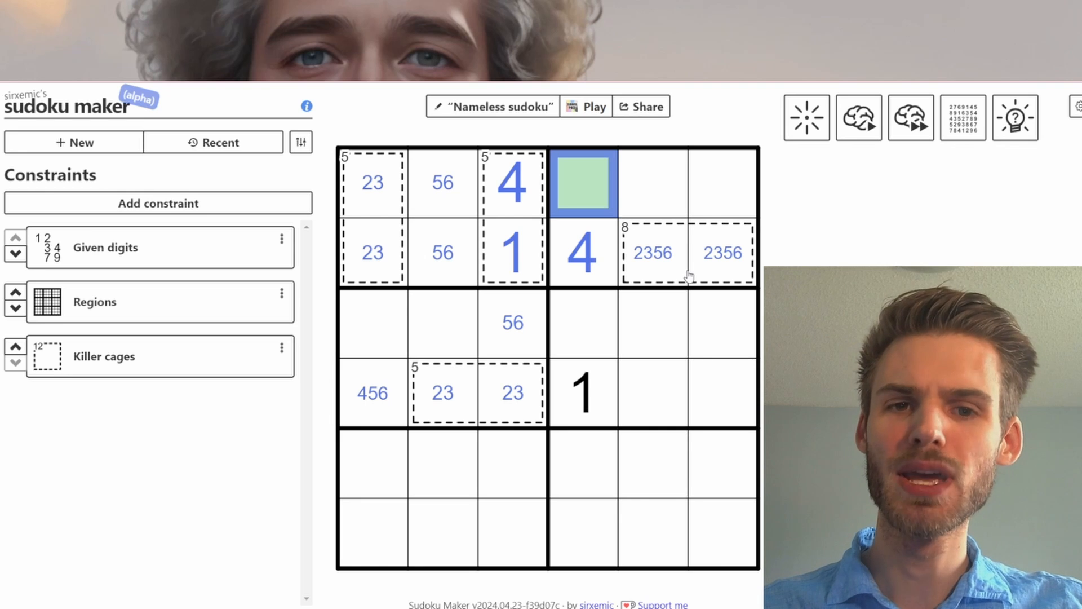
click(581, 182)
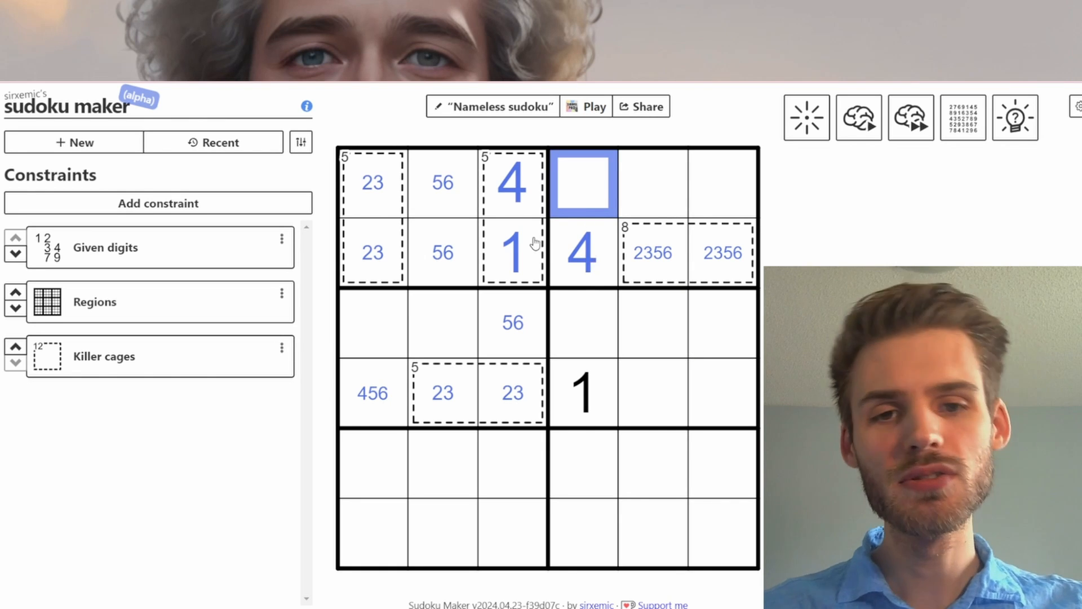
mouse_move(537, 263)
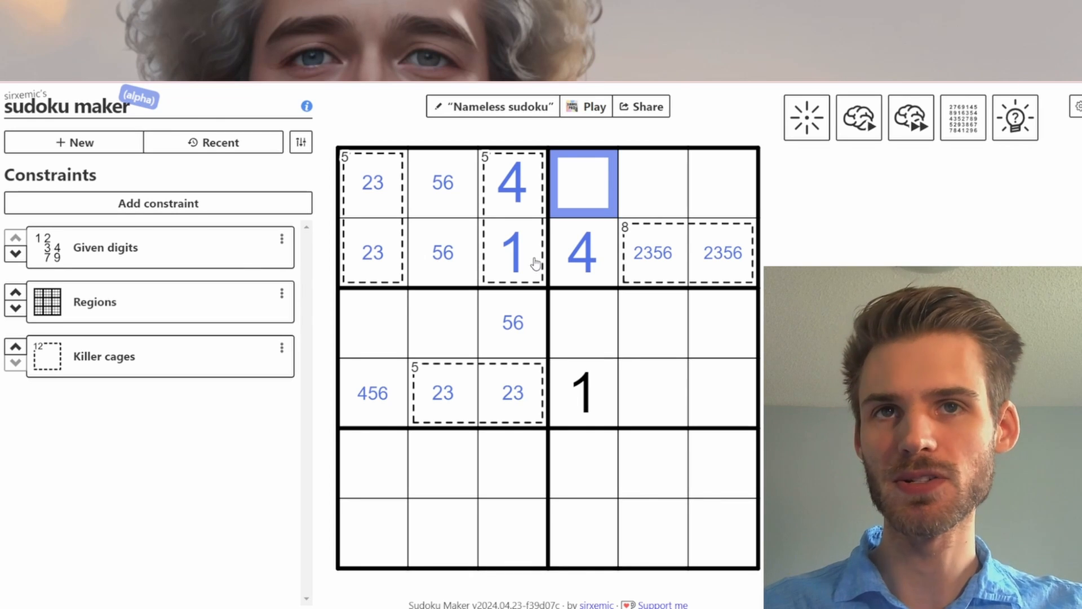
click(104, 356)
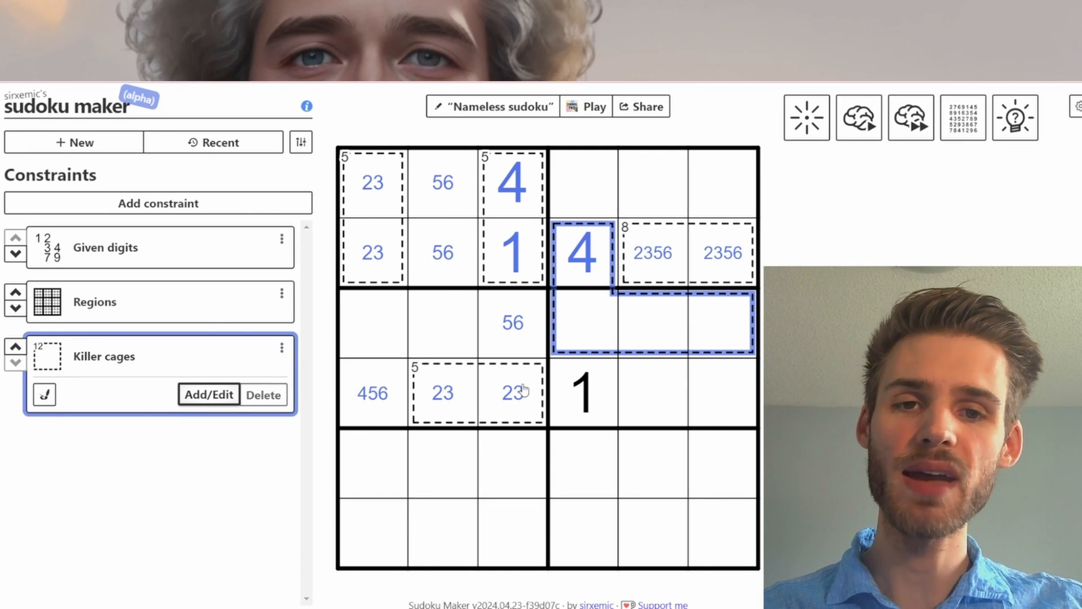
mouse_move(469, 234)
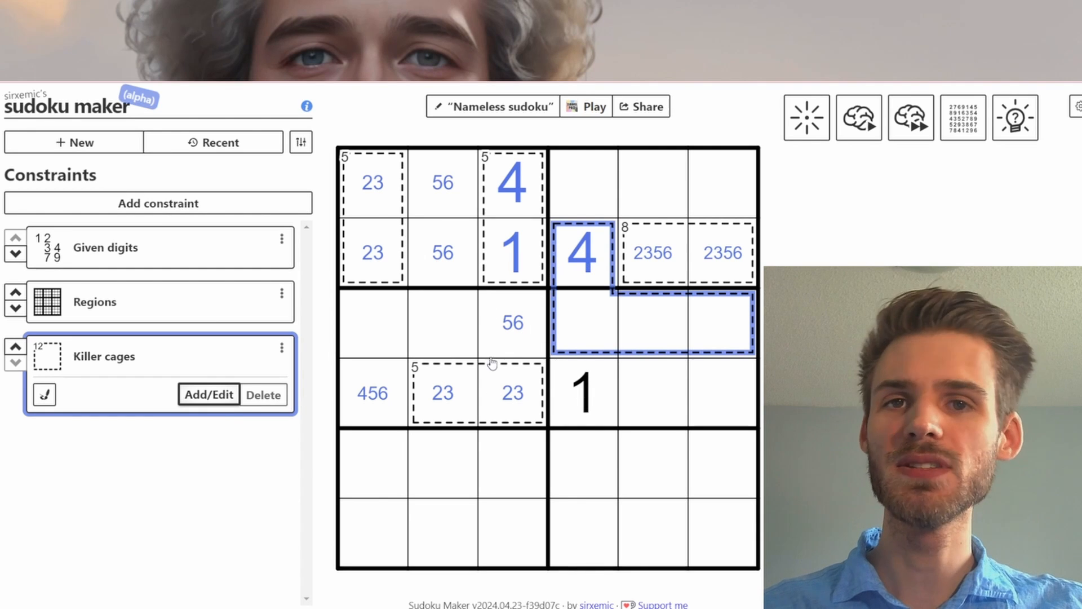
mouse_move(464, 351)
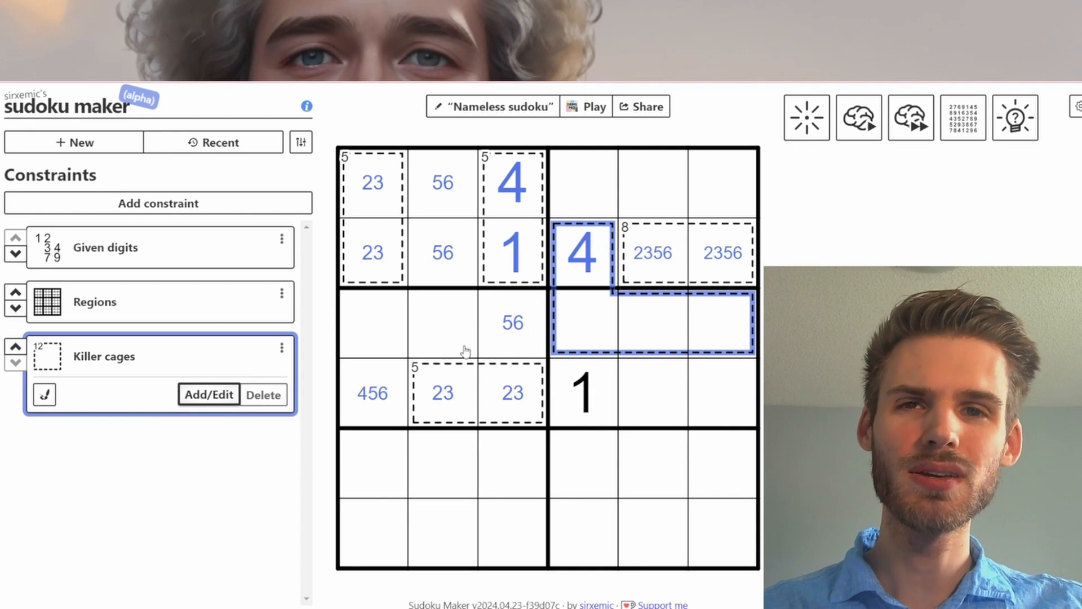
mouse_move(573, 363)
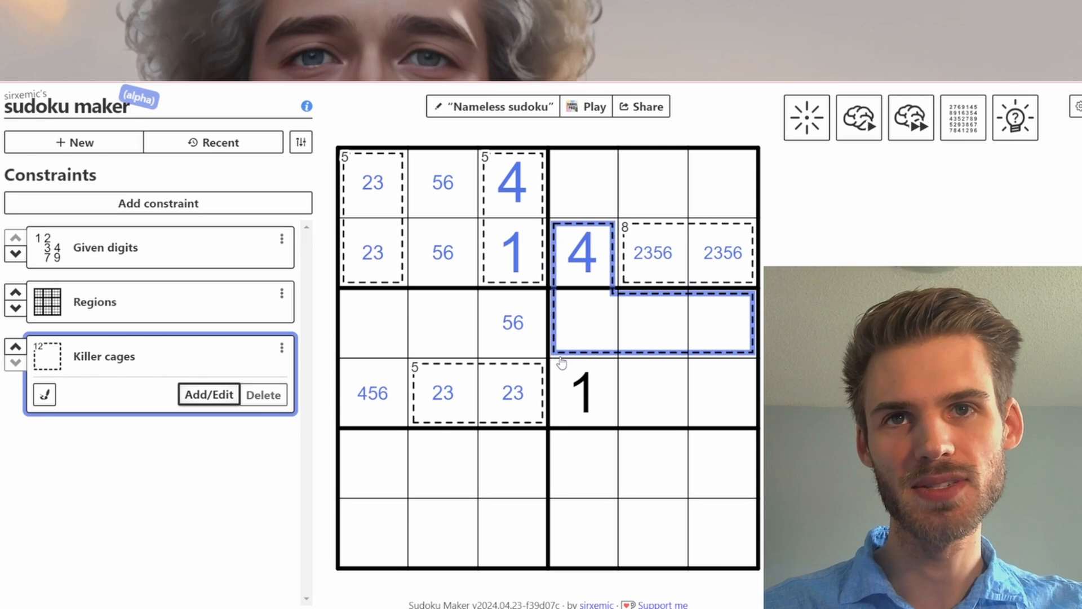
mouse_move(580, 328)
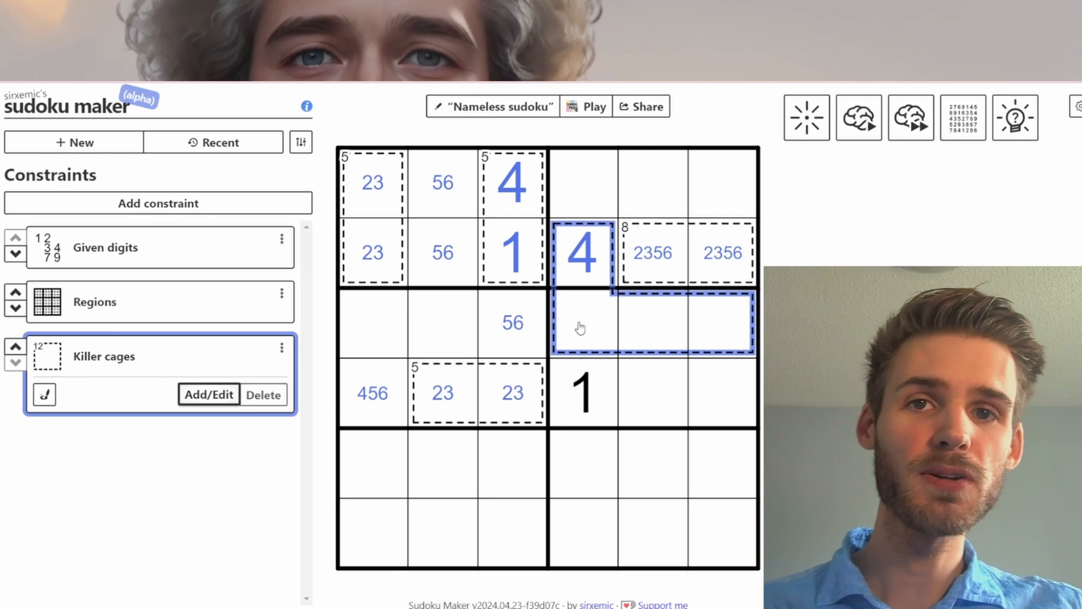
mouse_move(583, 326)
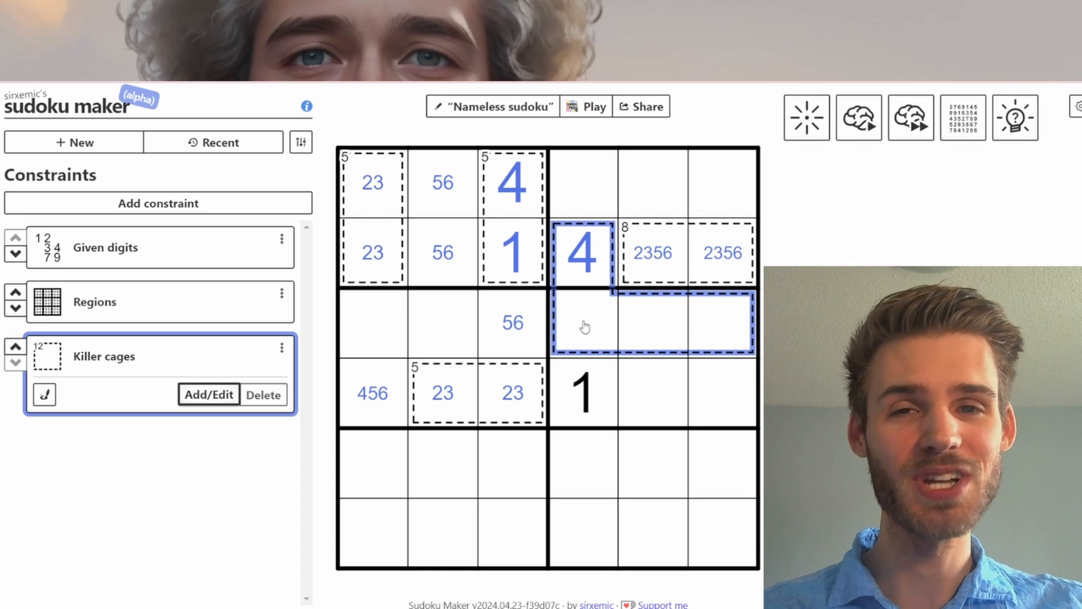
mouse_move(562, 298)
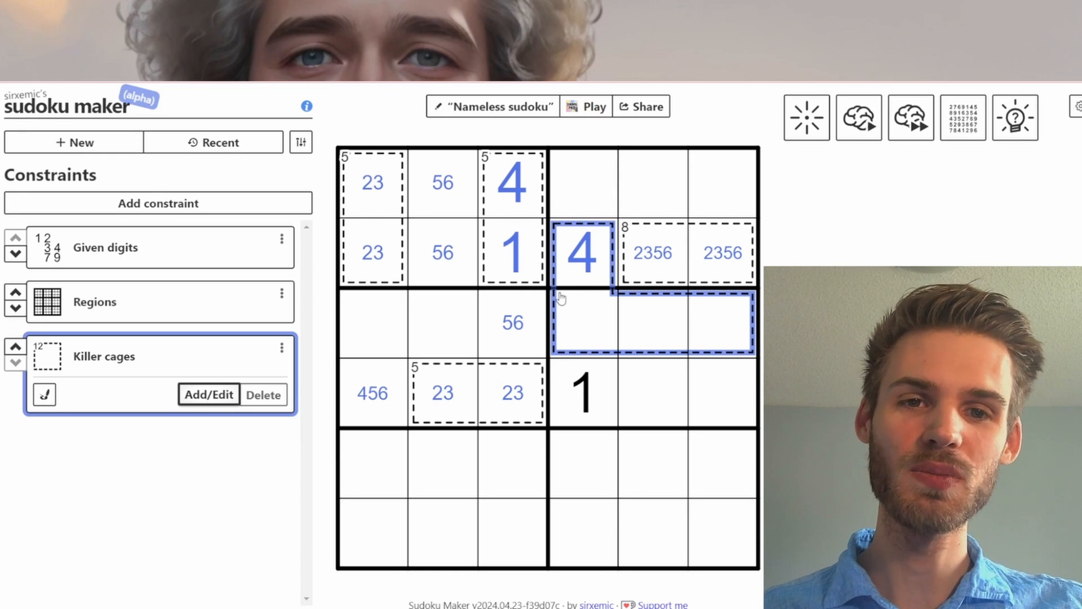
mouse_move(605, 488)
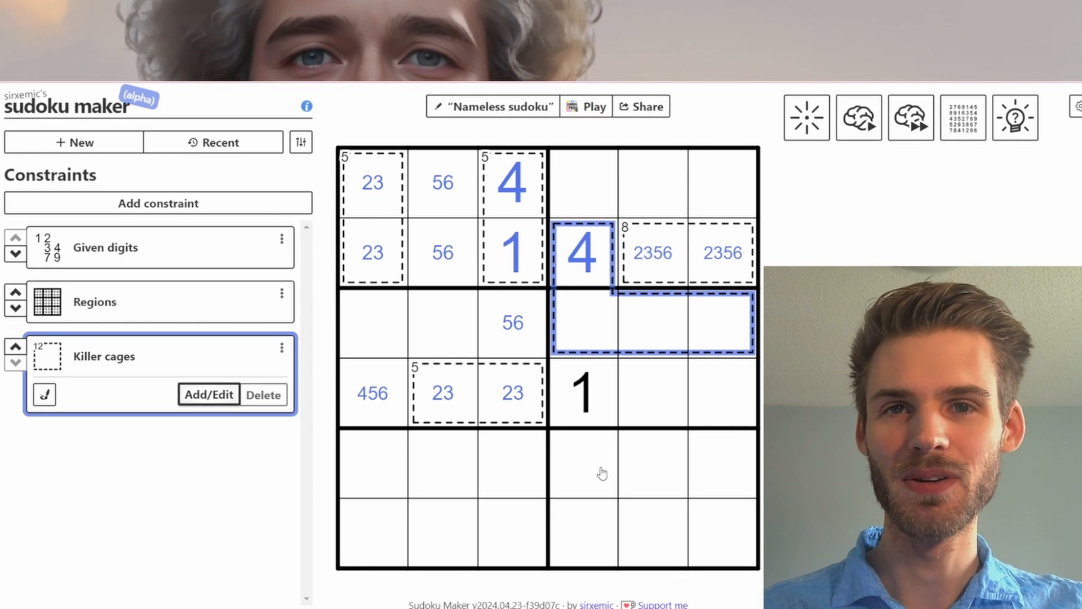
mouse_move(609, 302)
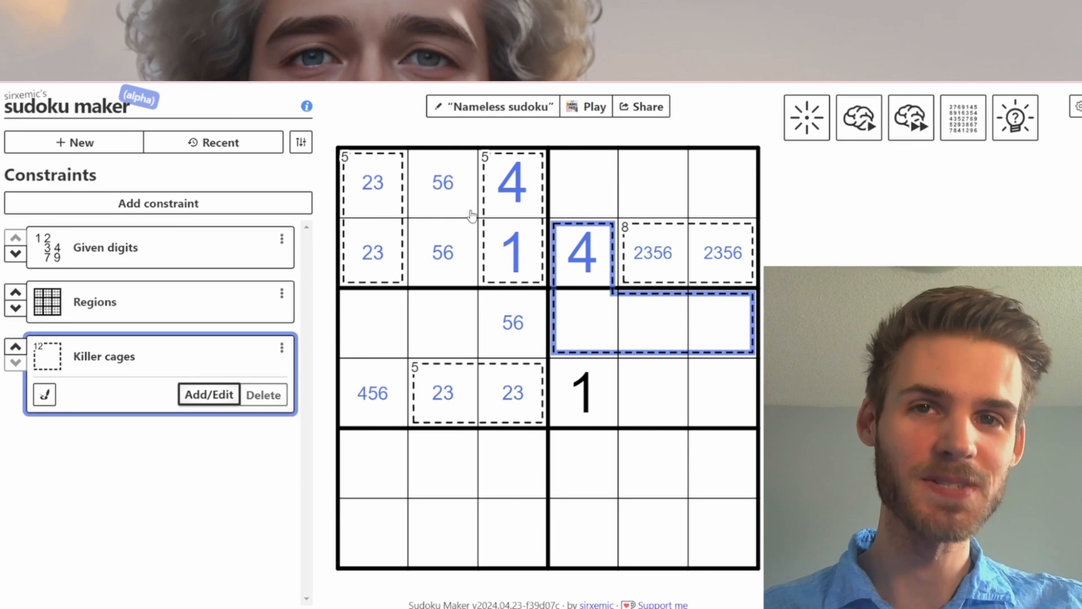
mouse_move(536, 291)
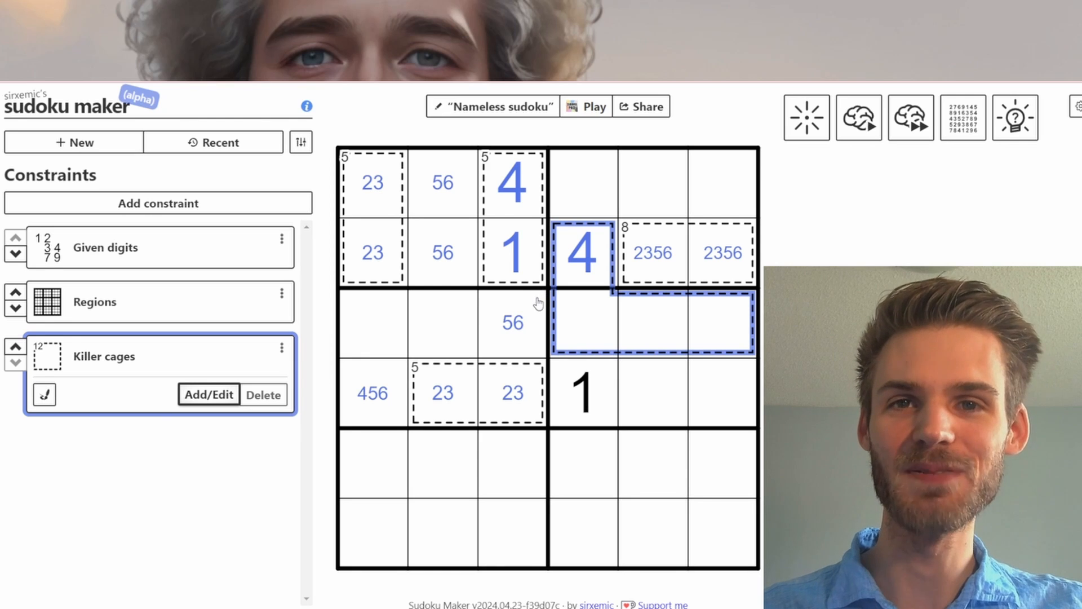
mouse_move(563, 321)
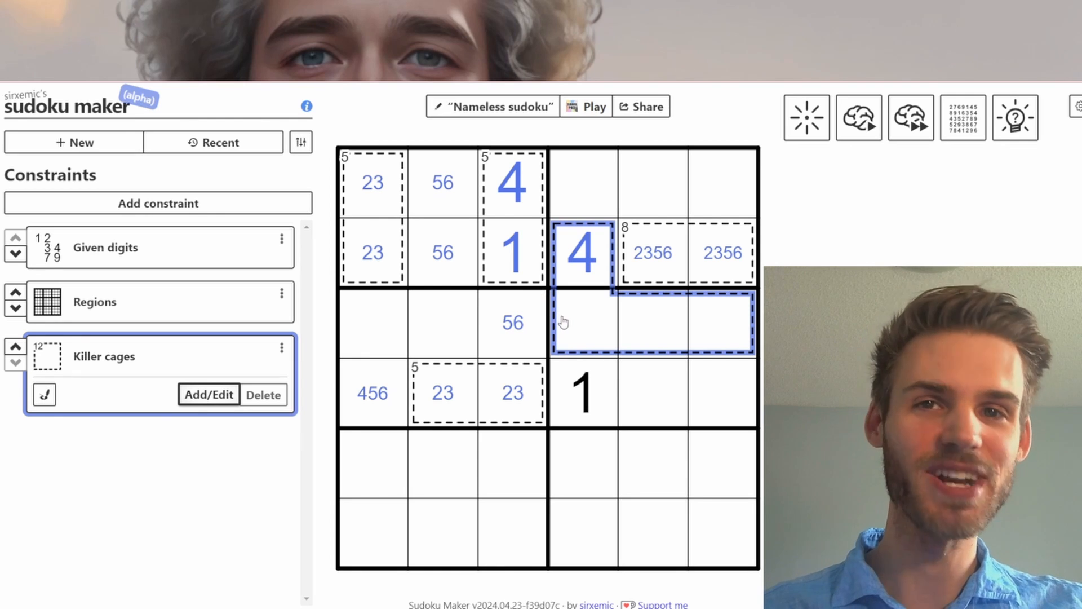
mouse_move(568, 314)
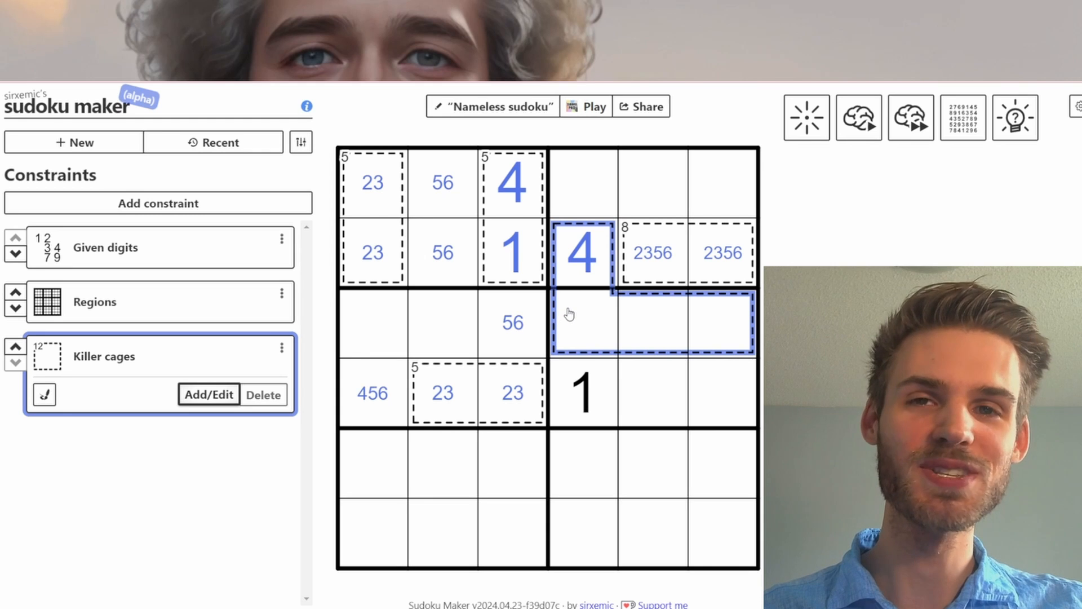